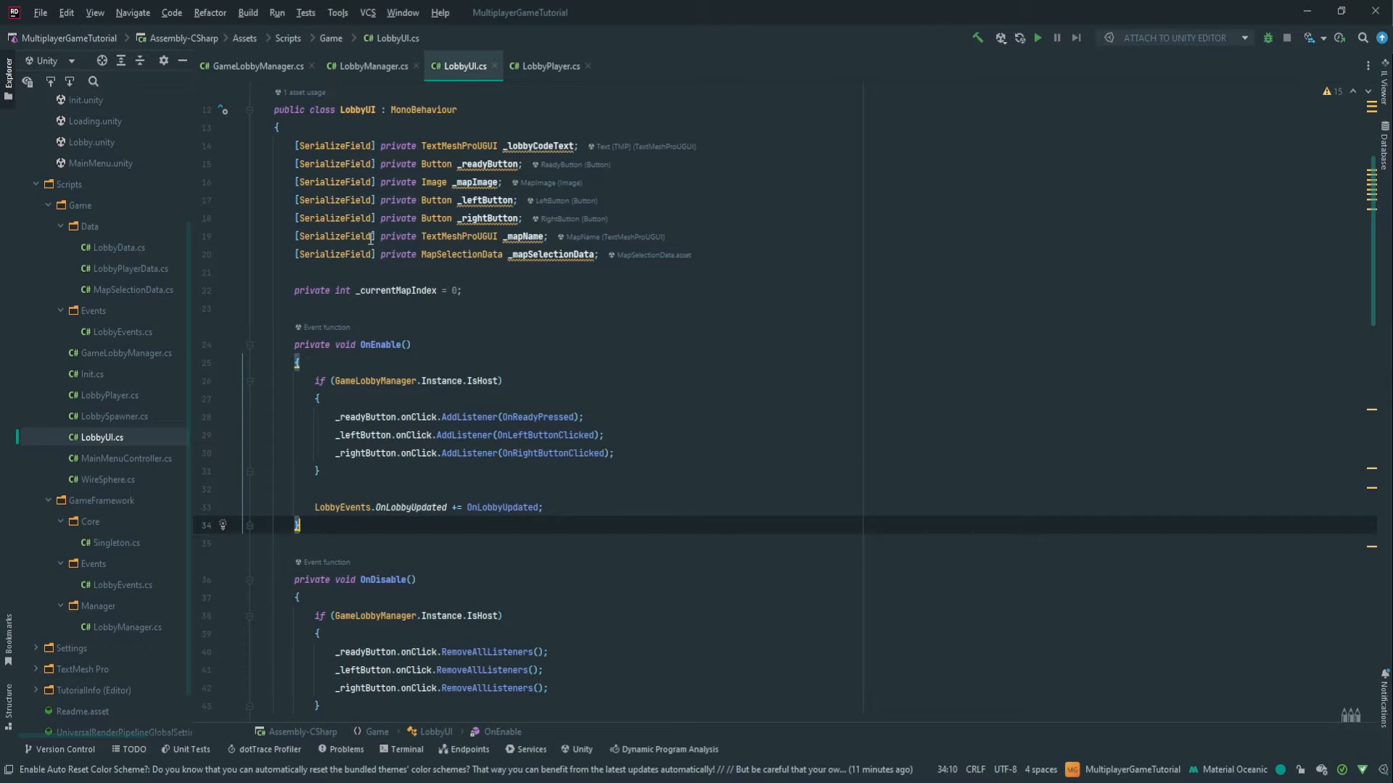
pyautogui.moveTo(382, 406)
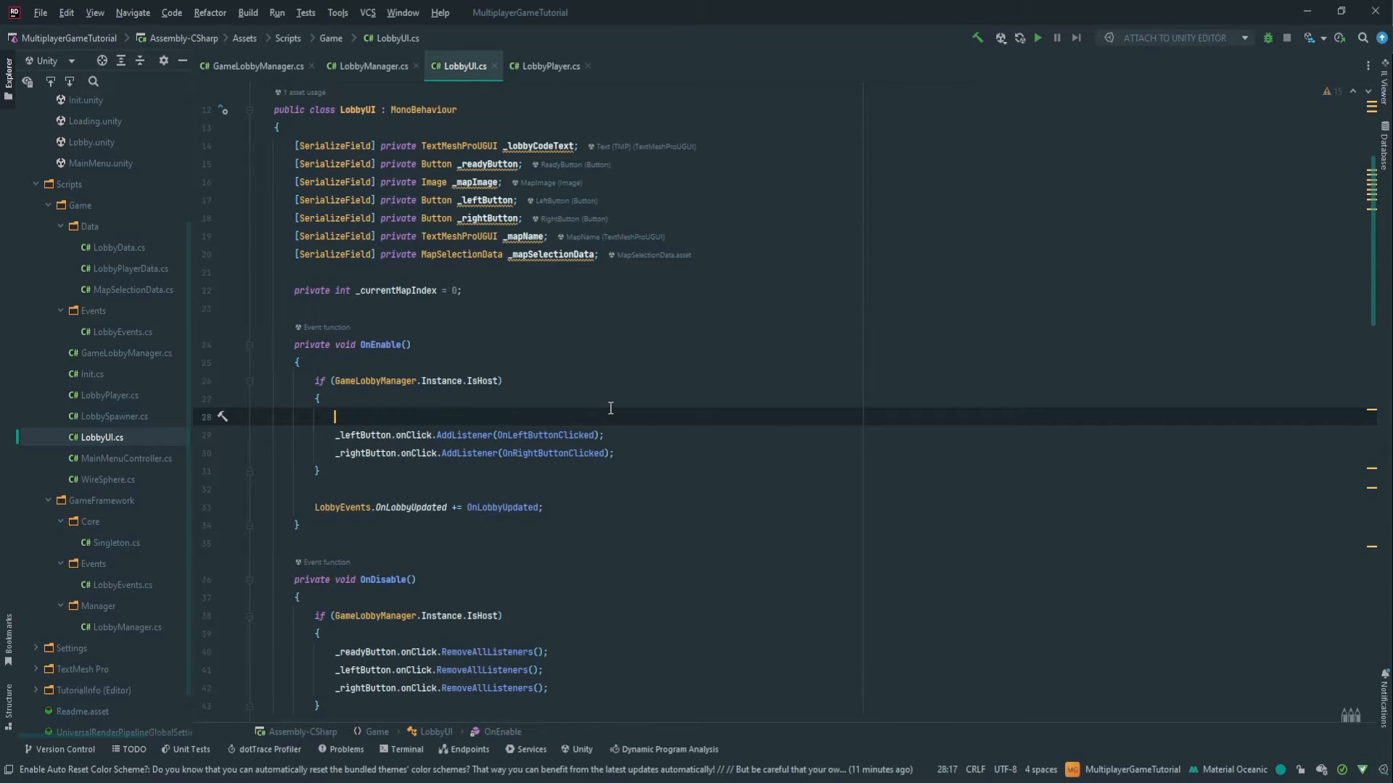
# - Move _readyButton.onClick.AddListener(OnReadyPressed) outside the IsHost check and clear listeners unconditionally in OnDisable
pyautogui.write('_readyButton.onClick.AddListener(OnReadyPressed);')
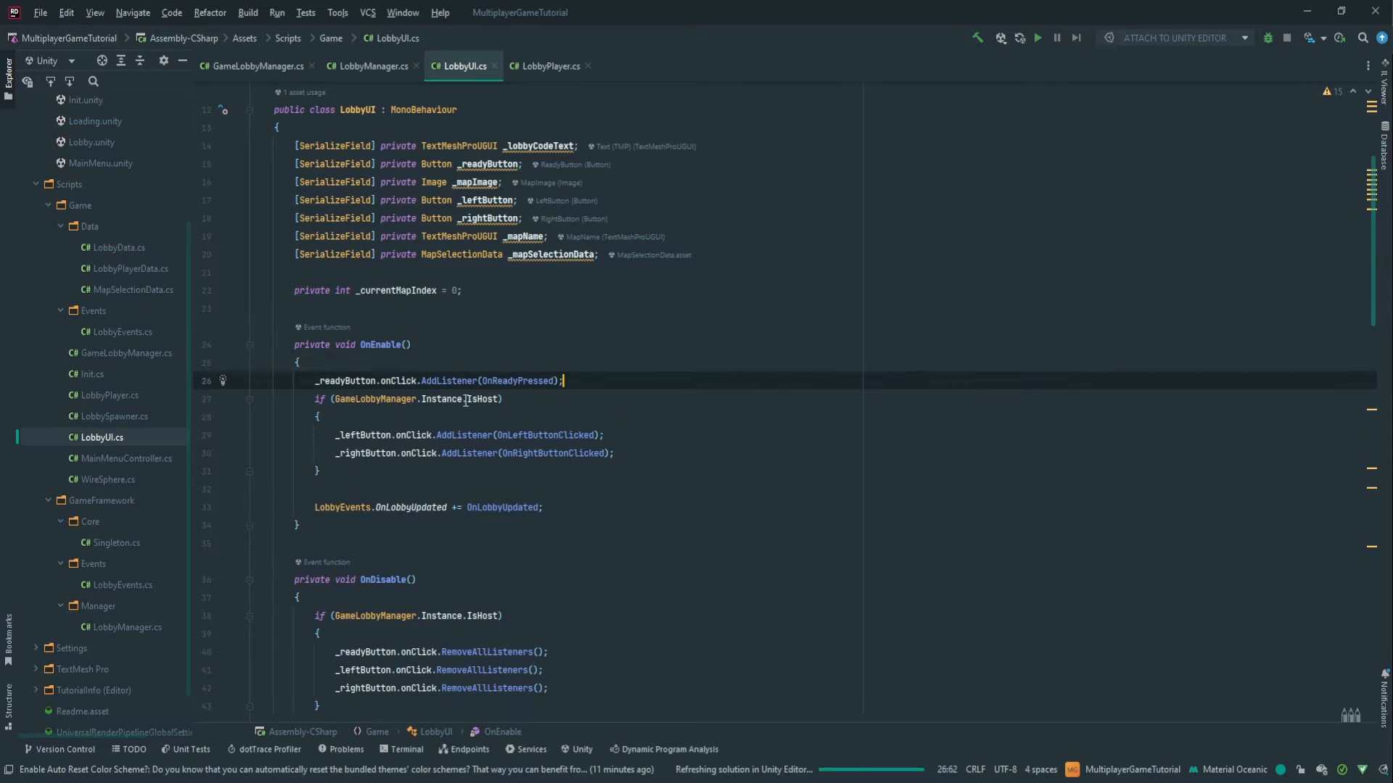
pyautogui.tripleClick(435, 380)
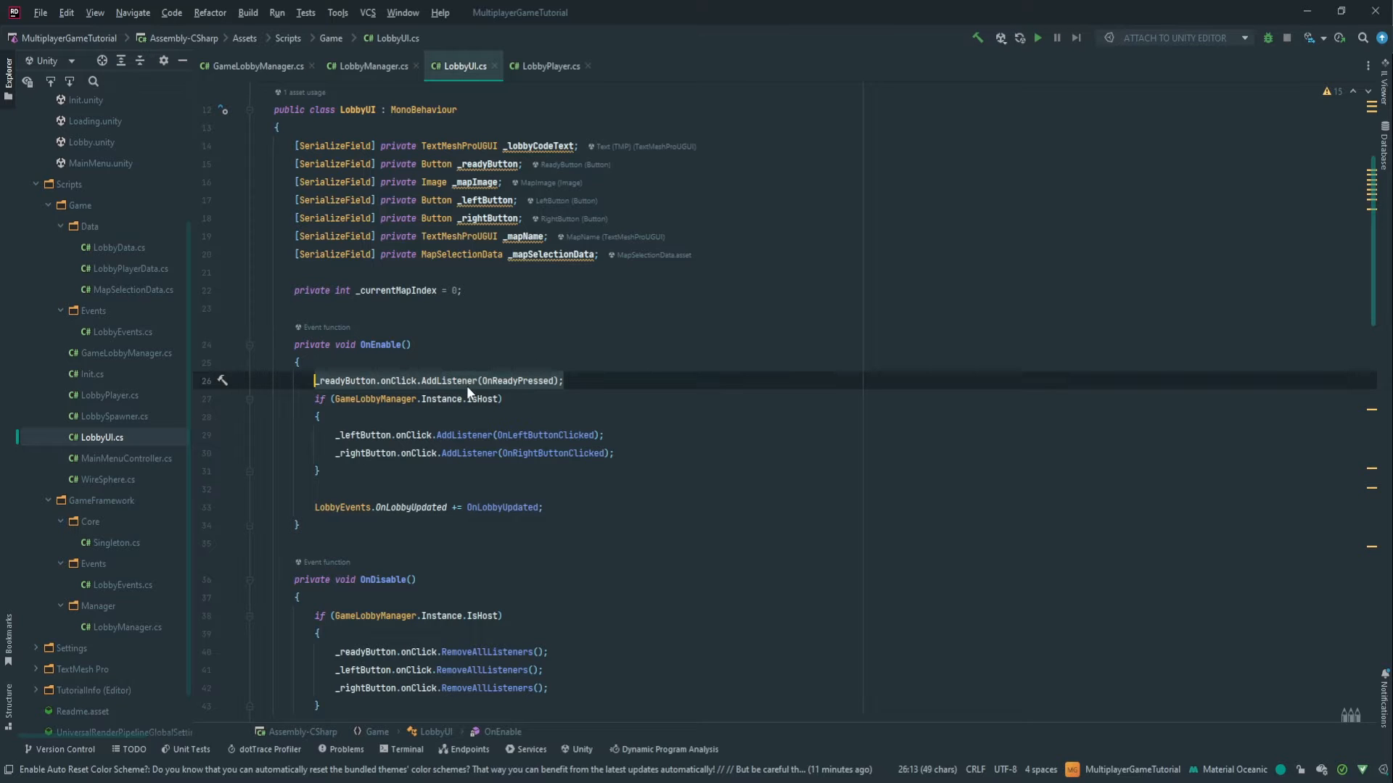
pyautogui.scroll(-3)
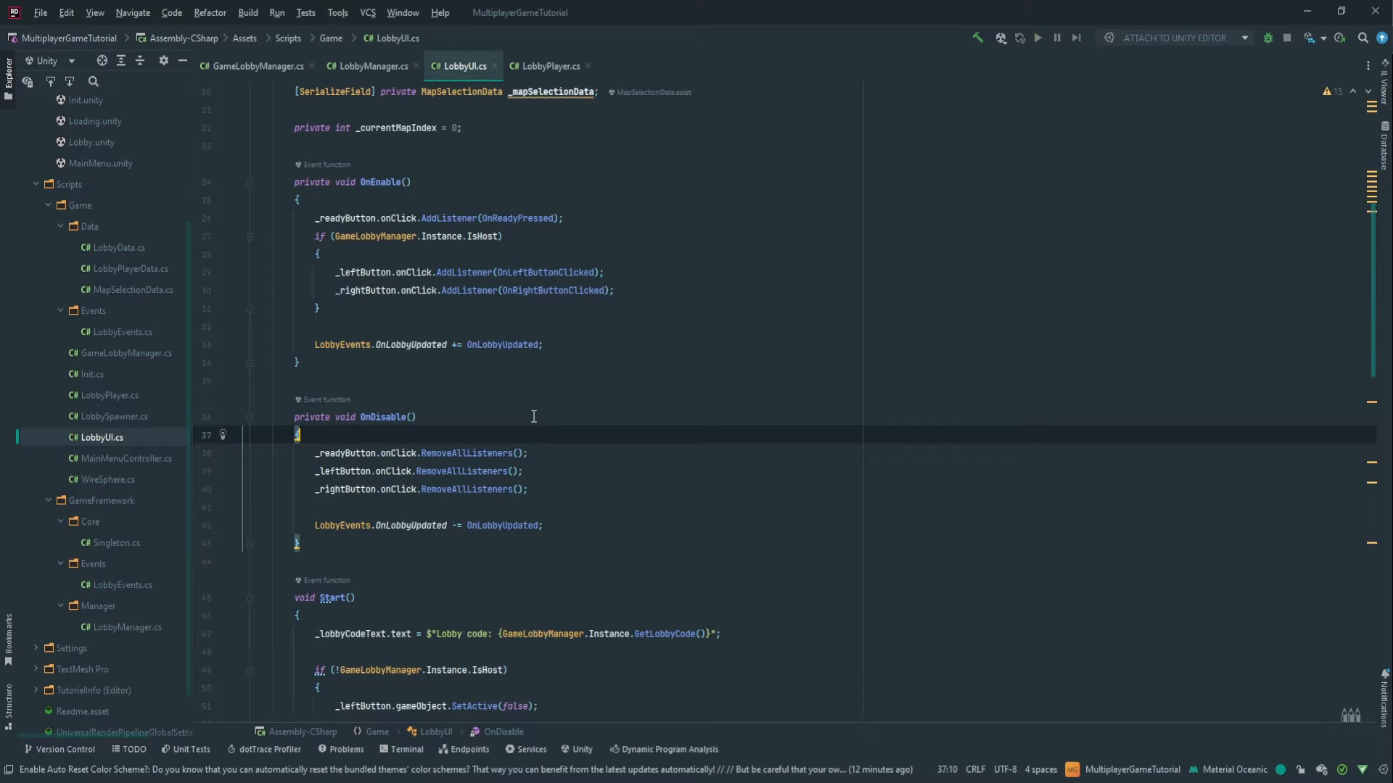
pyautogui.click(543, 525)
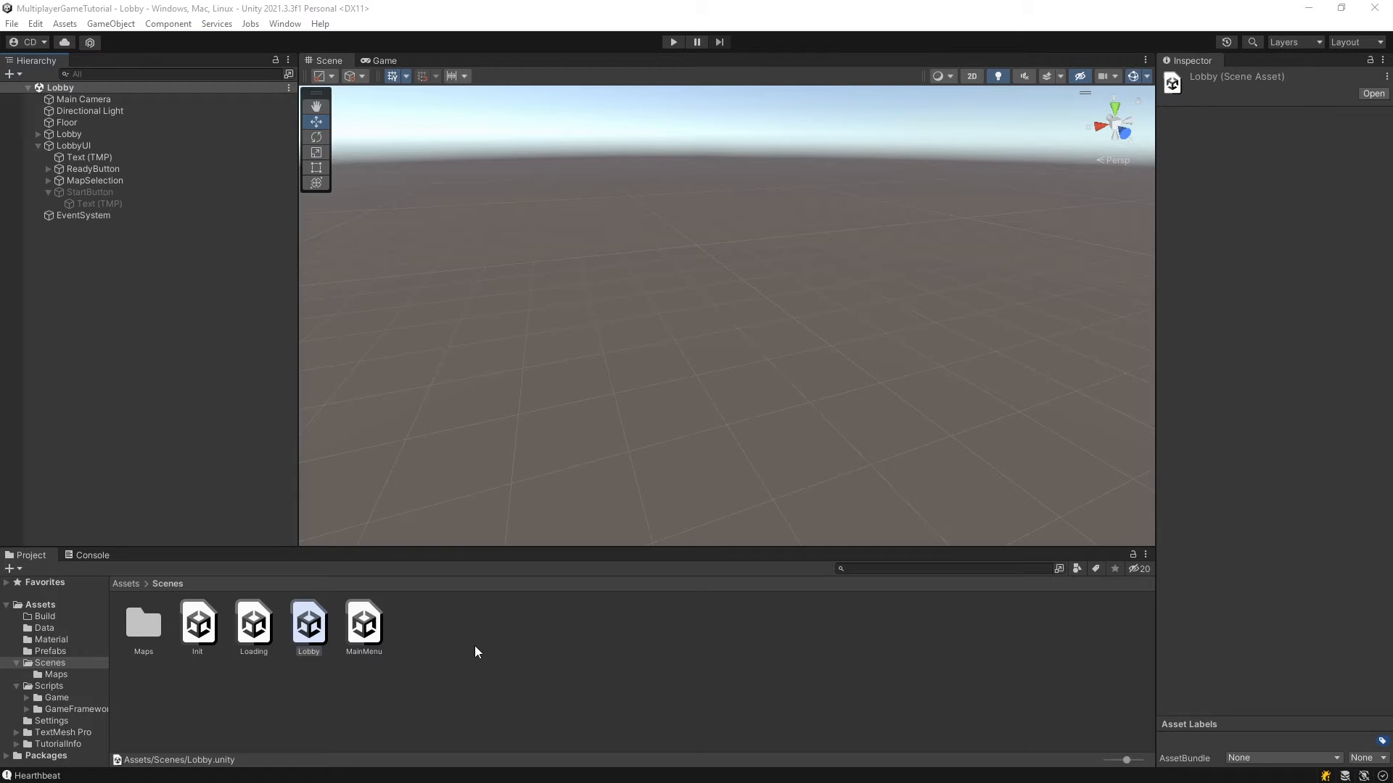
pyautogui.moveTo(472, 651)
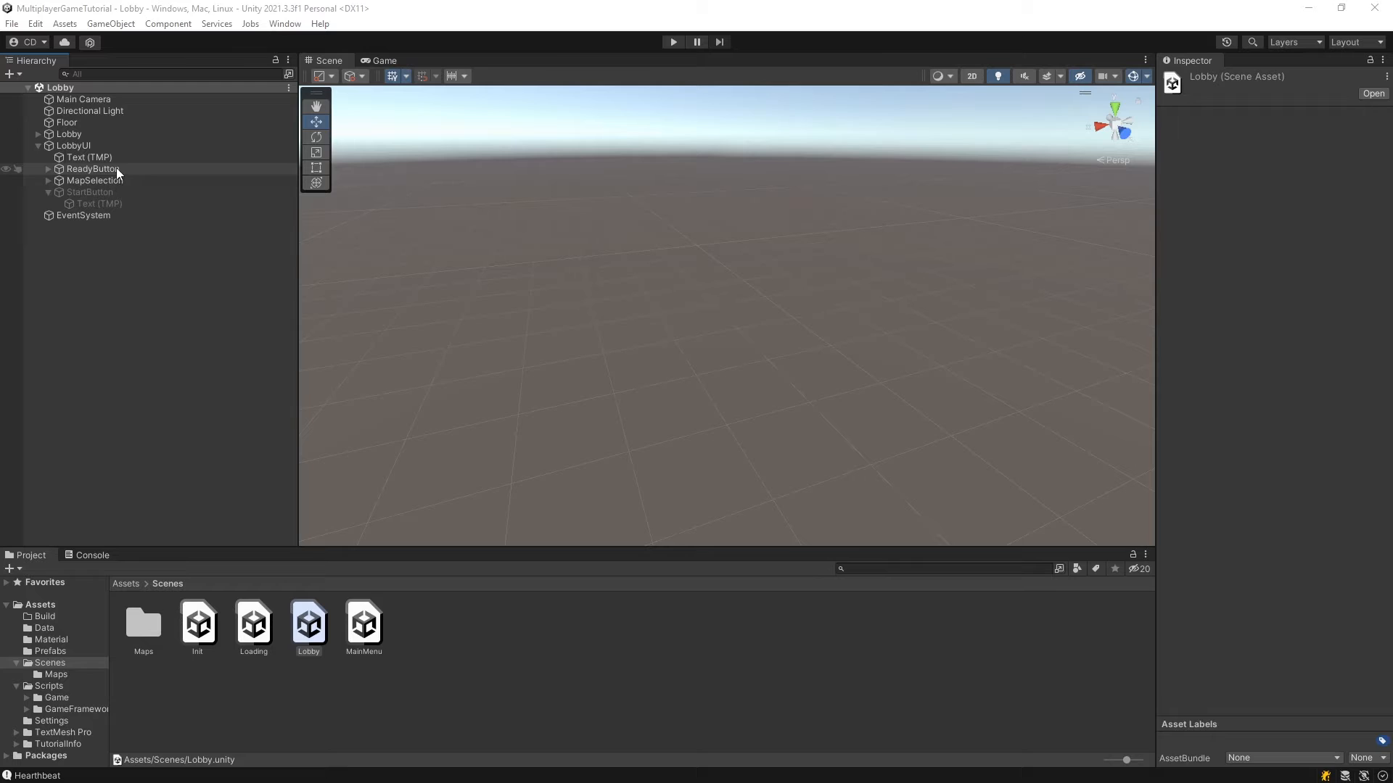
pyautogui.click(90, 191)
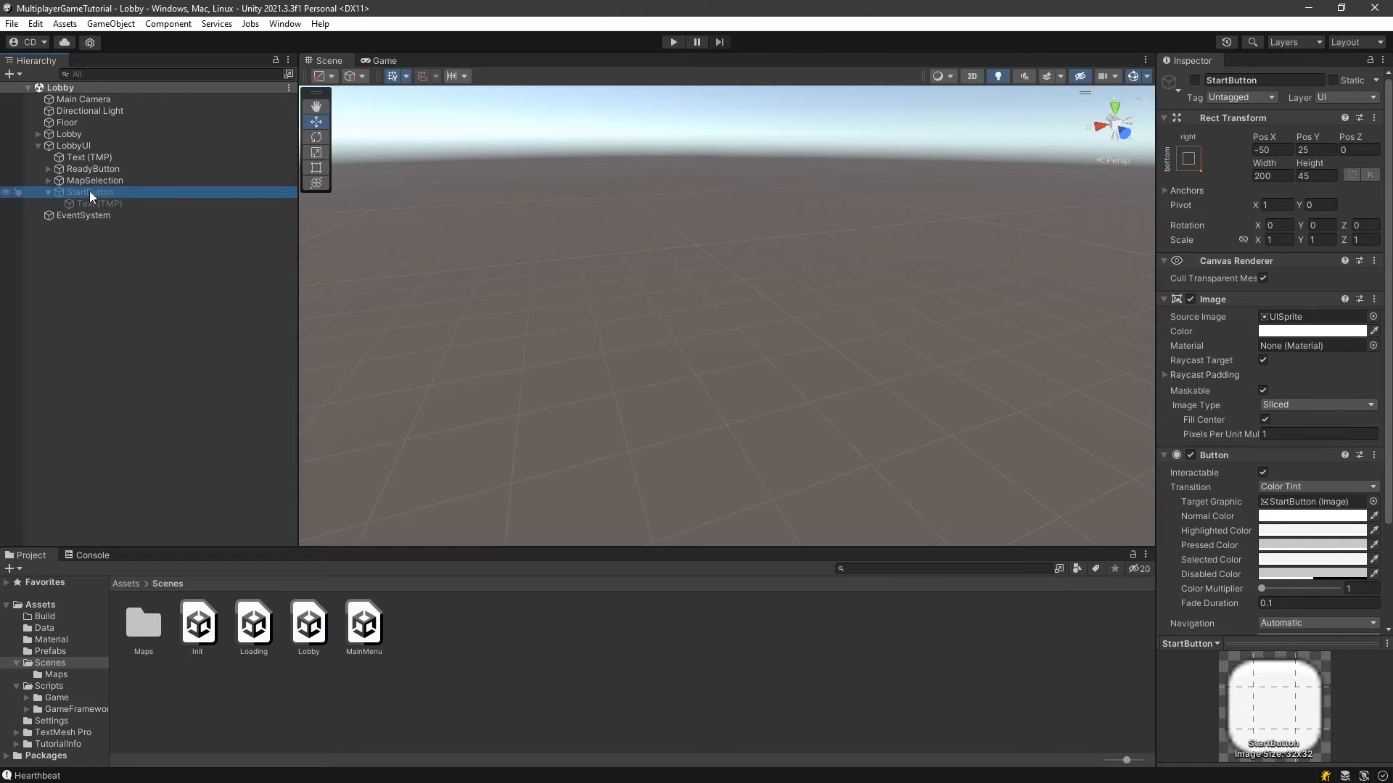
pyautogui.click(100, 204)
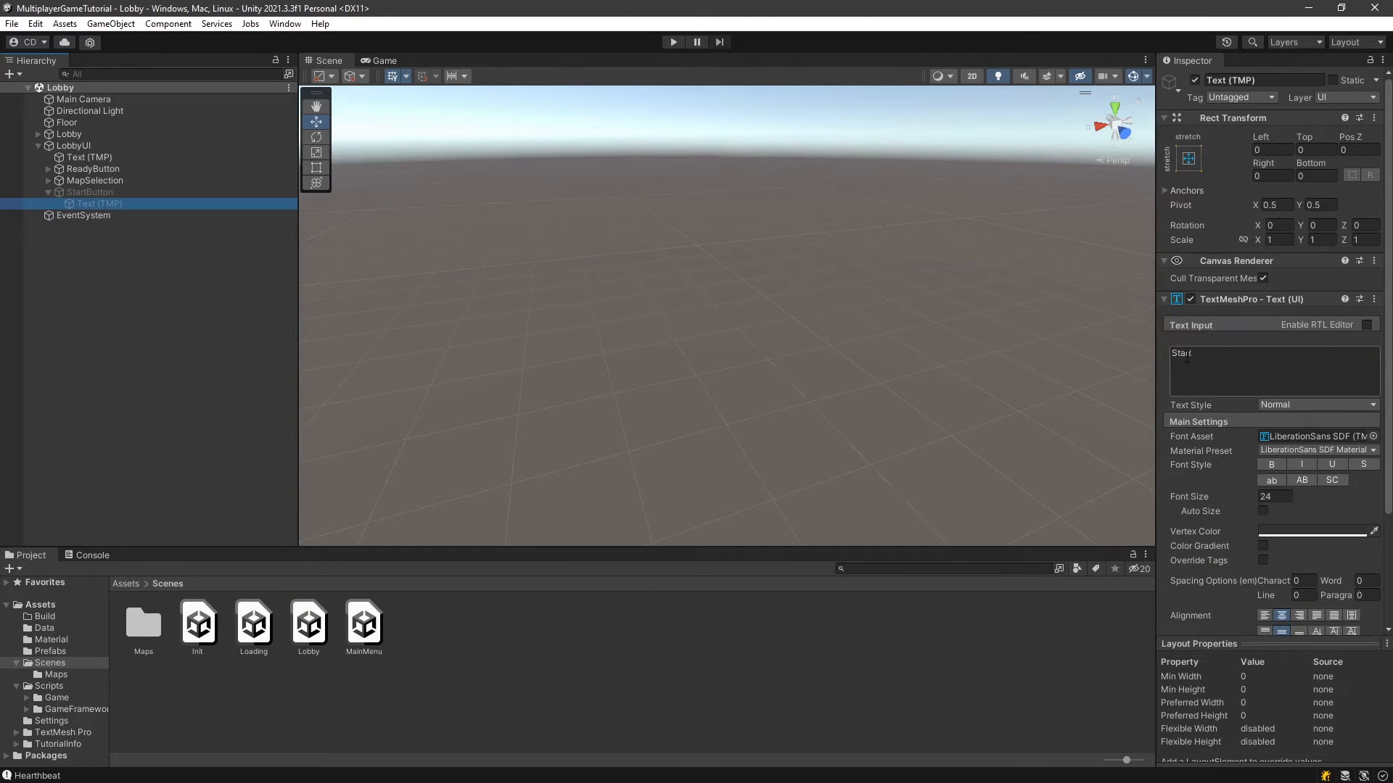
pyautogui.click(90, 191)
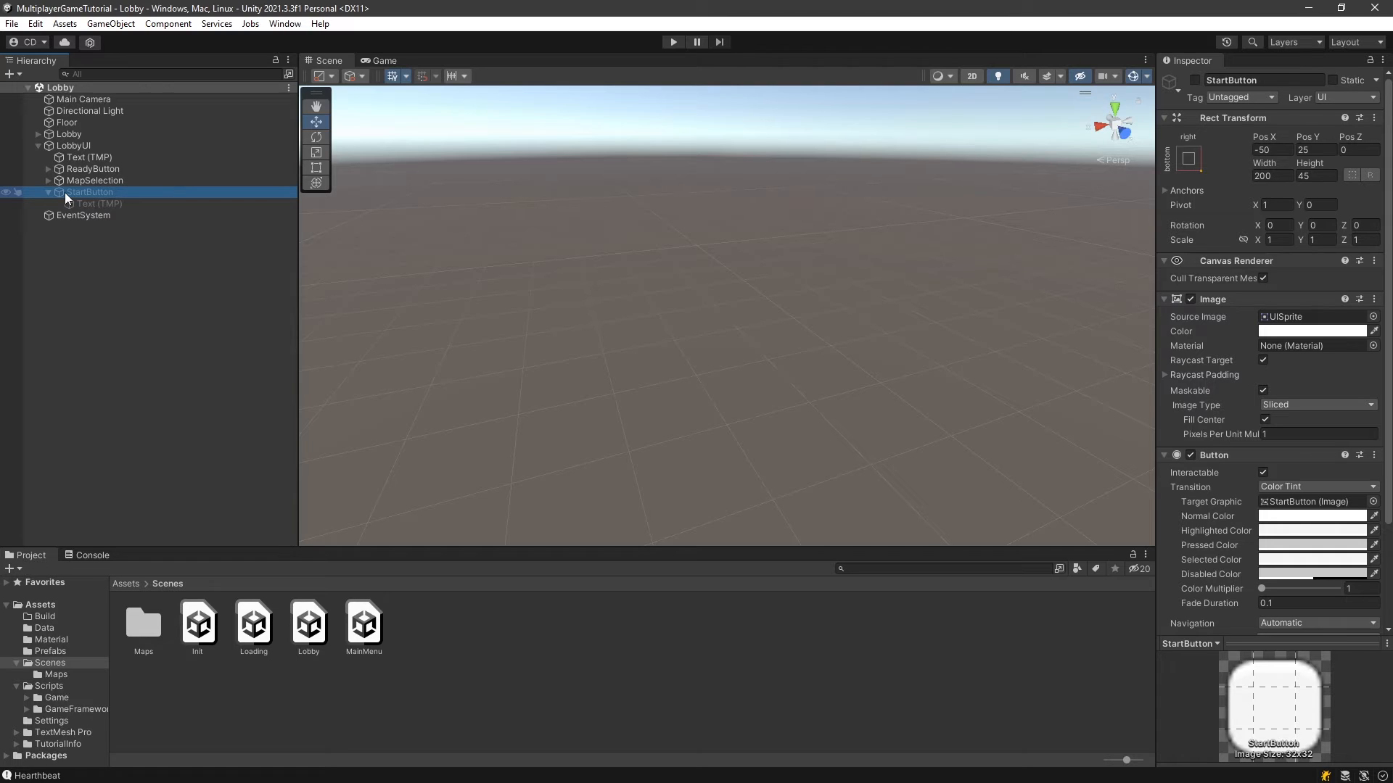
pyautogui.moveTo(62, 197)
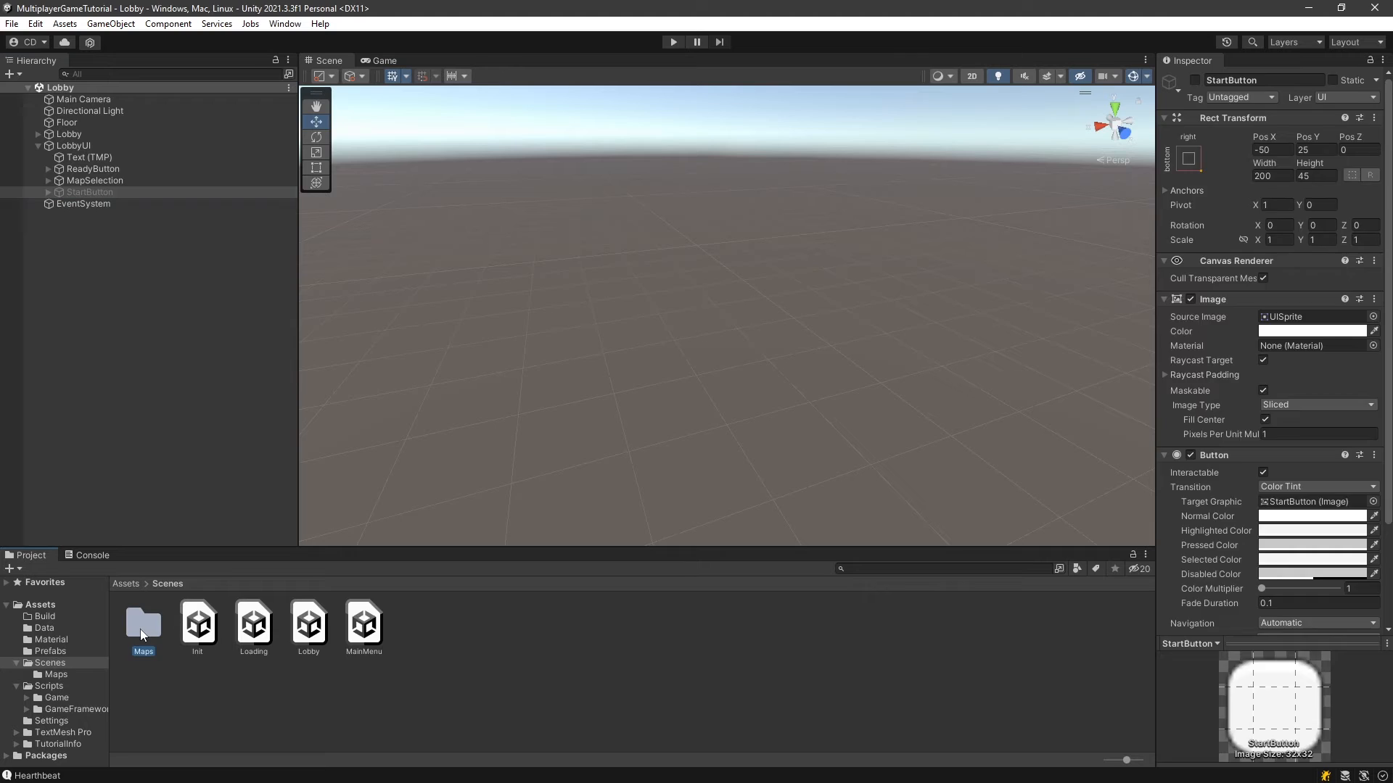
# - Browse Scenes/Maps, open RedScene, then go into the Assets Data folder
pyautogui.doubleClick(144, 620)
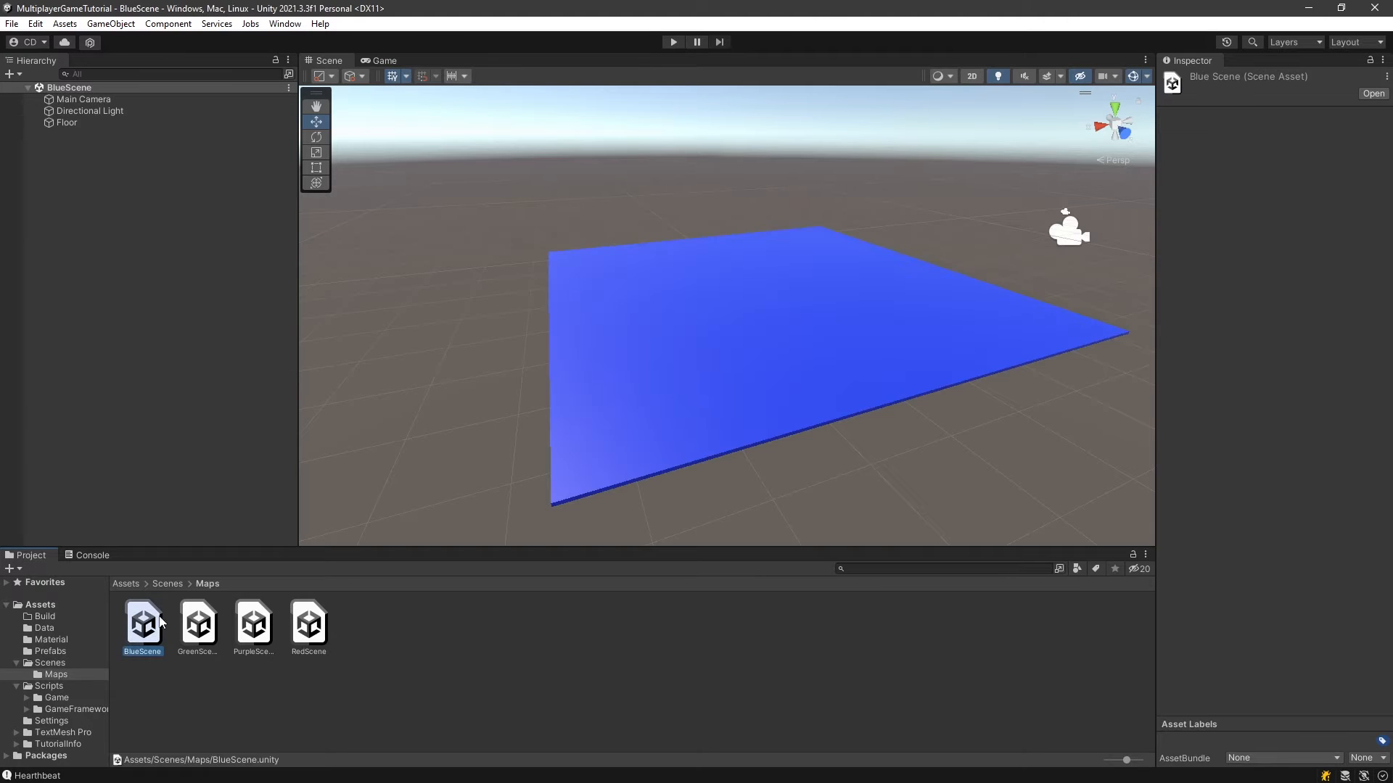
pyautogui.click(65, 121)
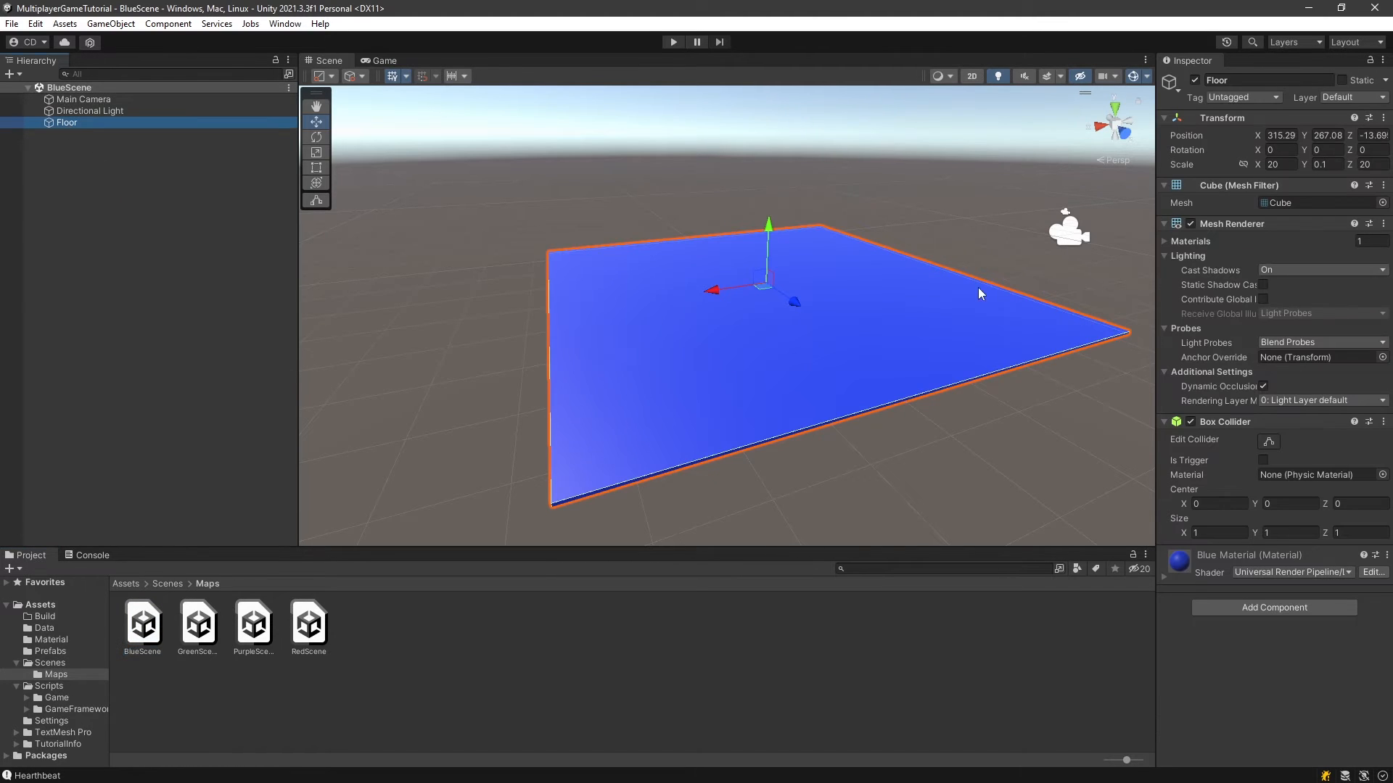
pyautogui.doubleClick(197, 619)
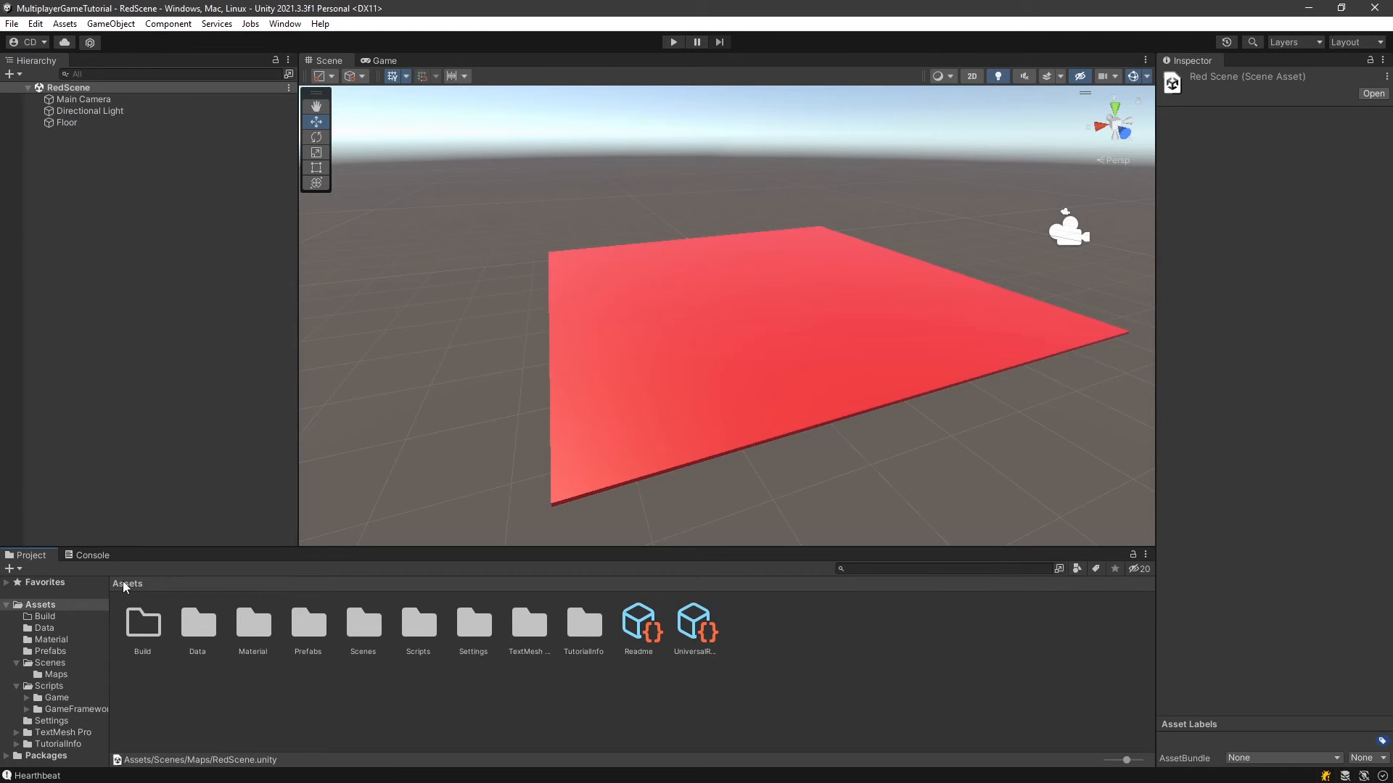
pyautogui.doubleClick(195, 624)
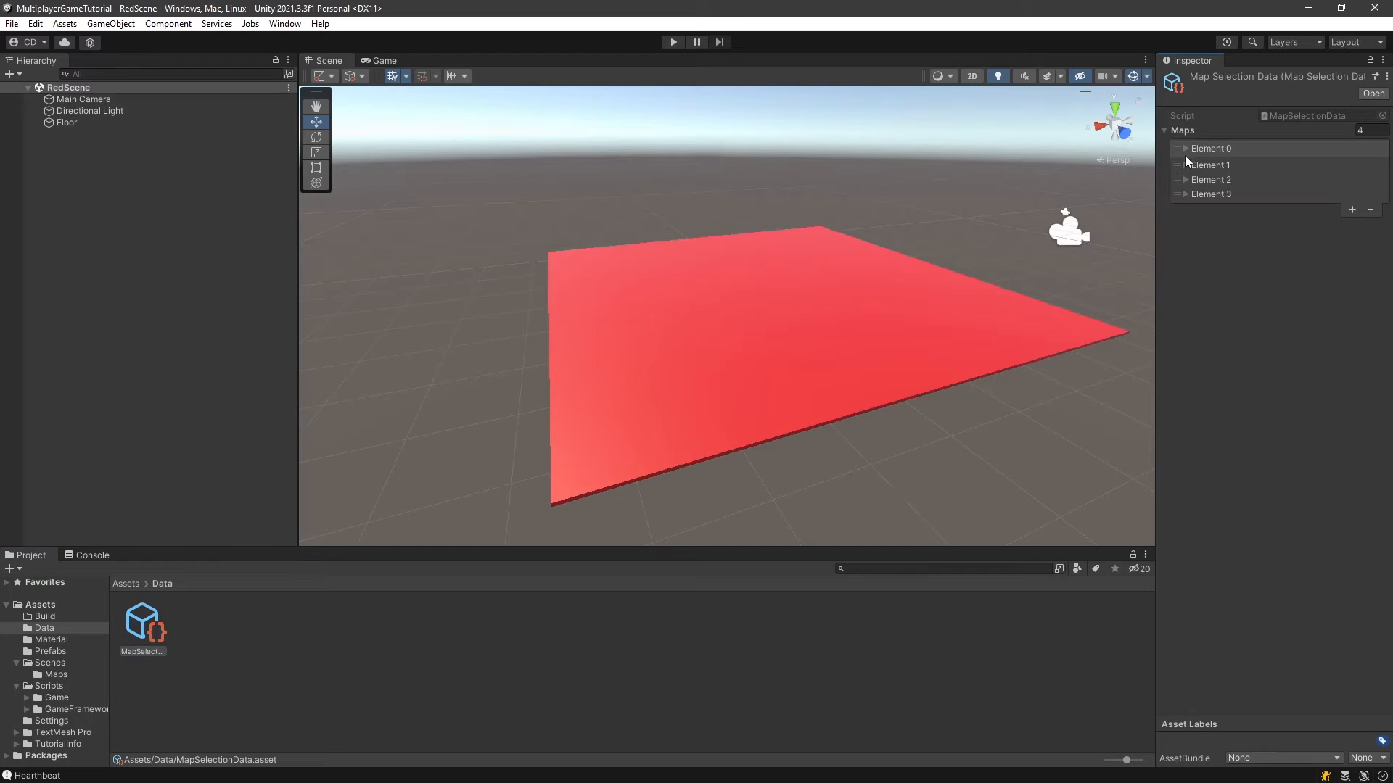
# - In MapSelectionData, set the purple map entry's Scene Name to PurpleScene
pyautogui.click(1185, 180)
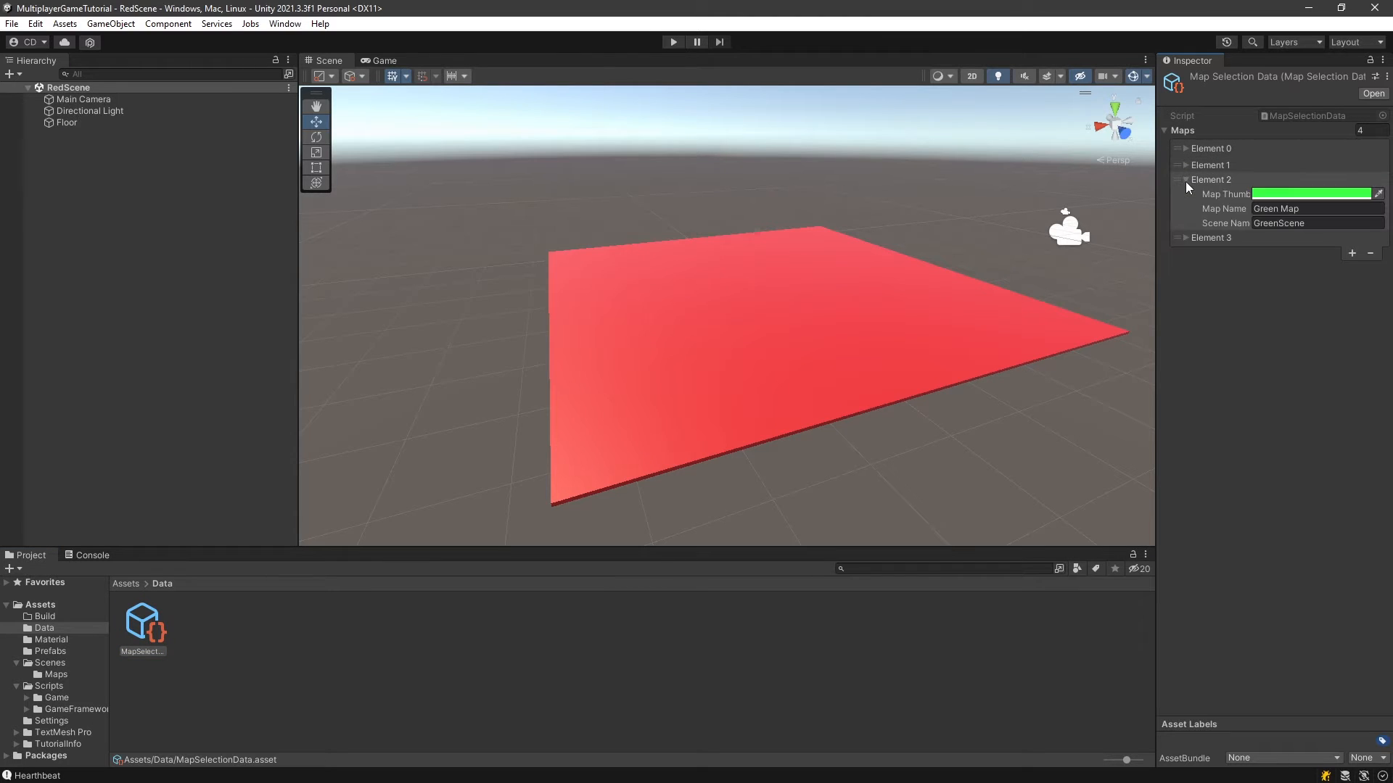
pyautogui.click(1184, 193)
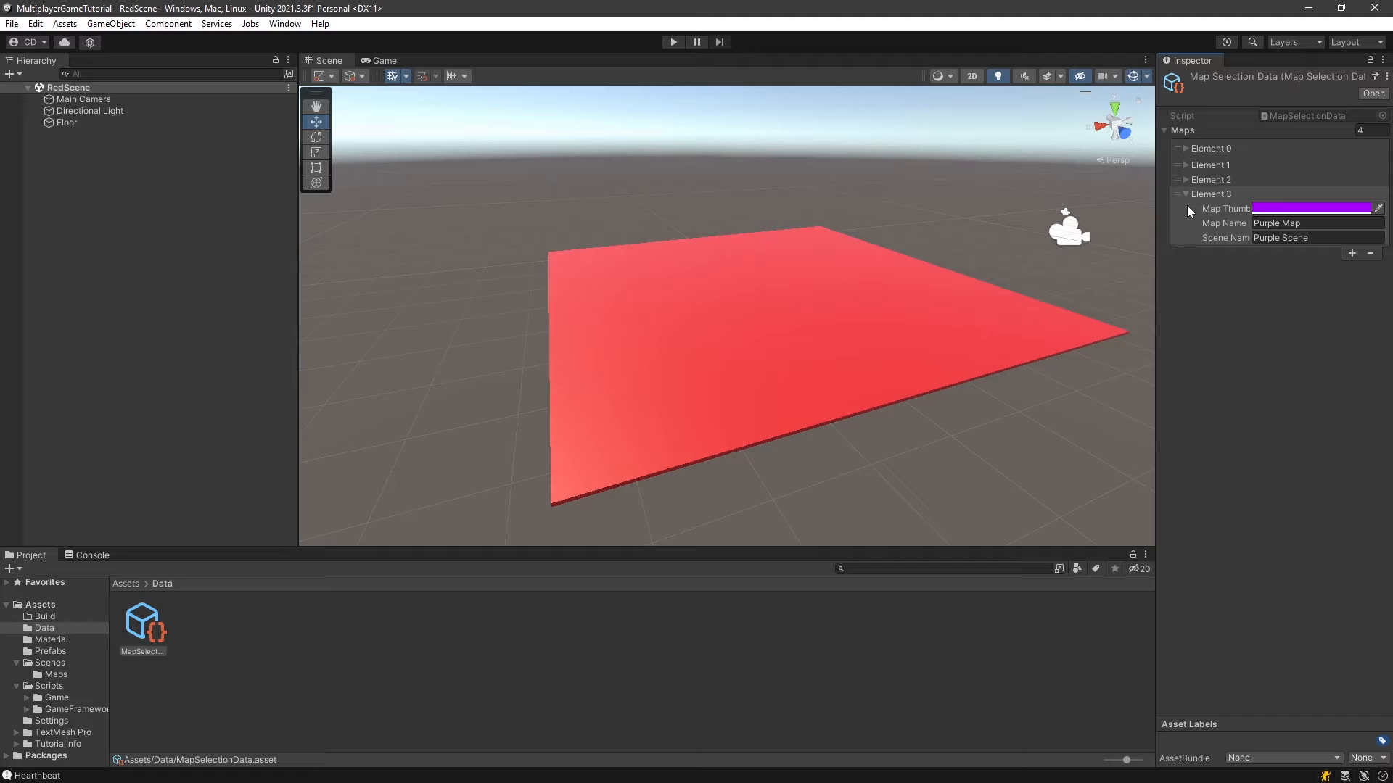
pyautogui.click(1314, 237)
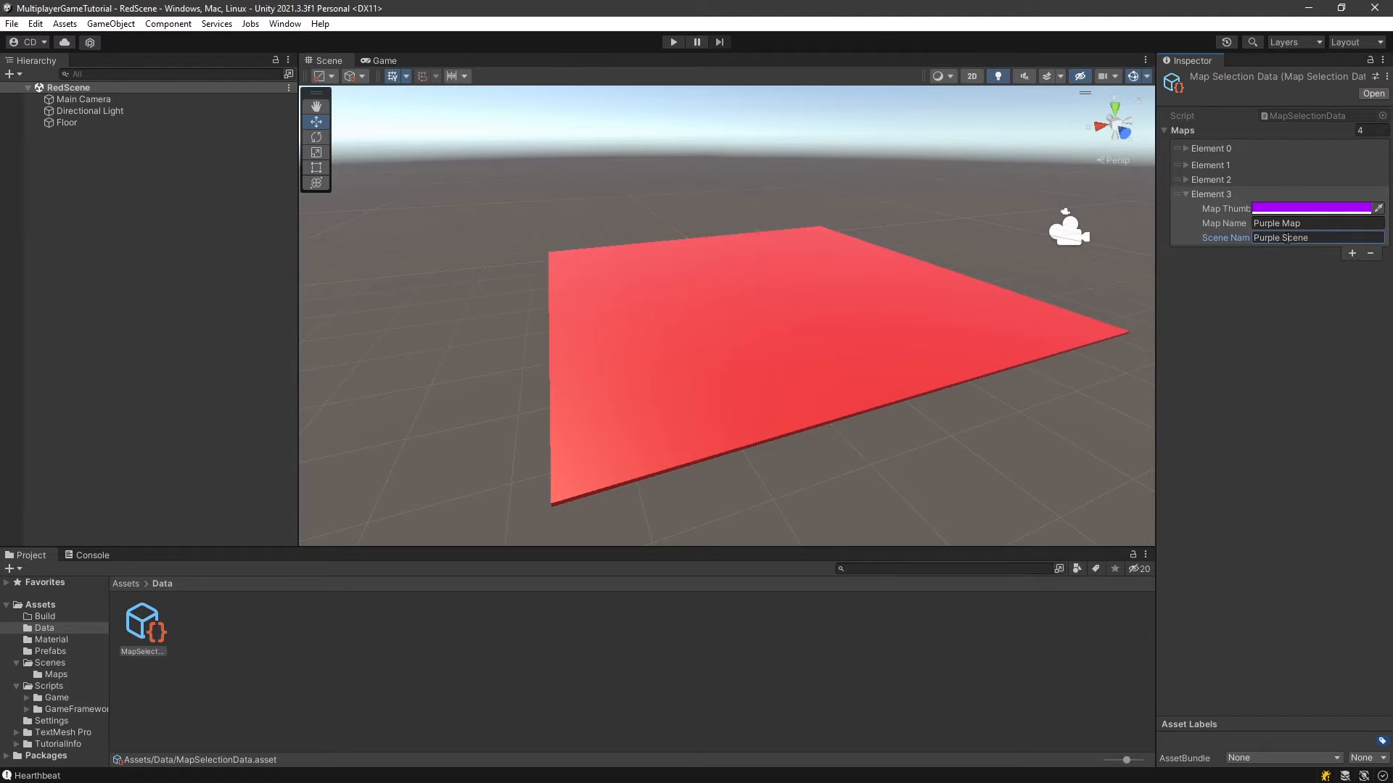
pyautogui.write('PurpleScene')
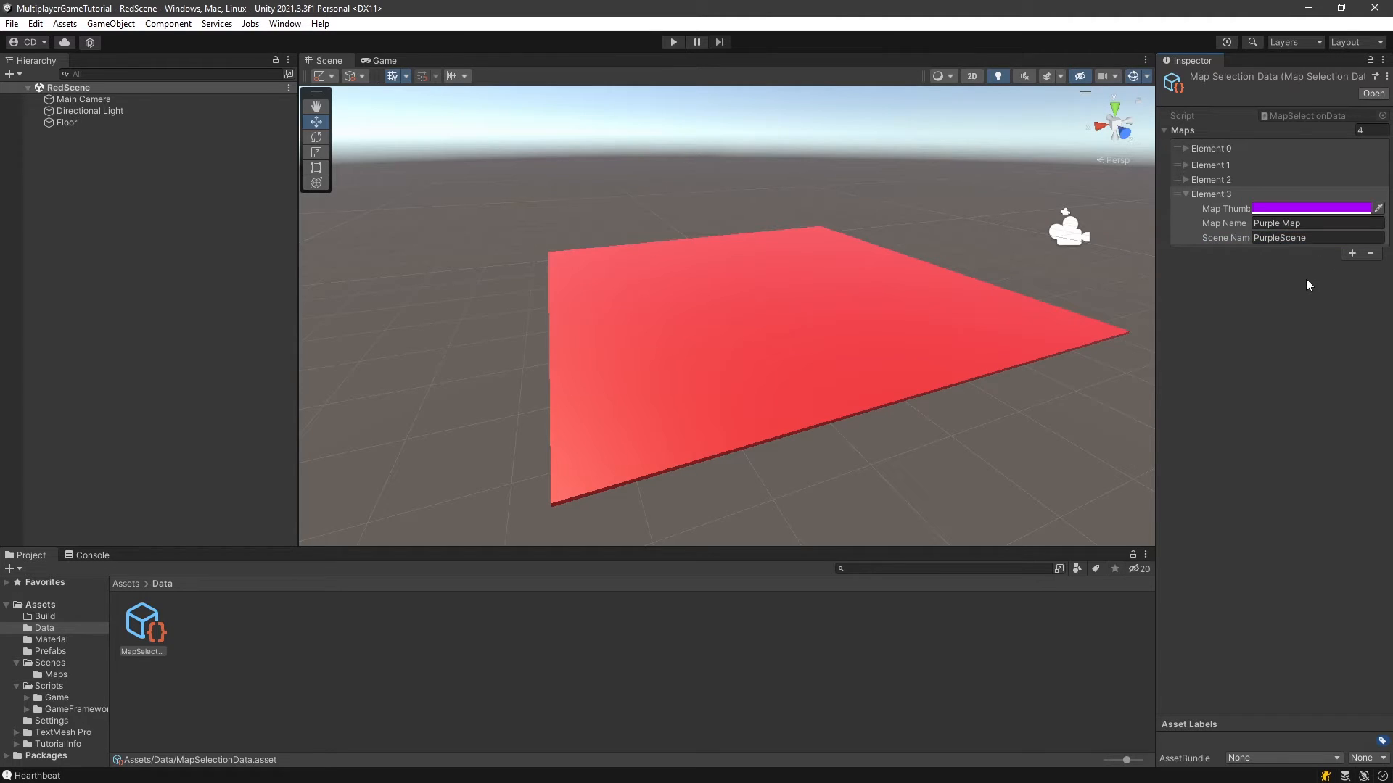
pyautogui.moveTo(524, 331)
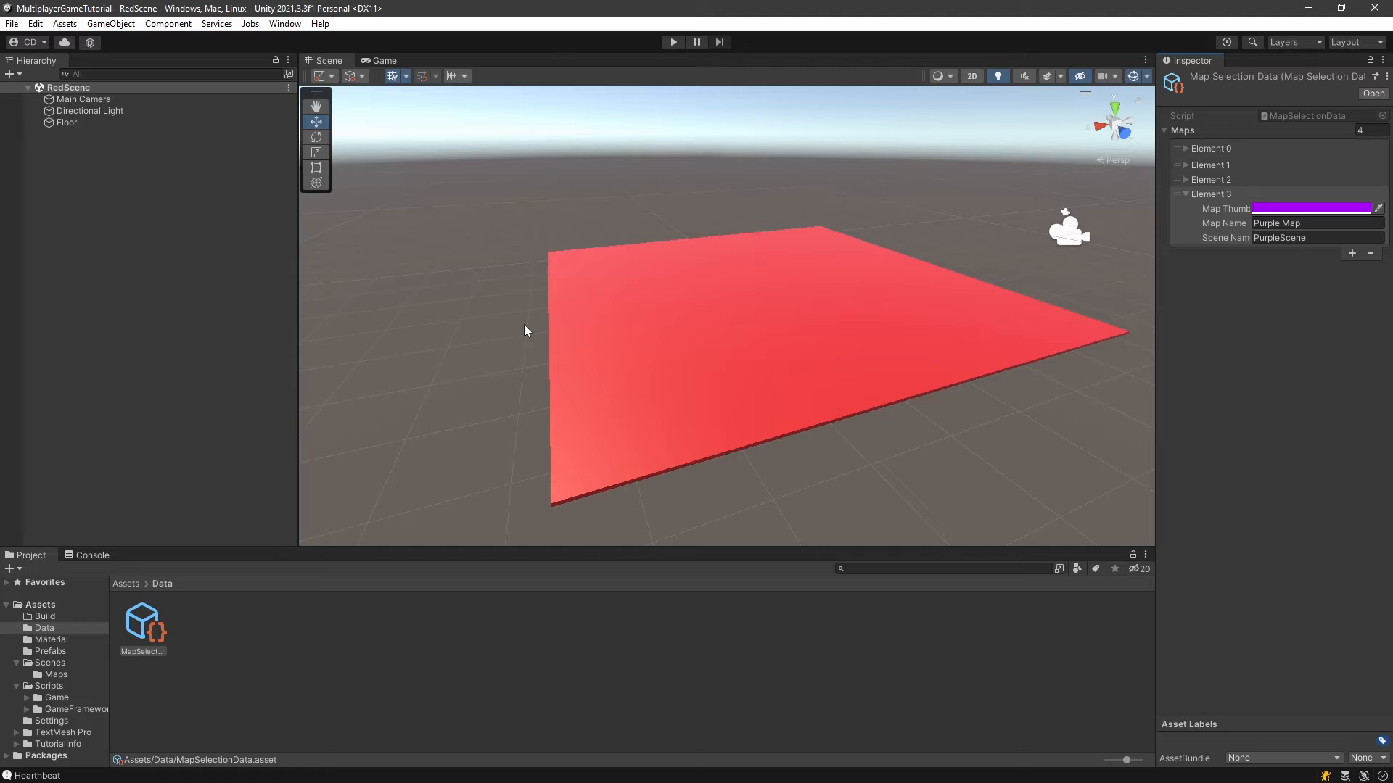
pyautogui.moveTo(516, 358)
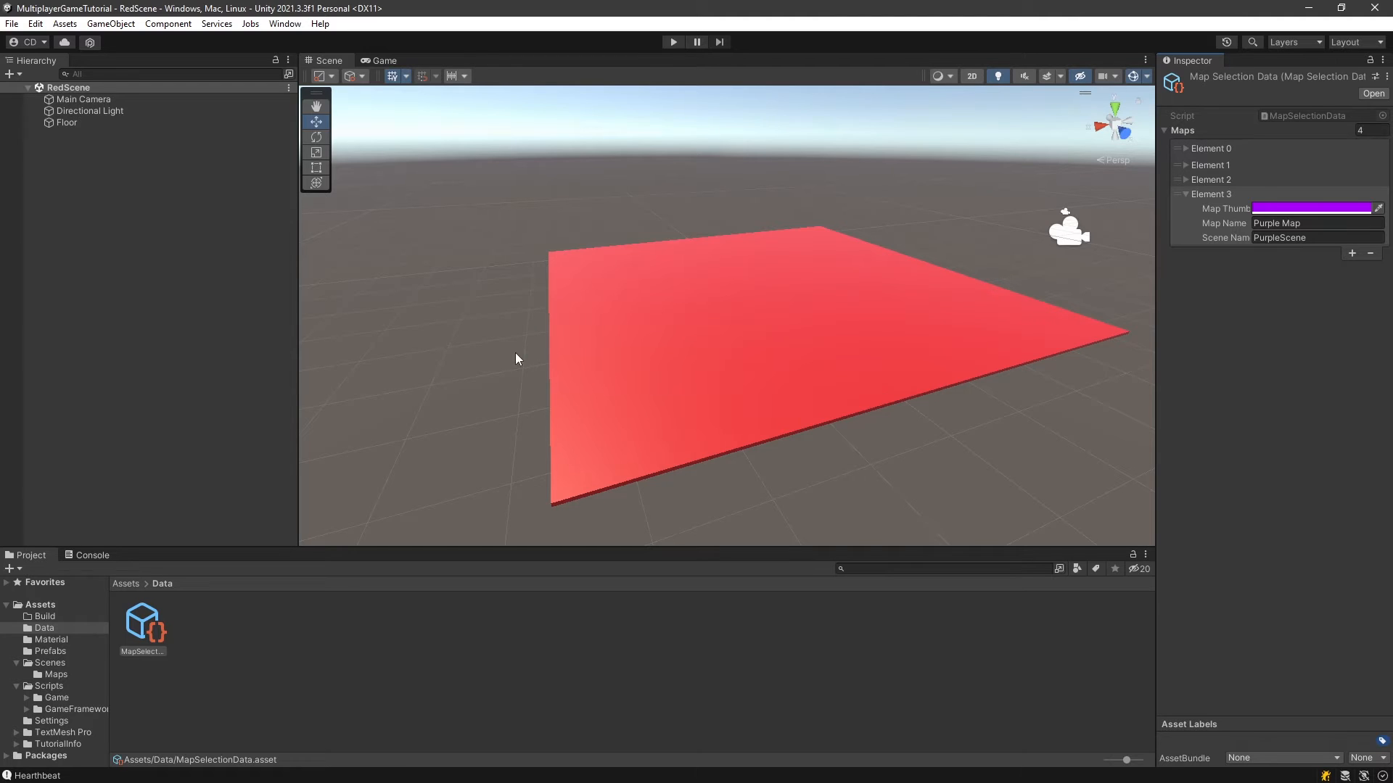
# - Show Window > Package Manager and scroll the Unity Registry list to the installed Relay package
pyautogui.click(284, 23)
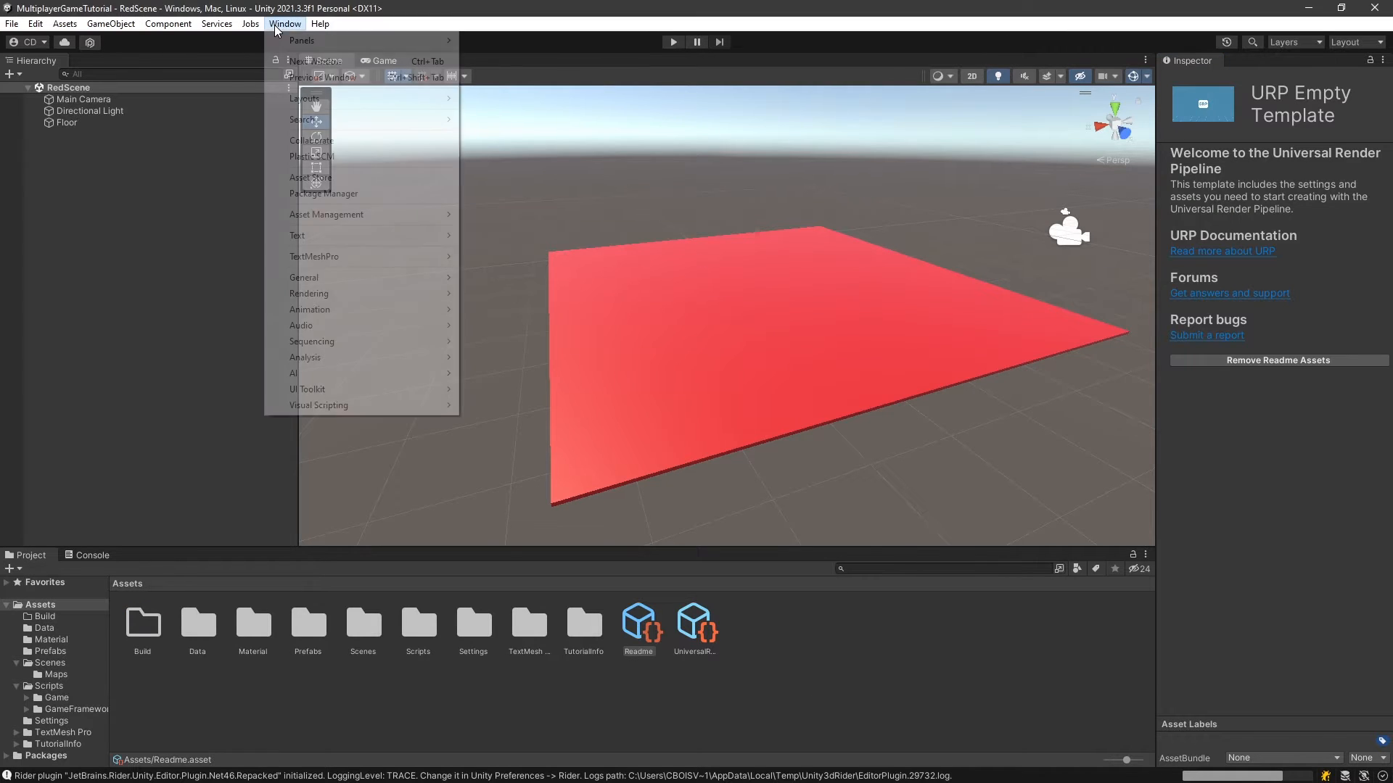
pyautogui.click(323, 193)
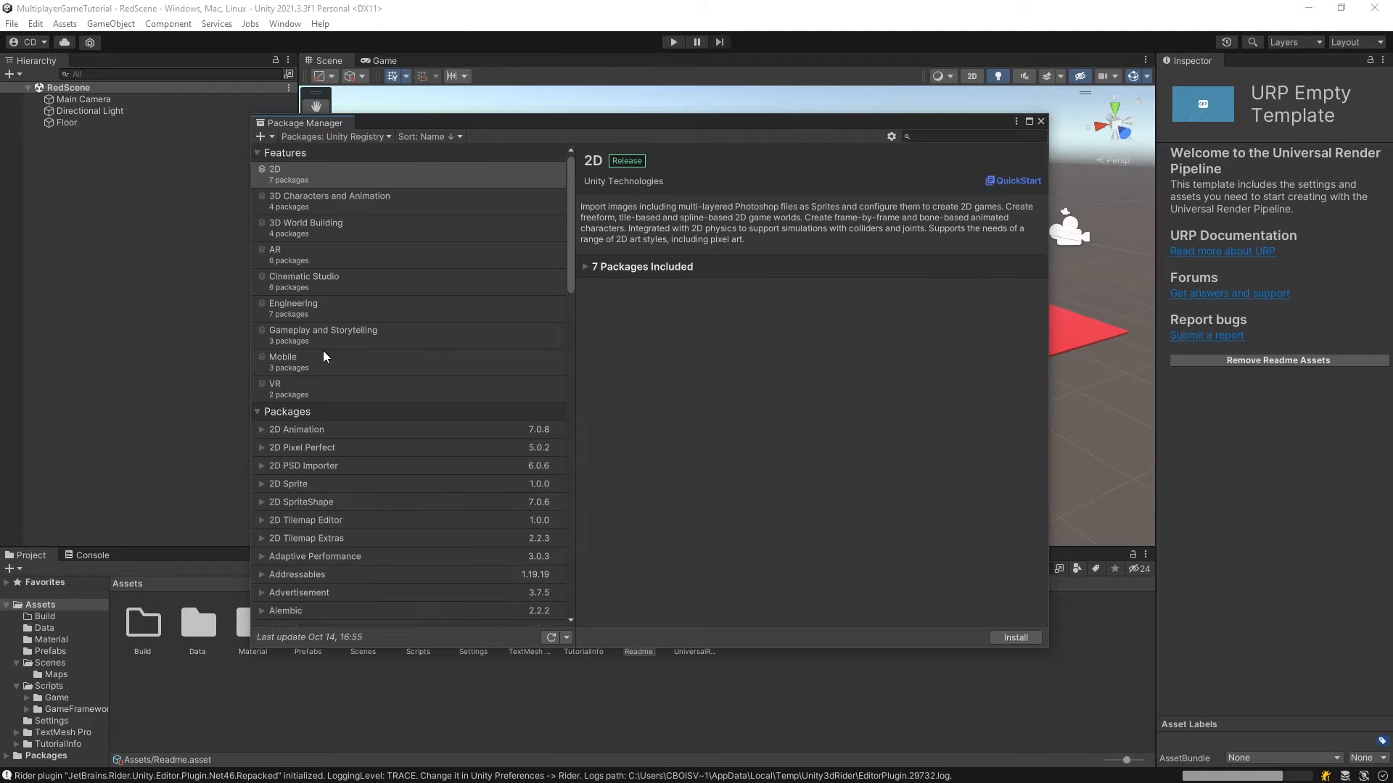
pyautogui.scroll(-3)
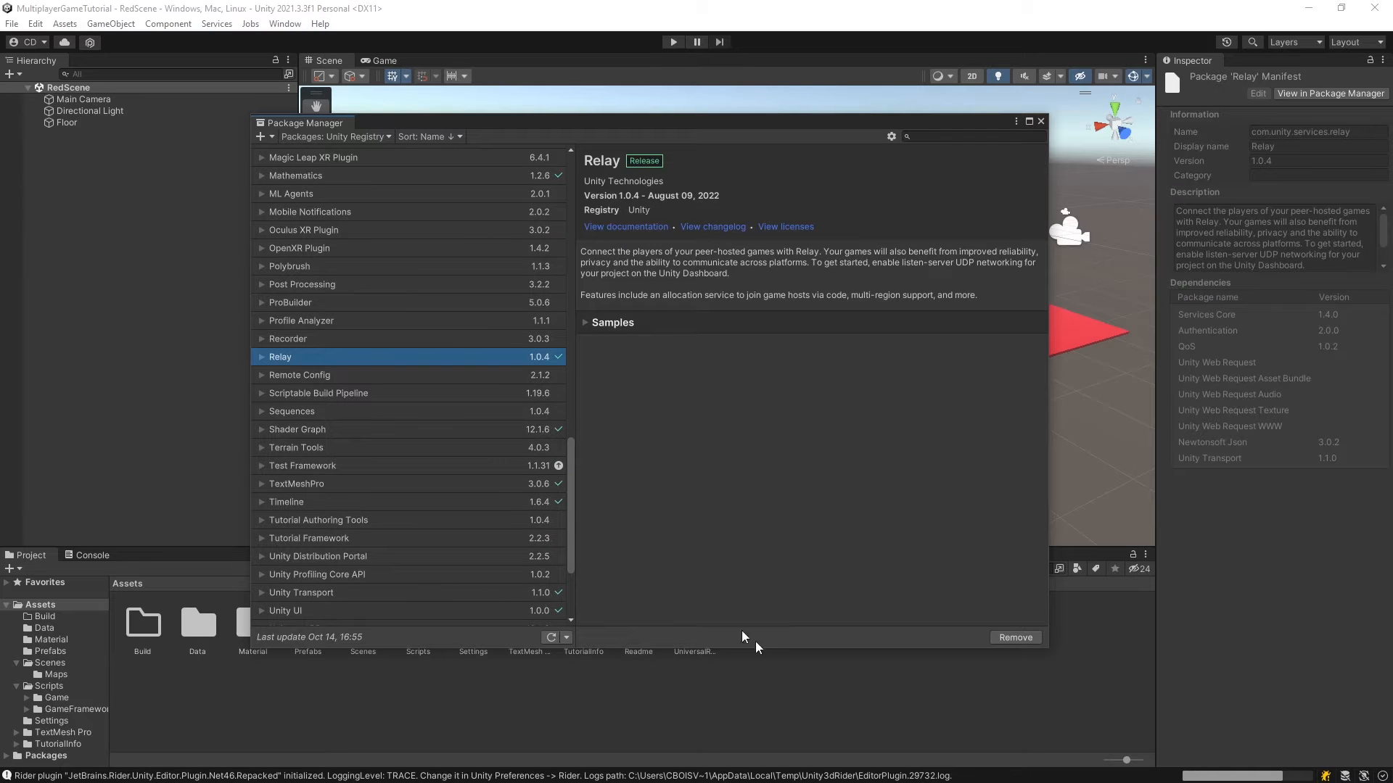
pyautogui.moveTo(812, 508)
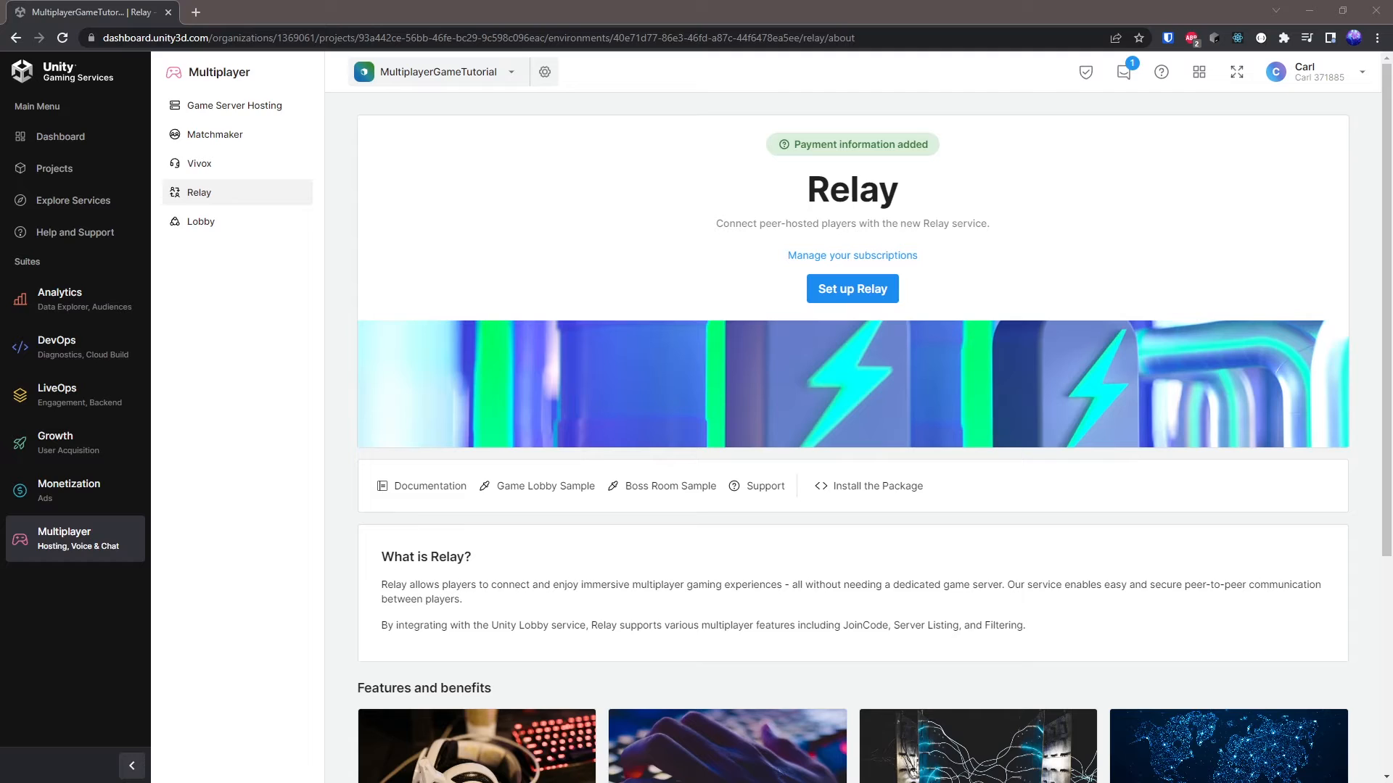
# - Start the Relay setup guide and move past the project linking step
pyautogui.click(851, 288)
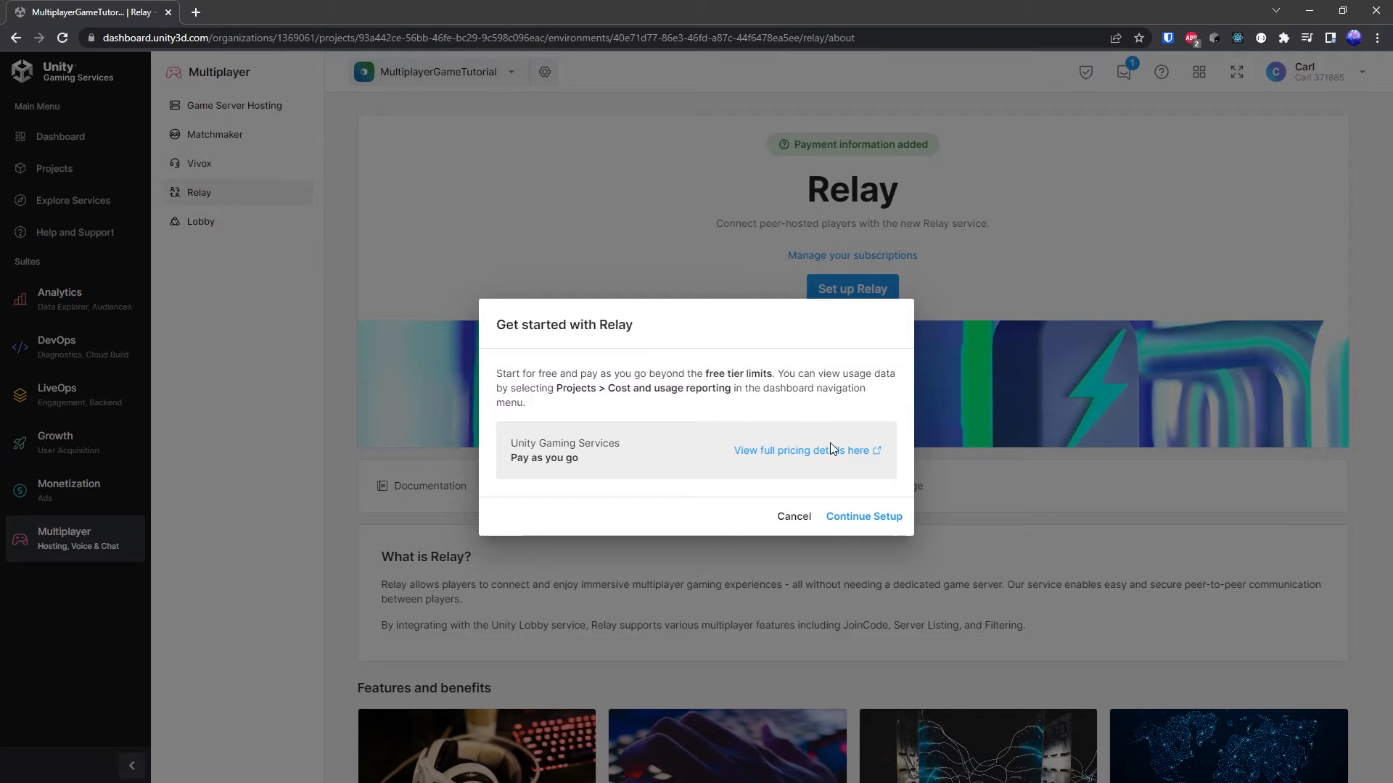
pyautogui.moveTo(862, 517)
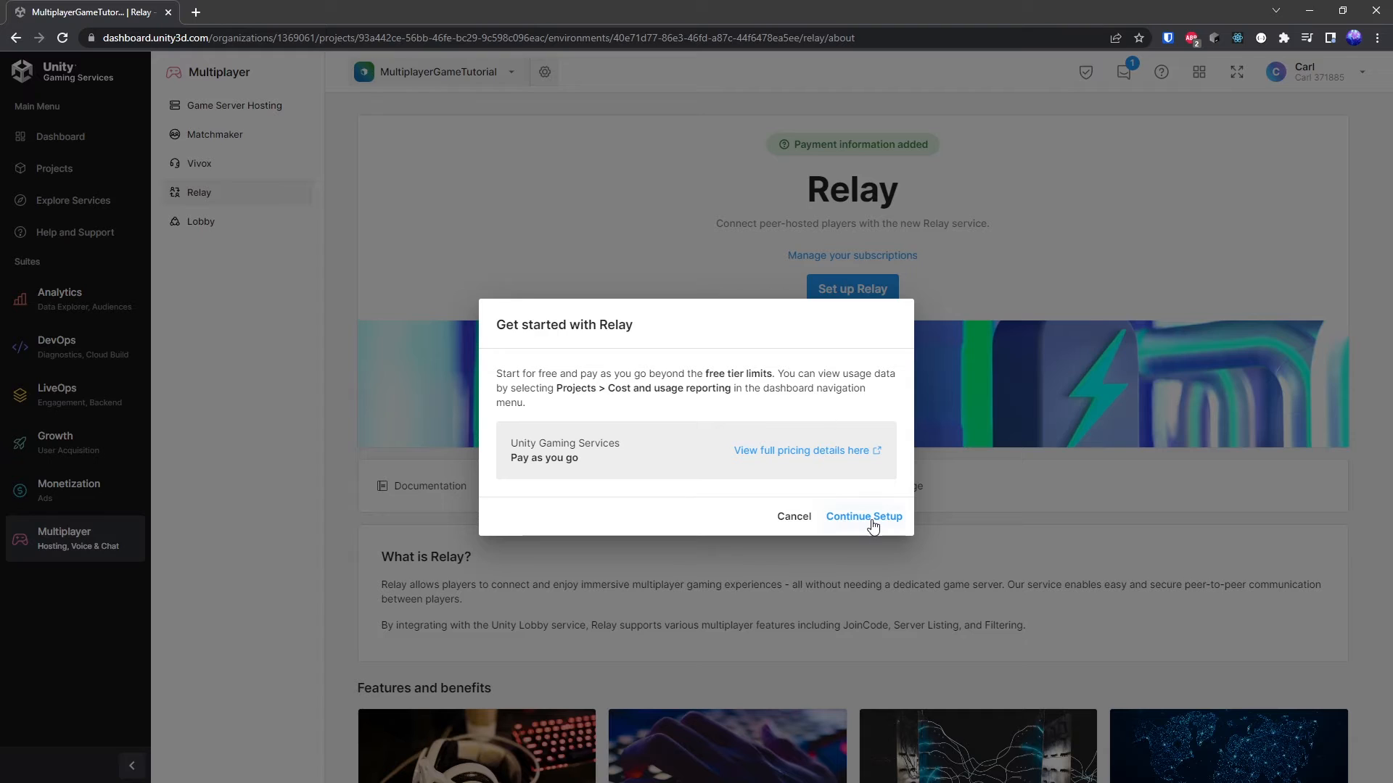
pyautogui.click(862, 516)
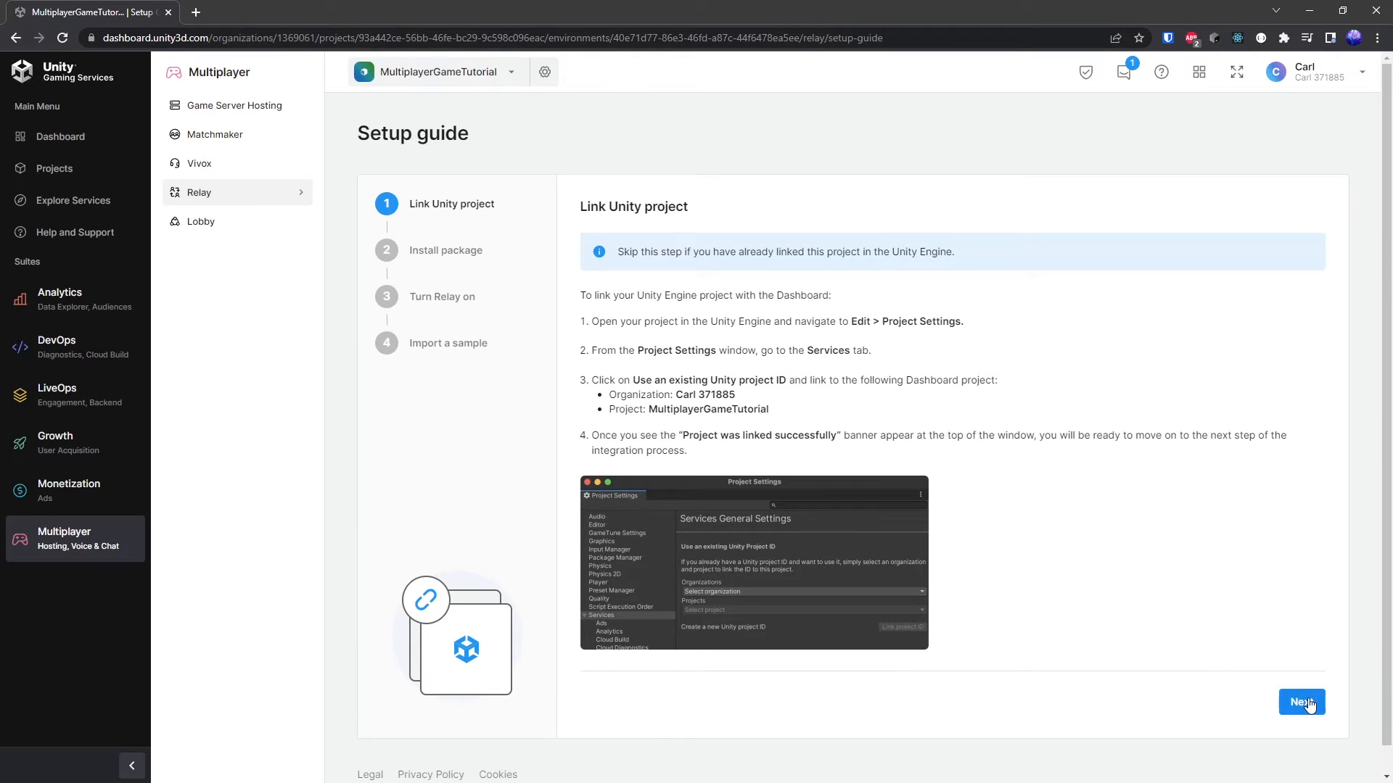
pyautogui.click(1300, 702)
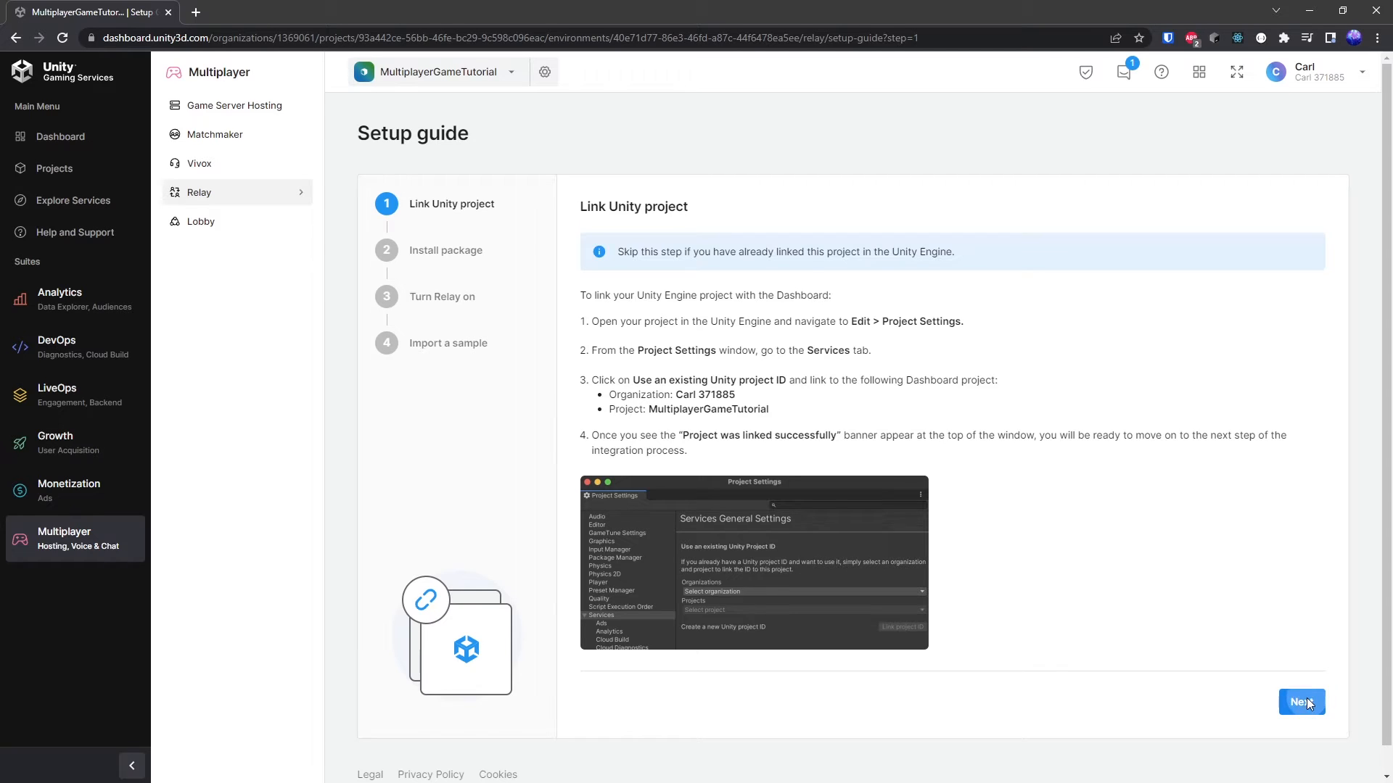
pyautogui.click(1302, 702)
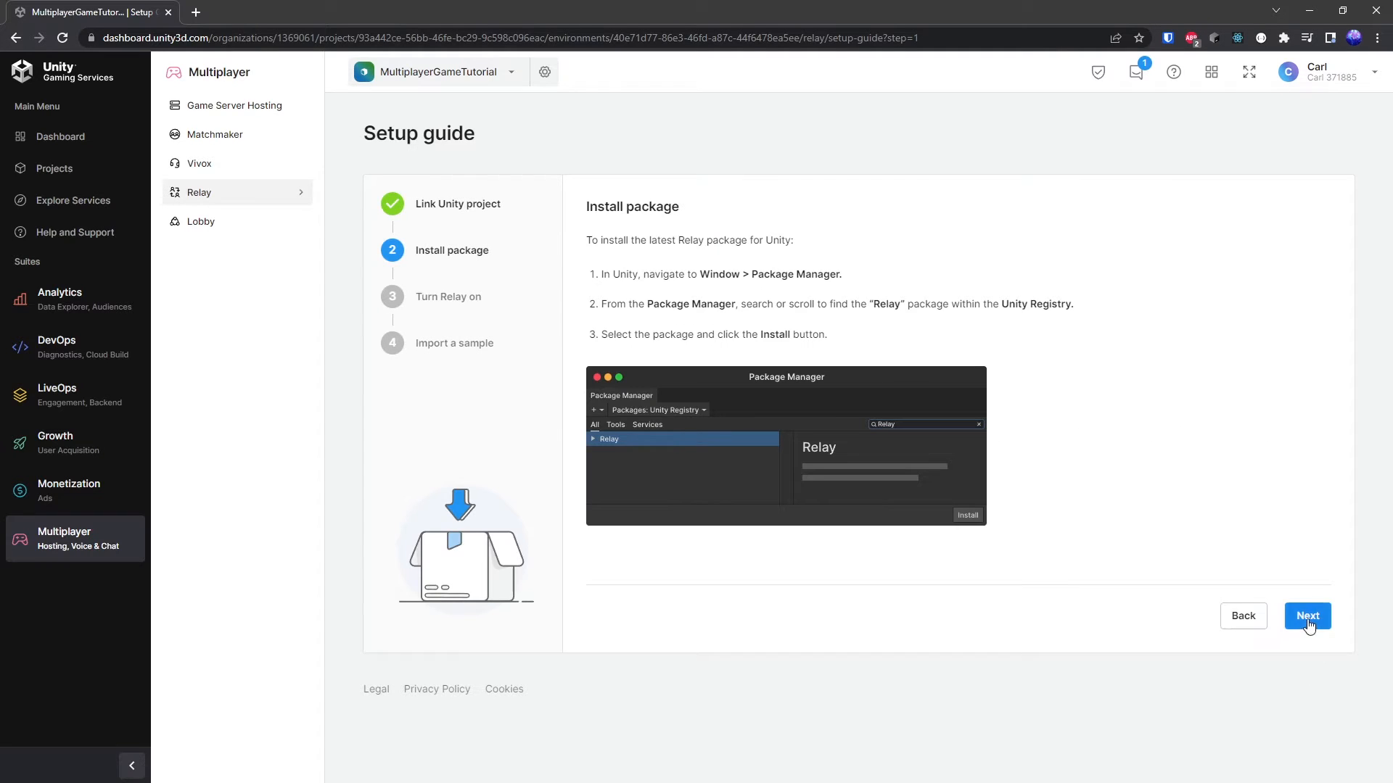
# - Skip the package install step, turn Relay on and finish the guide at the sample import step
pyautogui.click(1307, 615)
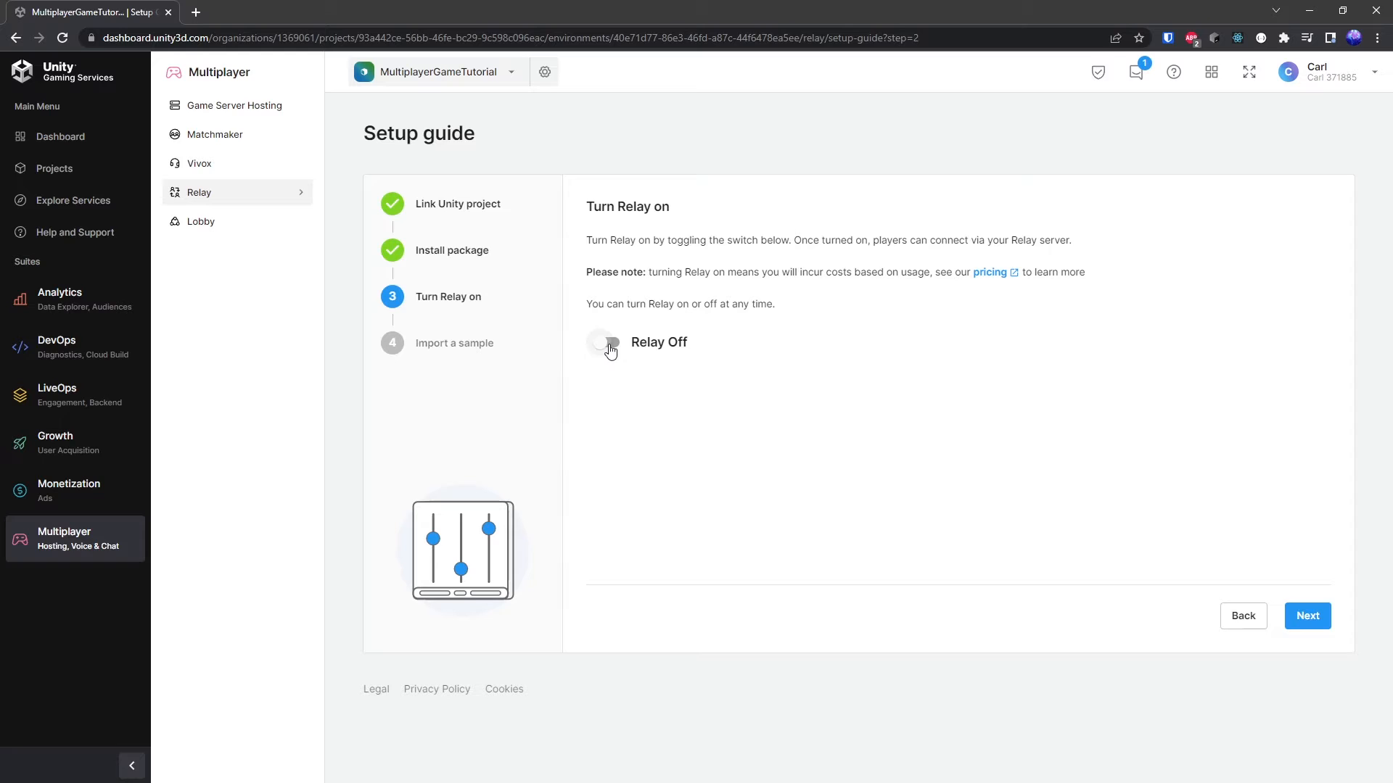
pyautogui.click(606, 342)
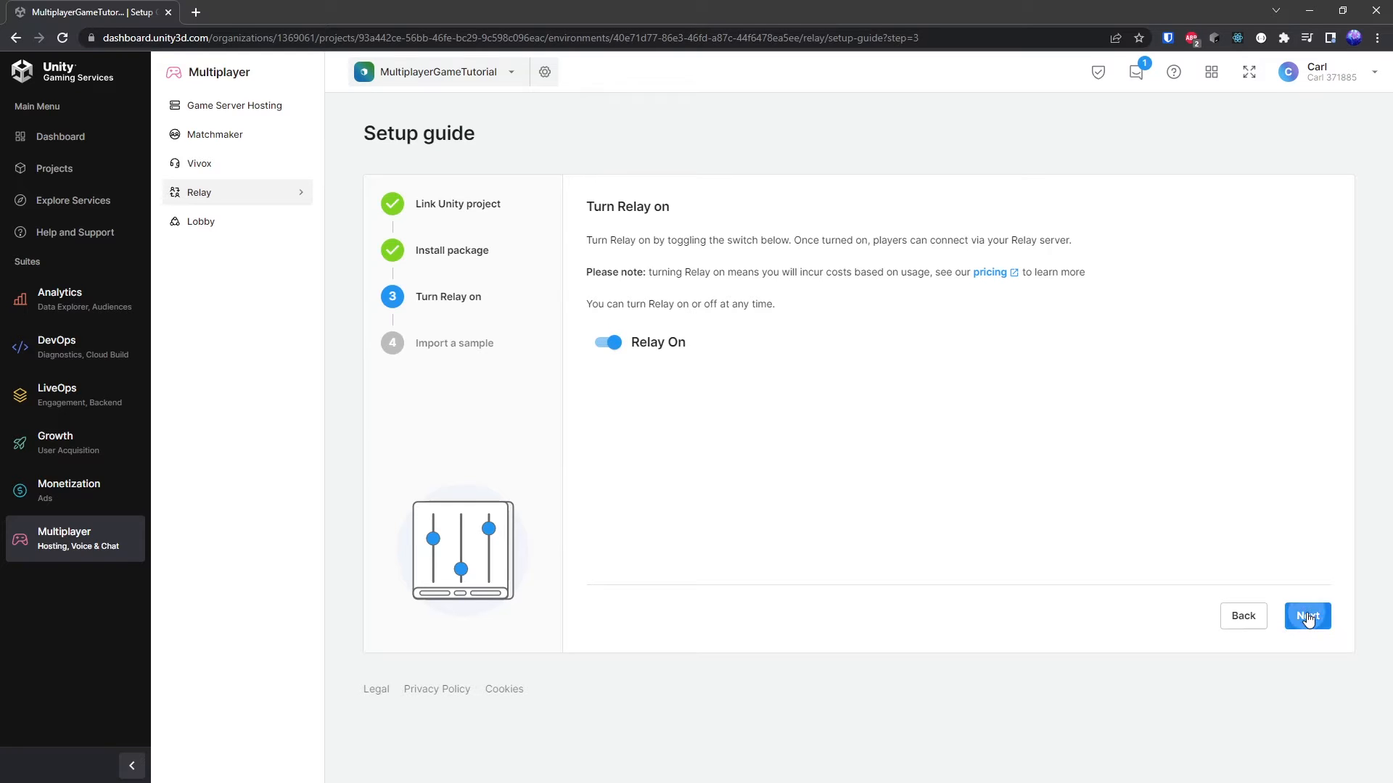
pyautogui.click(1307, 615)
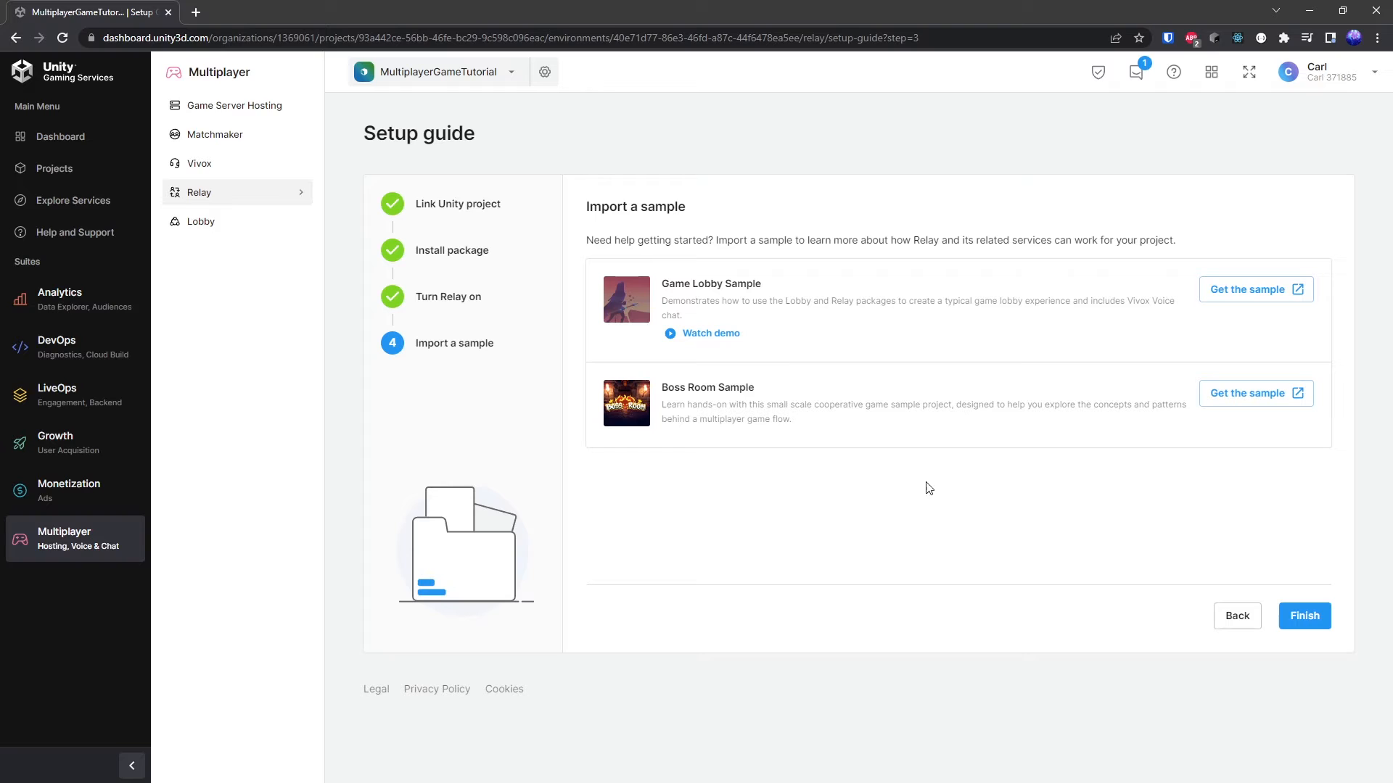
pyautogui.click(1303, 615)
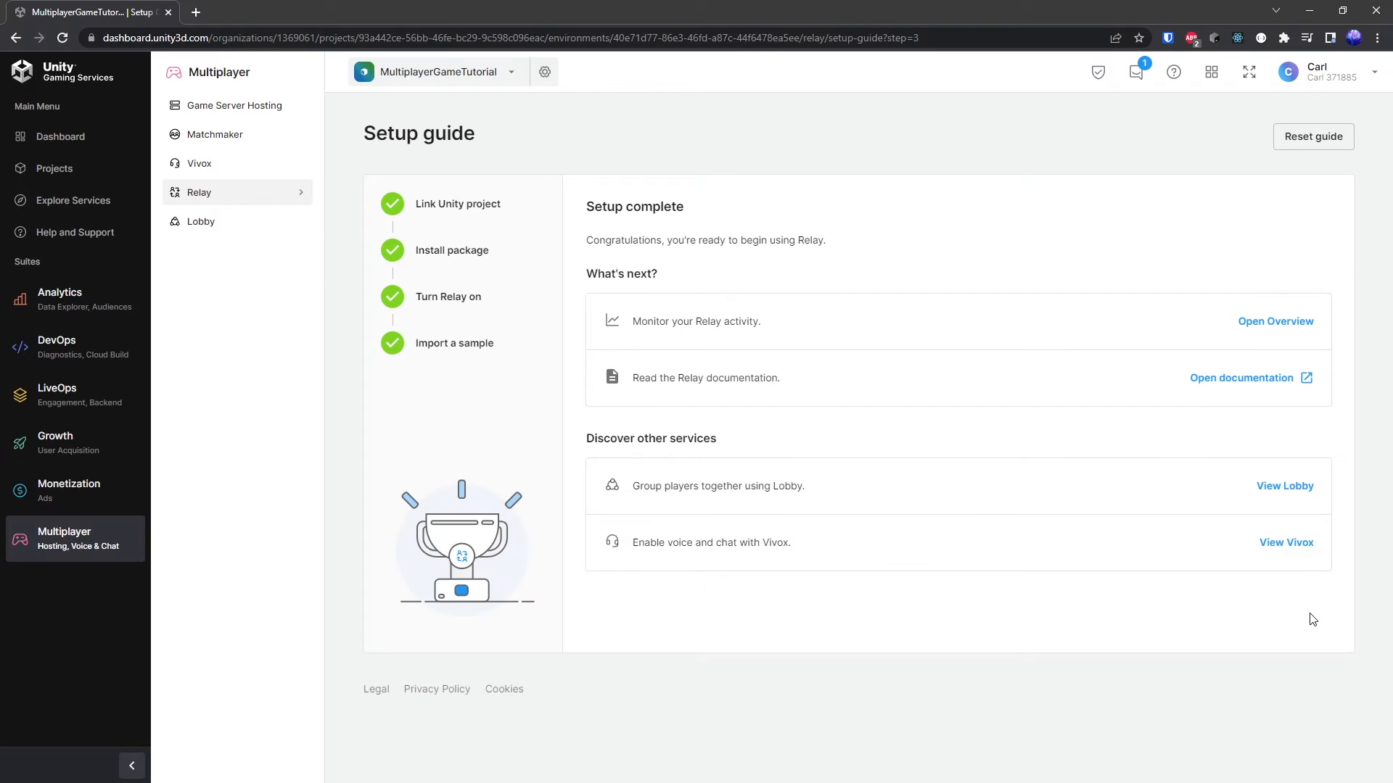
pyautogui.moveTo(230, 205)
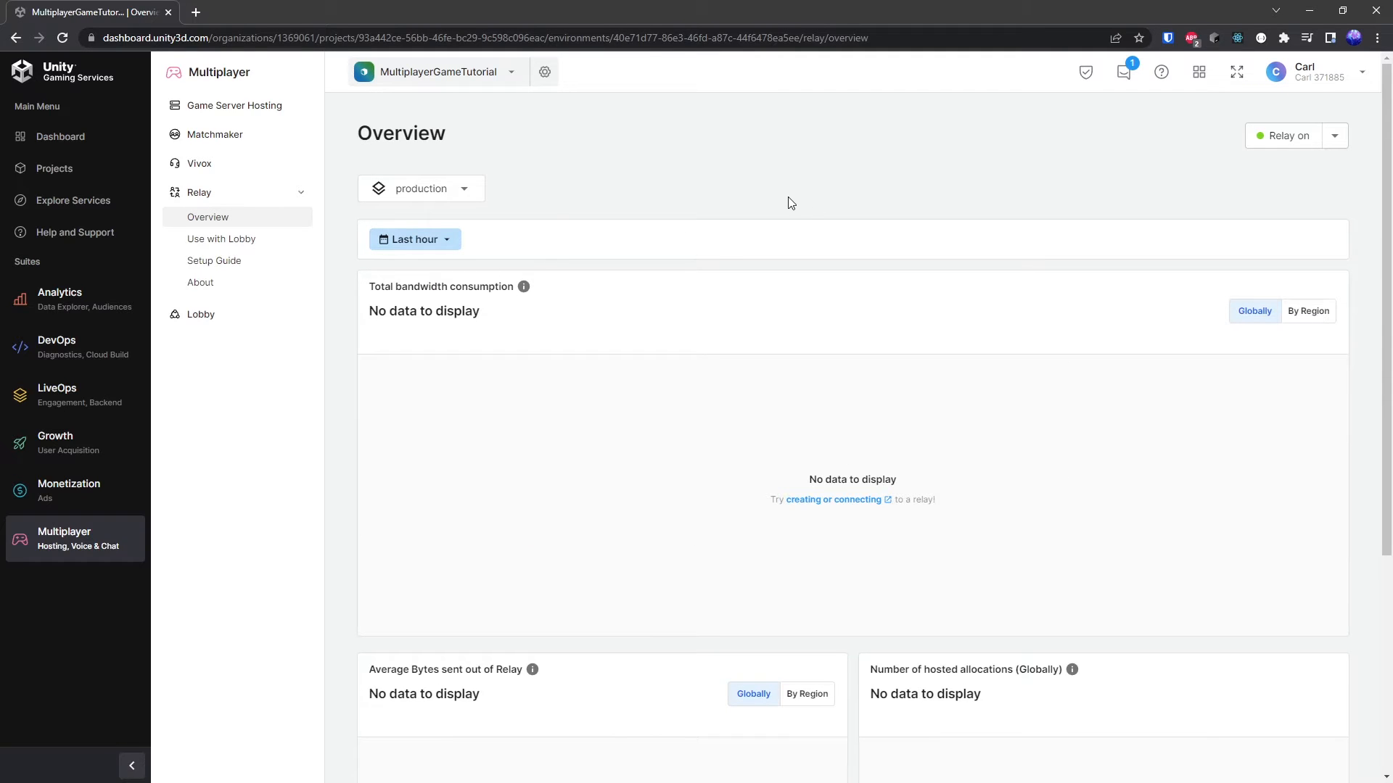
pyautogui.moveTo(620, 244)
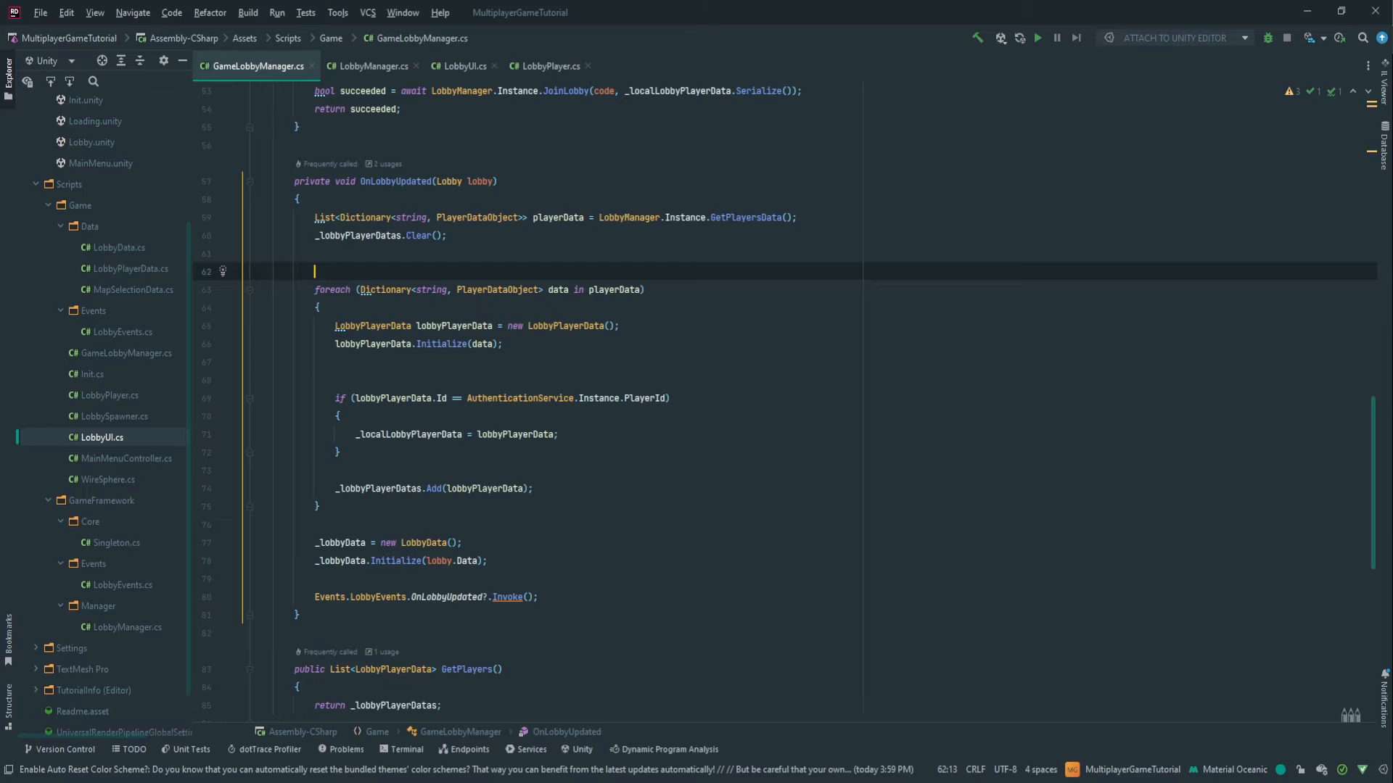
# - Declare int numberOfPlayerReady = 0 and increment it for each lobby player whose IsReady is set
pyautogui.write('int')
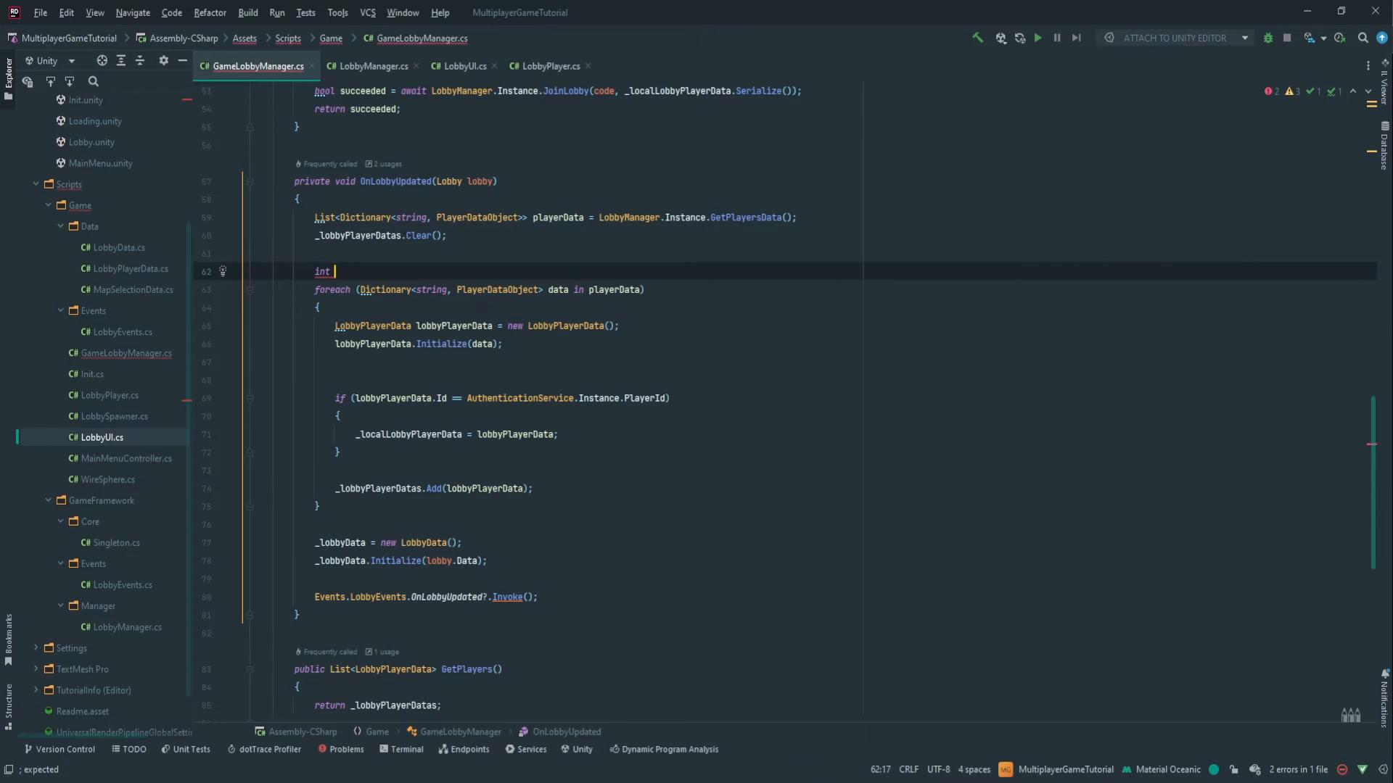
pyautogui.write('numberOfP')
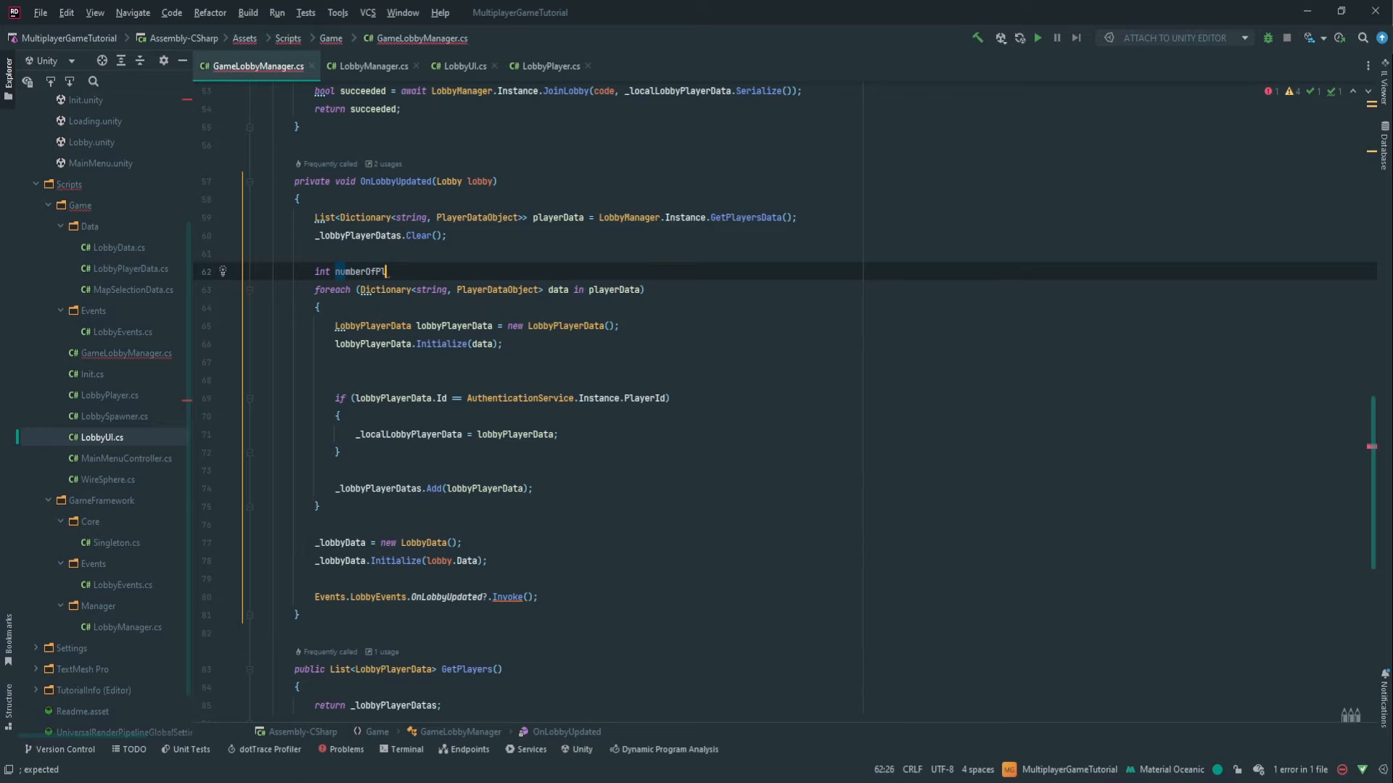
pyautogui.write('layerReady =')
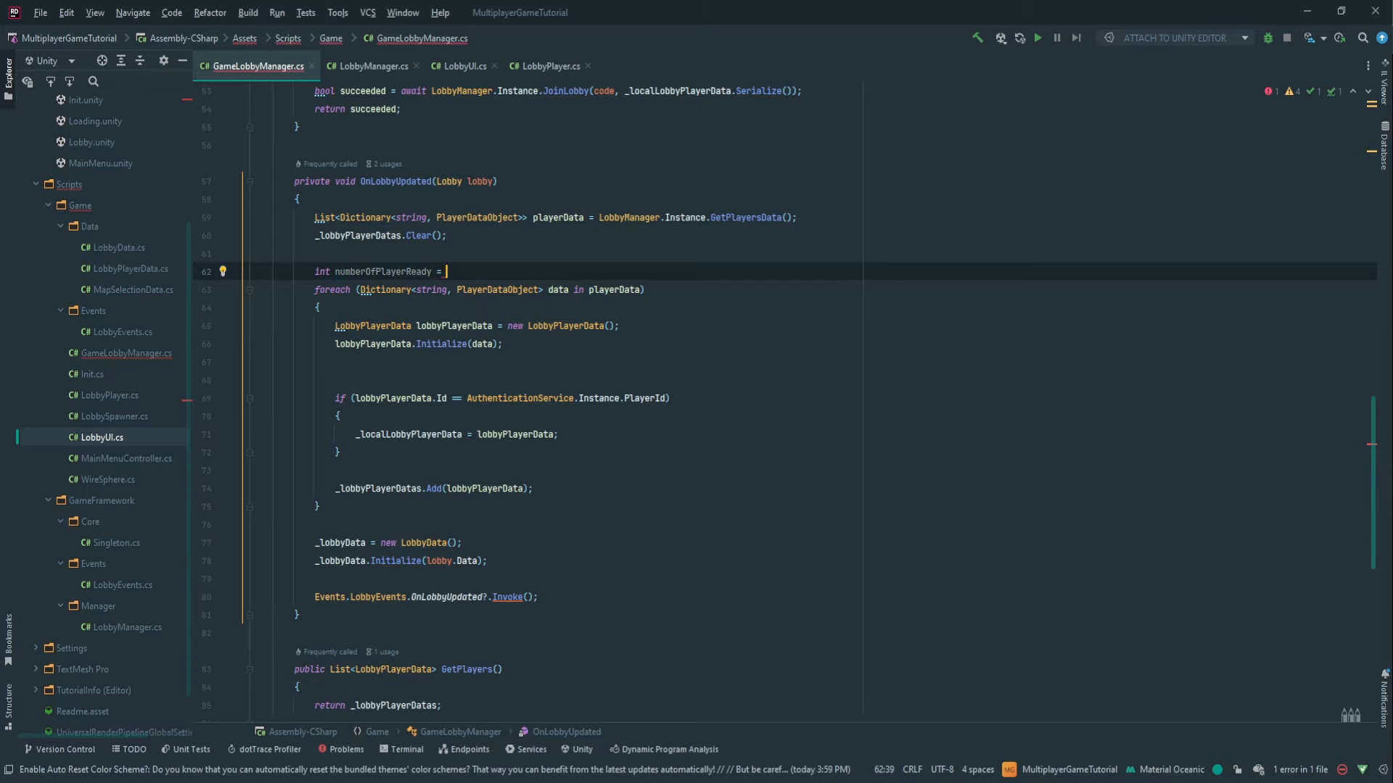
pyautogui.write('0;')
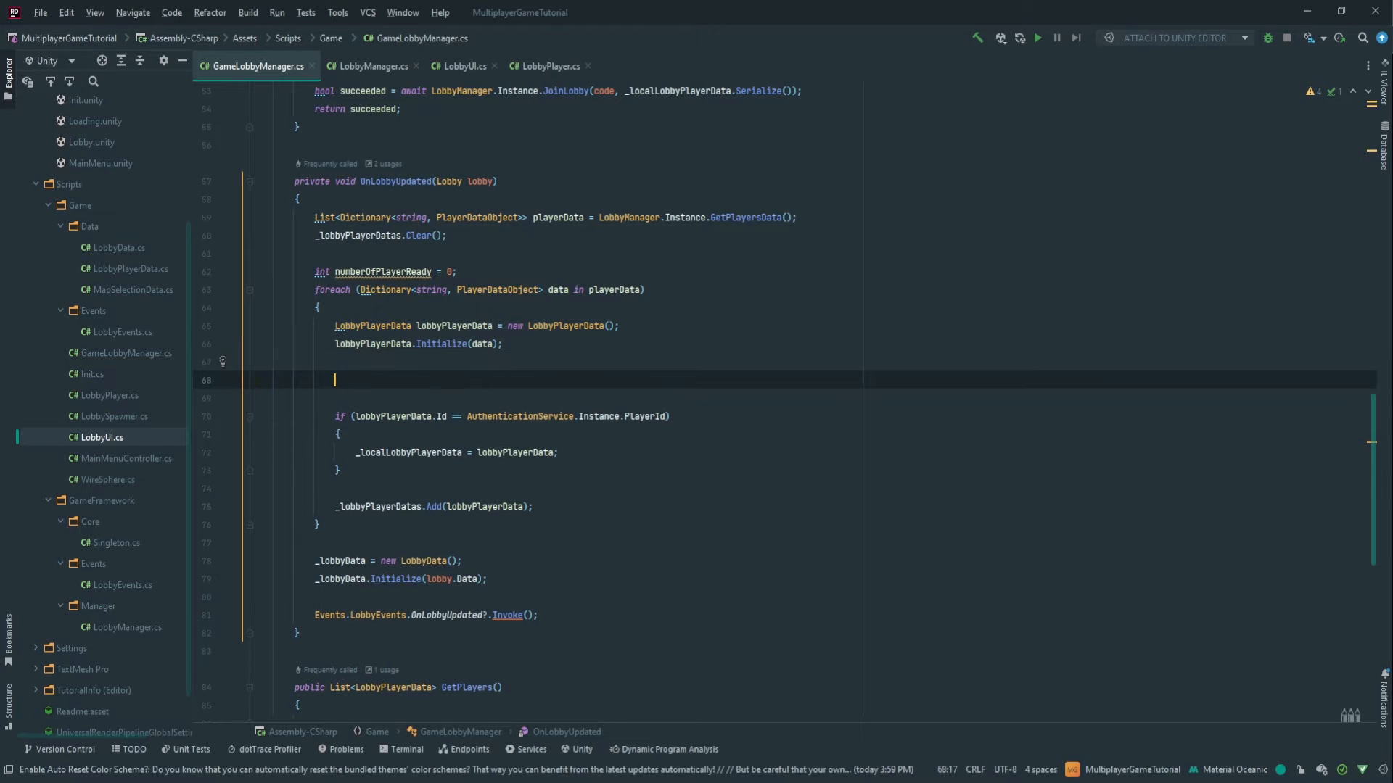
pyautogui.write('if()')
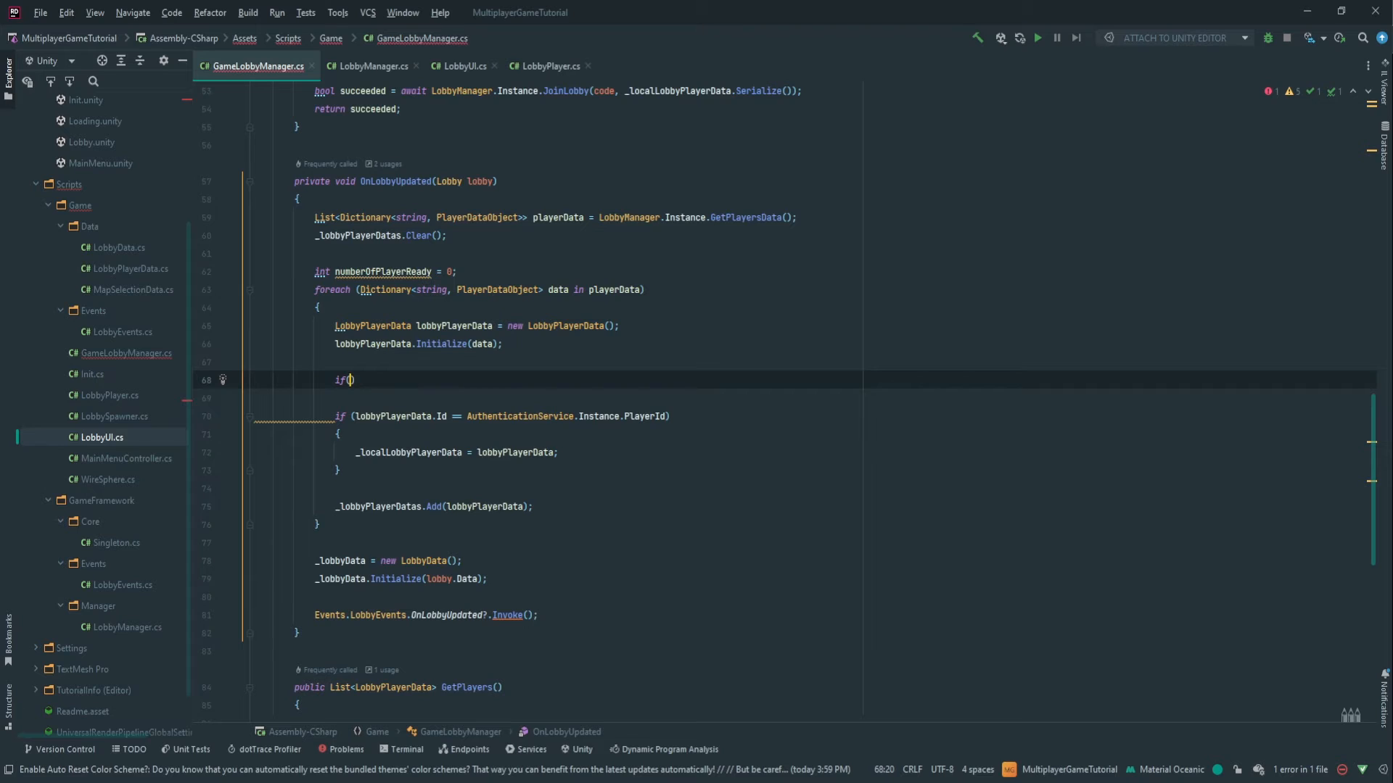
pyautogui.write('lobbyPlayerData.IsReady')
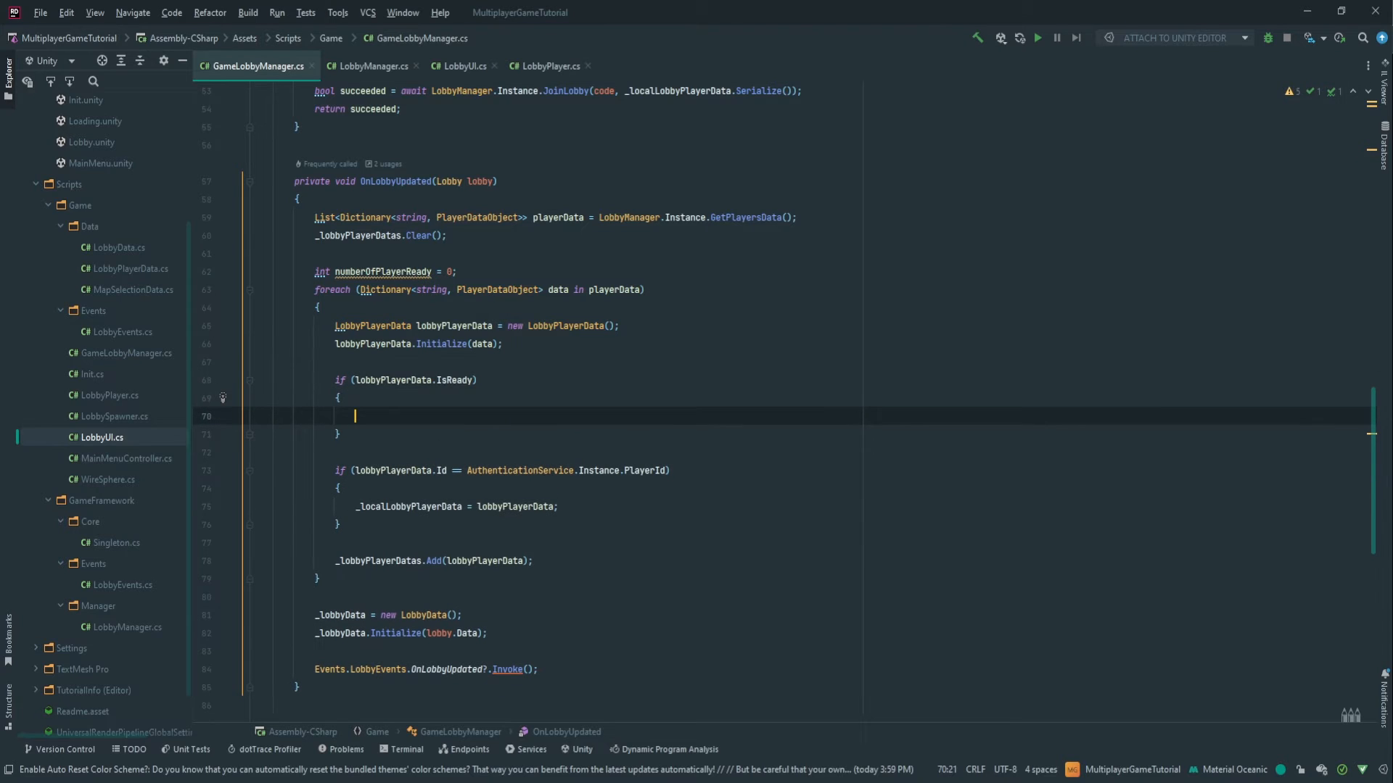
pyautogui.write('numberOfPlayerReady')
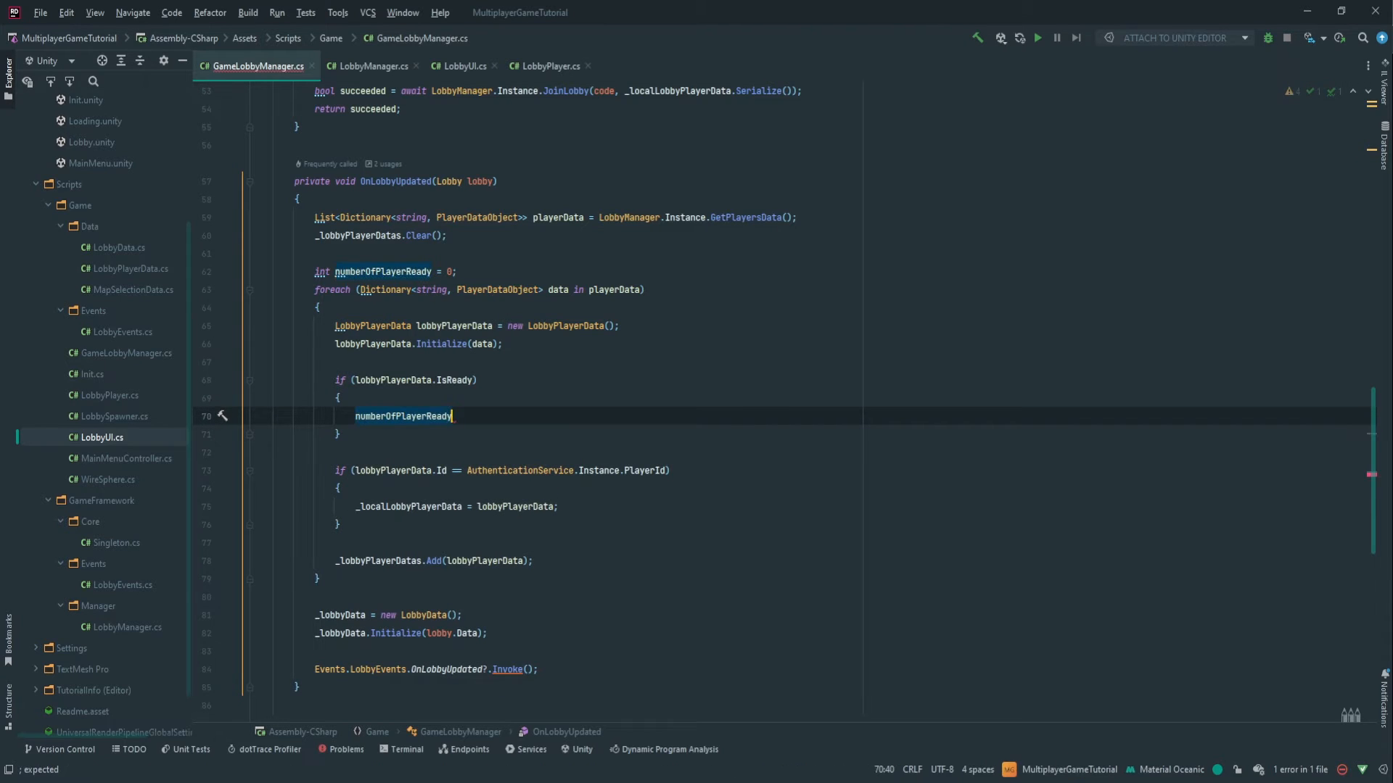
pyautogui.write('++;')
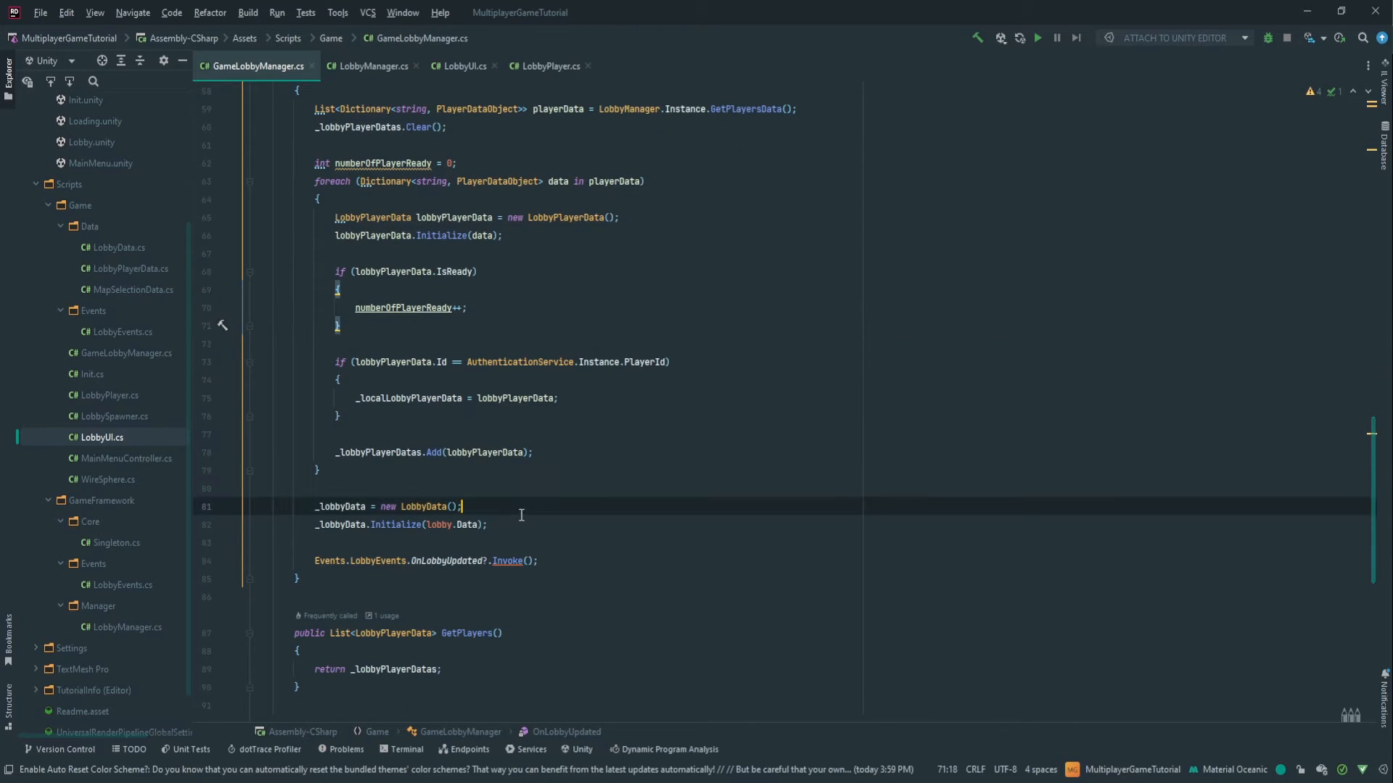
# - When numberOfPlayerReady equals lobby.Players.Count, invoke Events.LobbyEvents.OnLobbyReady
pyautogui.click(526, 560)
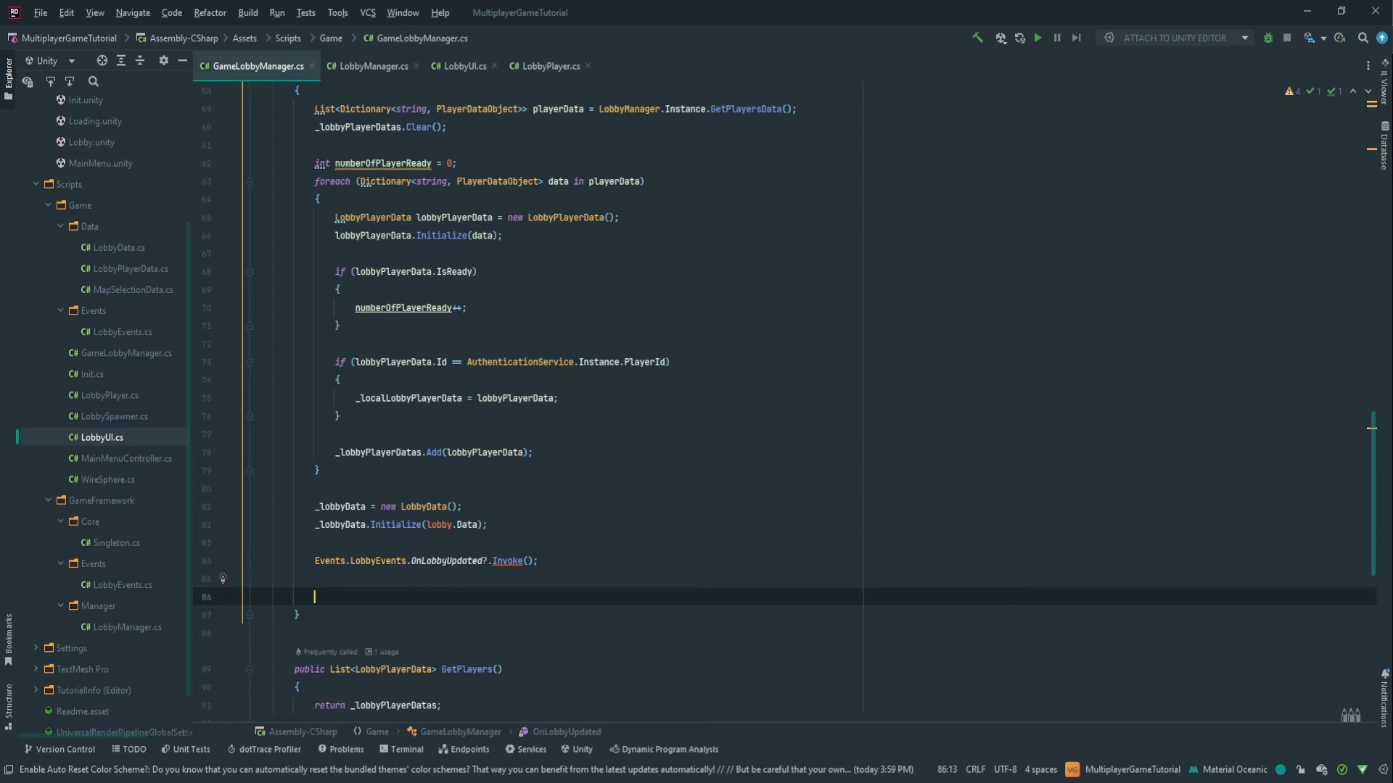
pyautogui.write('if()')
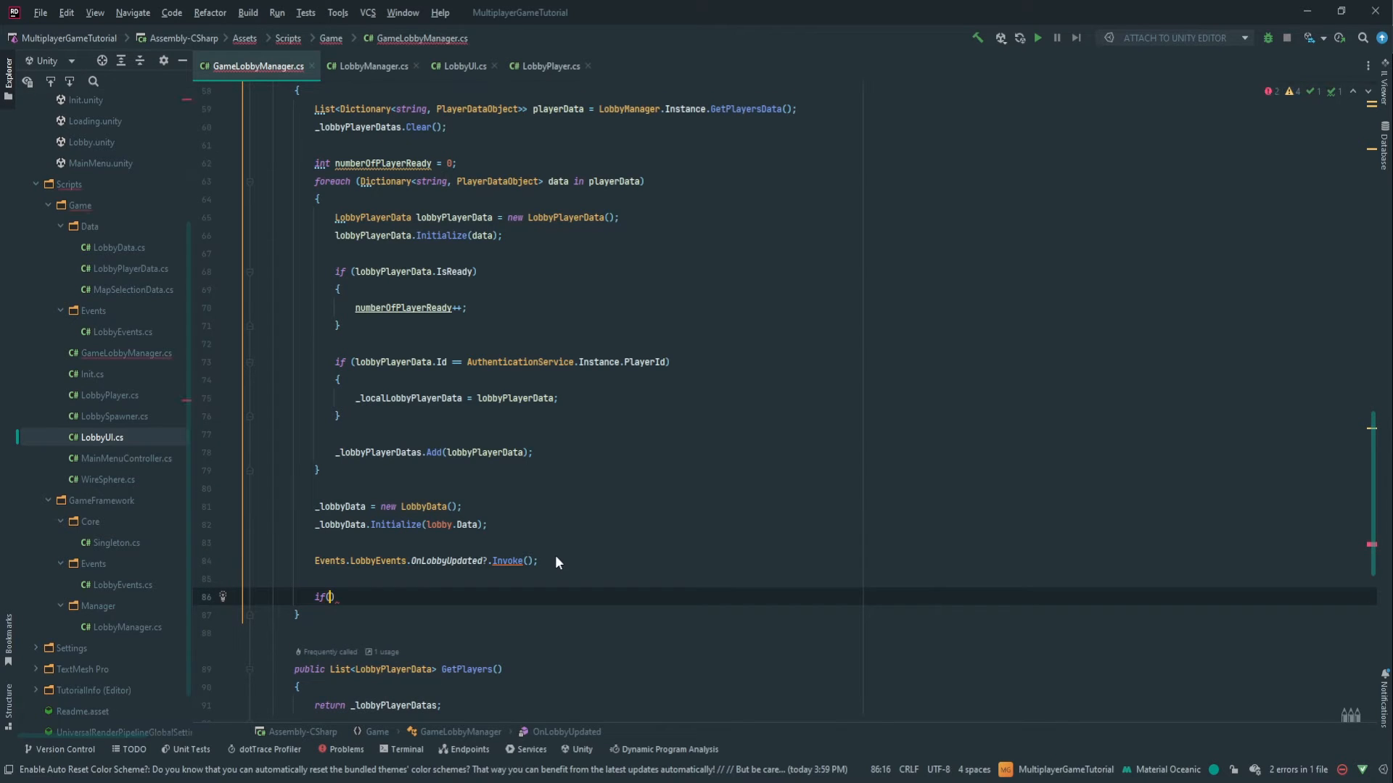
pyautogui.write('numberOfPlayerReady == lobby.')
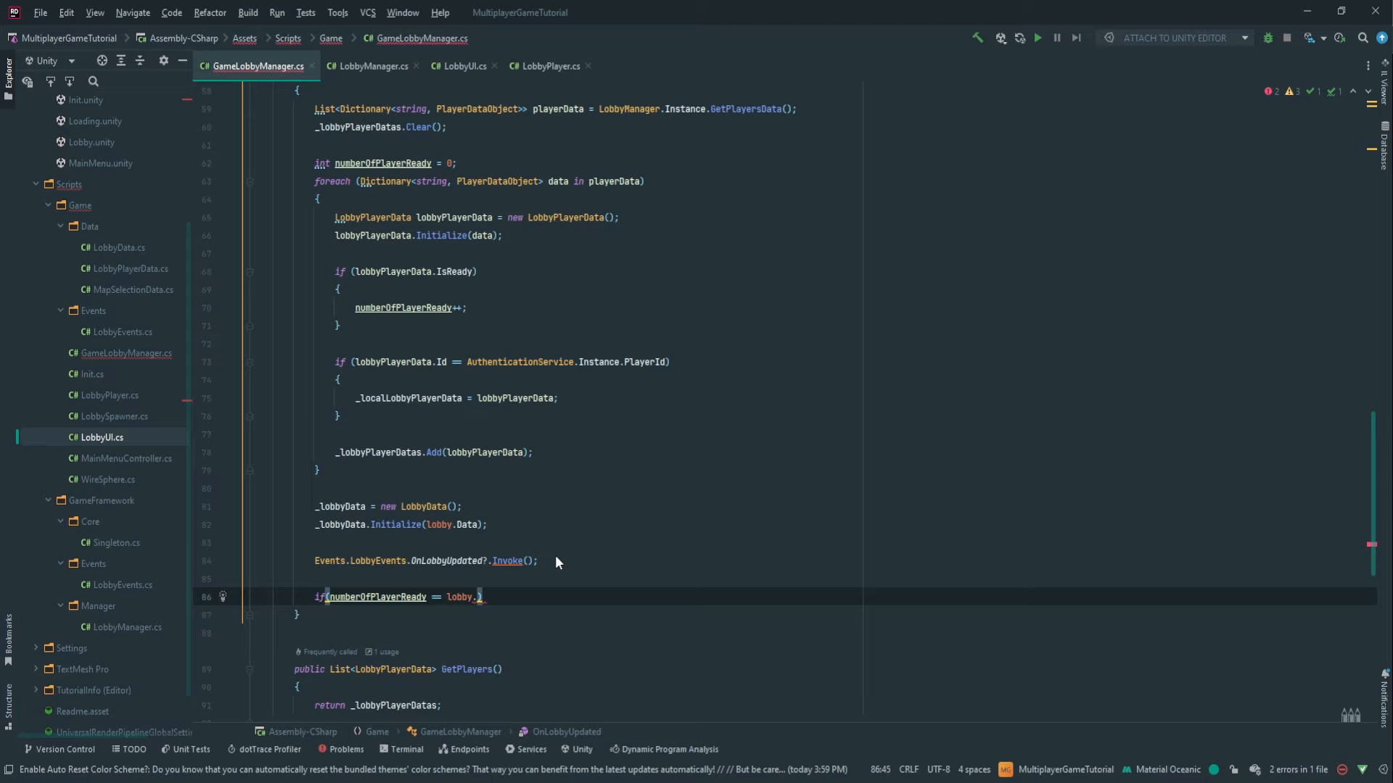
pyautogui.write('Players.')
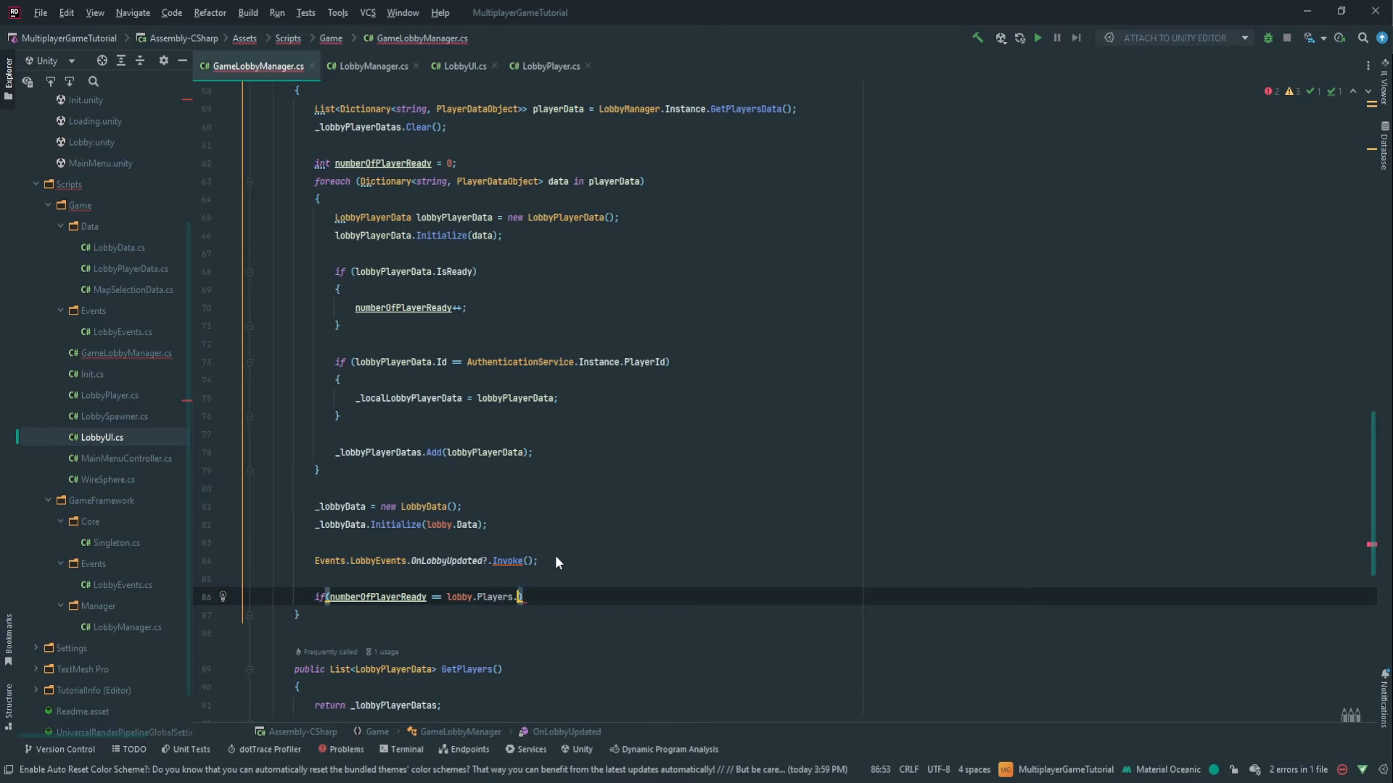
pyautogui.write('Count')
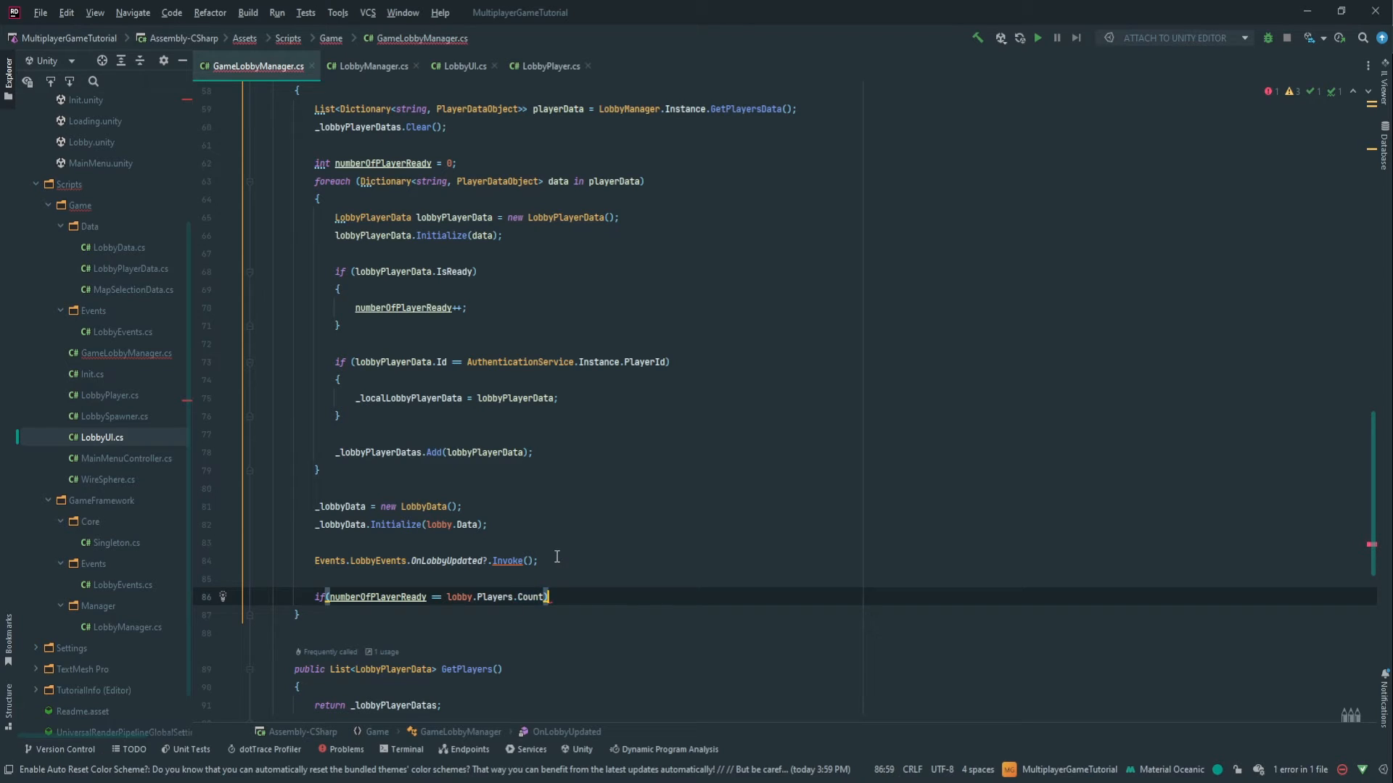
pyautogui.write('{')
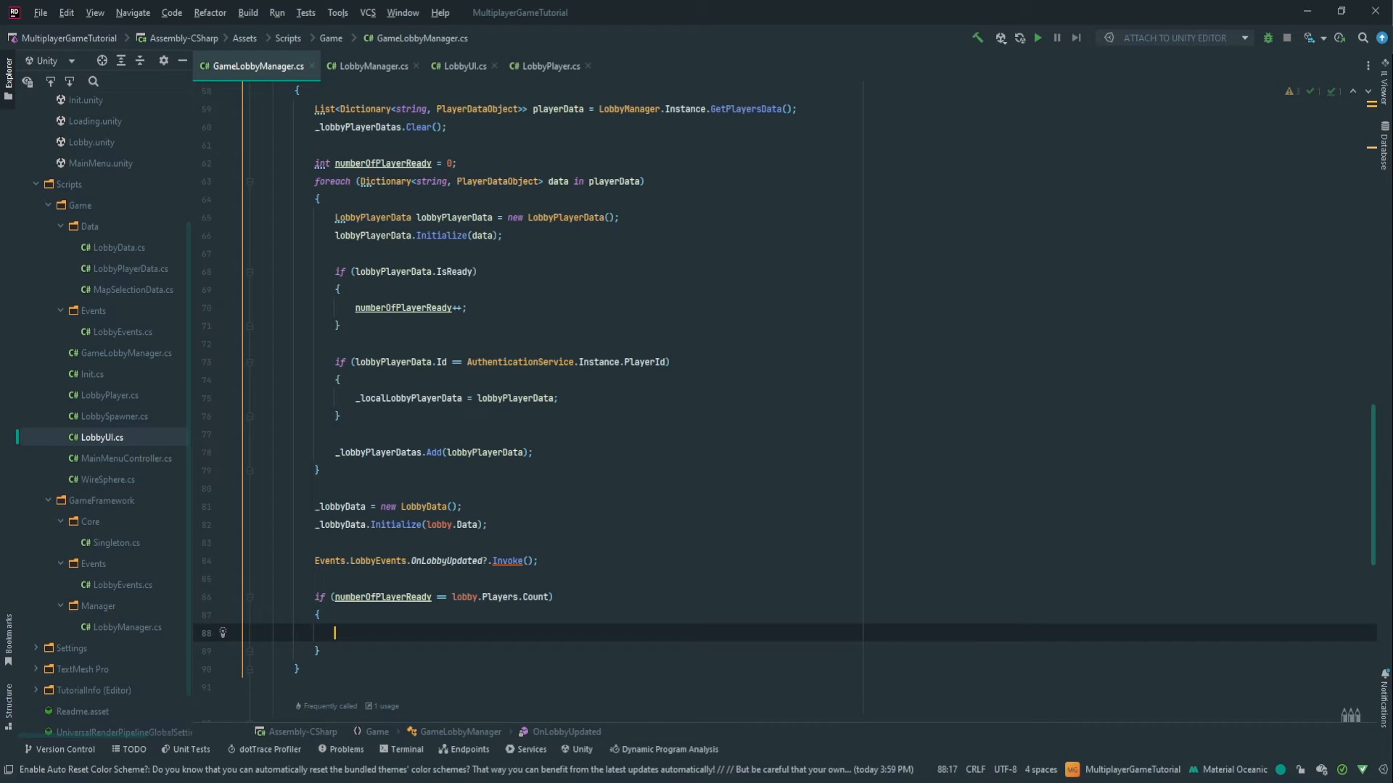
pyautogui.write('Events.')
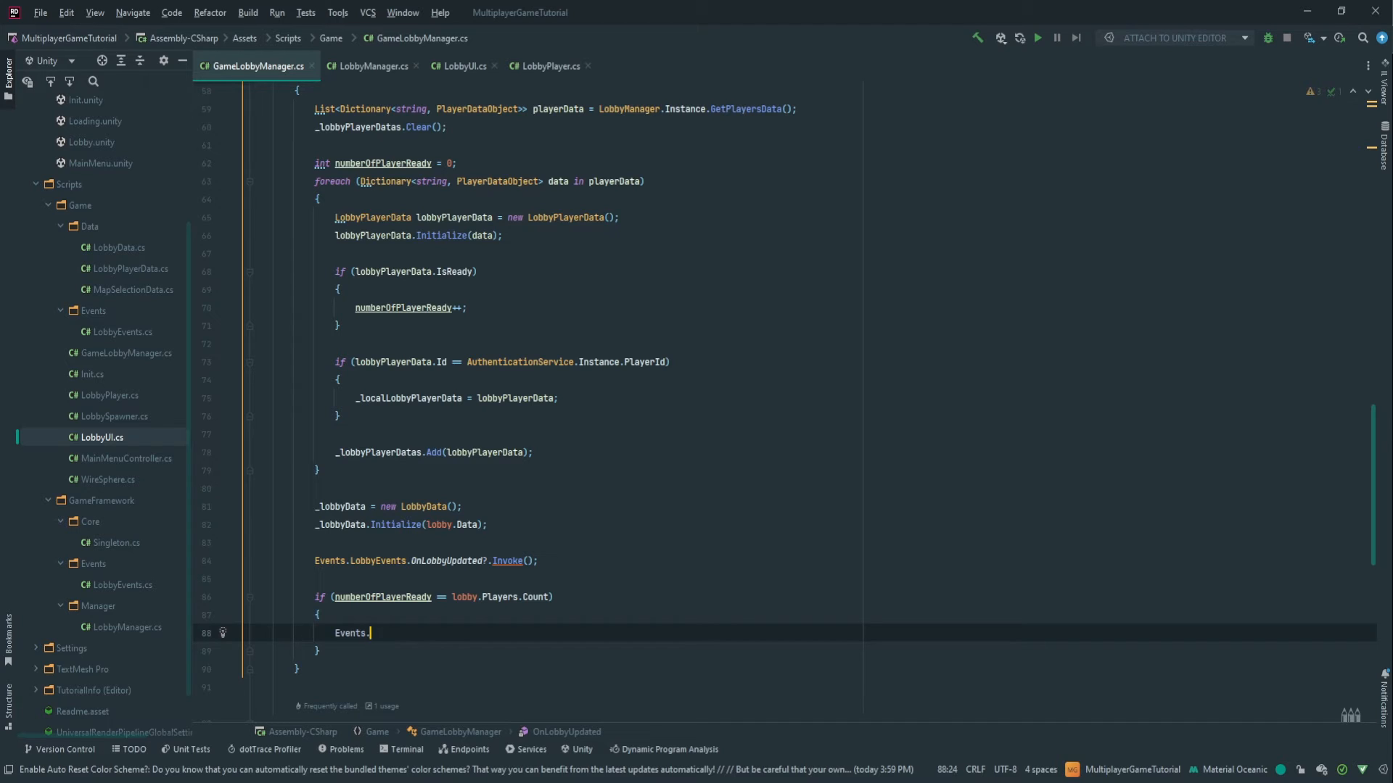
pyautogui.write('LobbyEvents.')
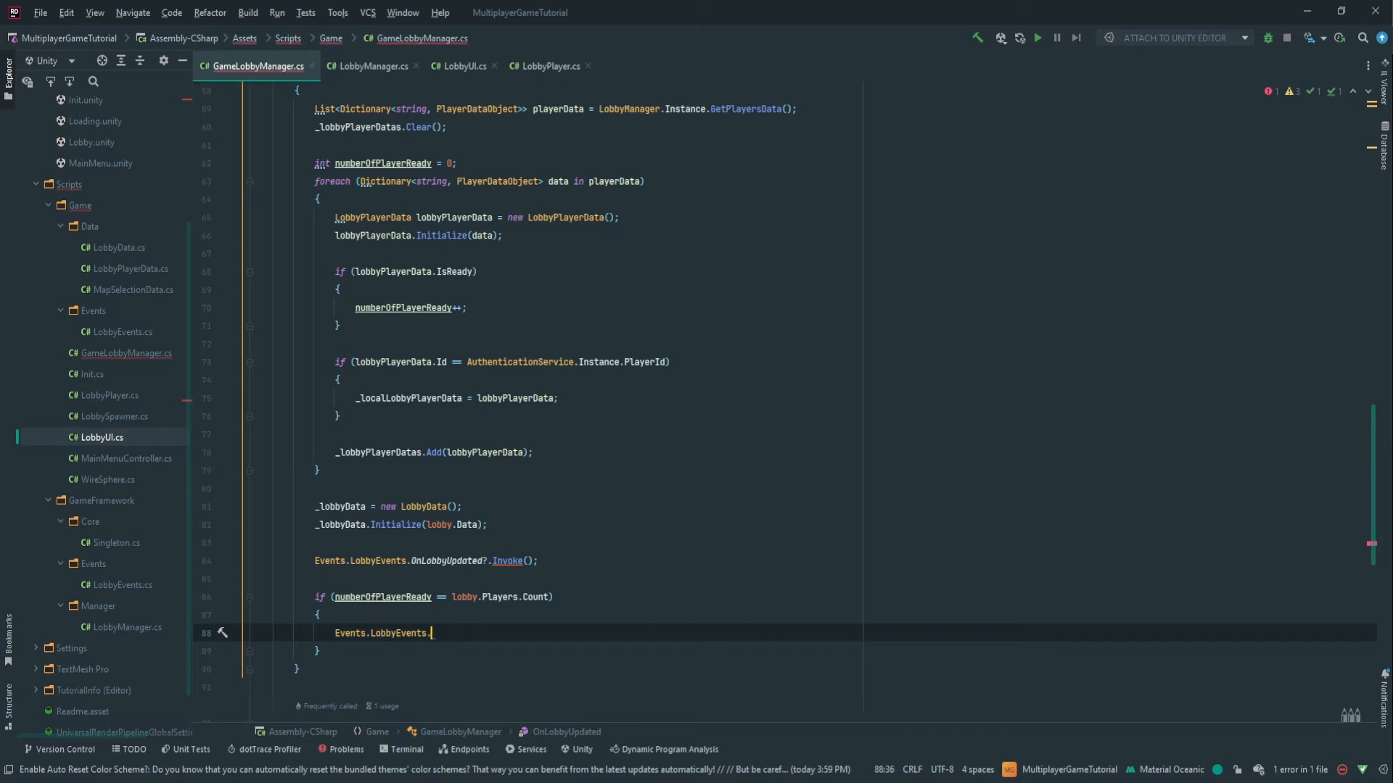
pyautogui.write('OnLobby')
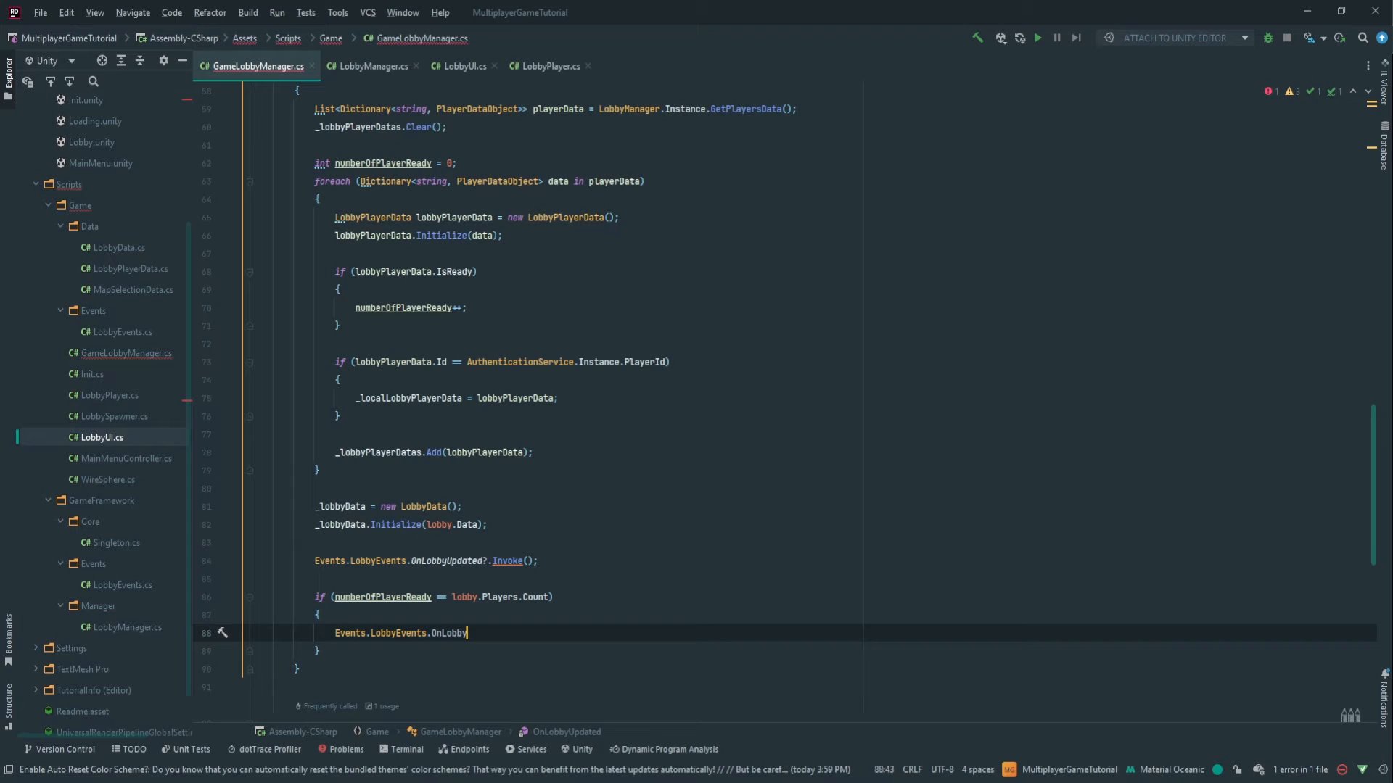
pyautogui.write('Ready>')
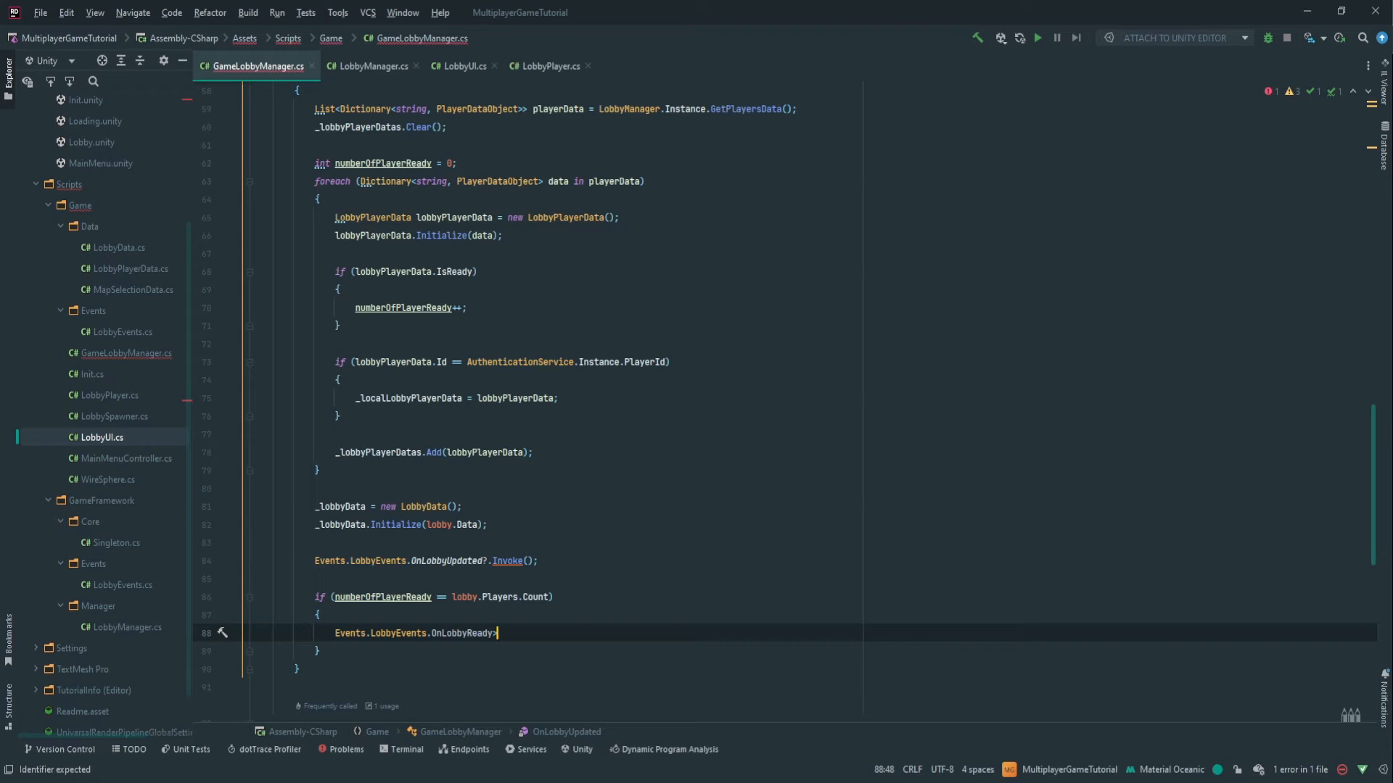
pyautogui.write('?.')
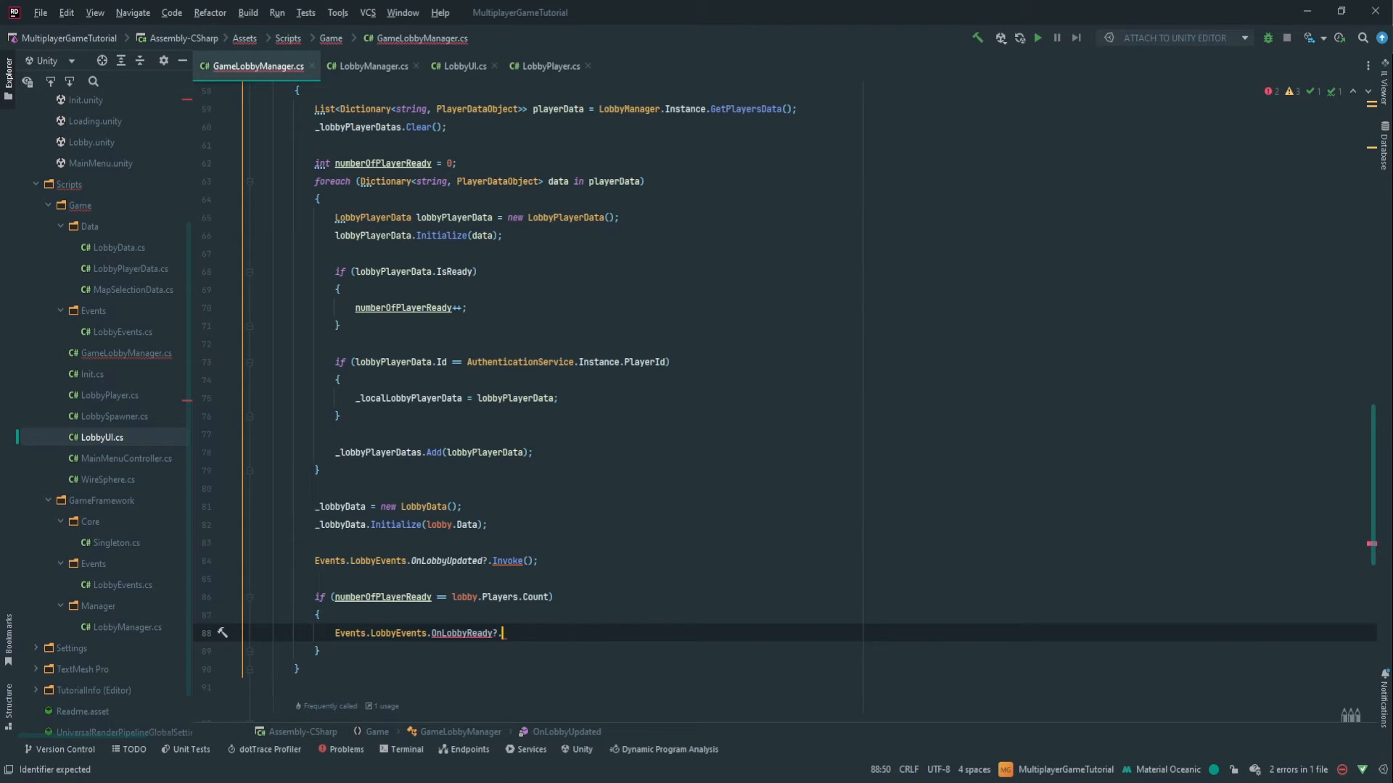
pyautogui.write('Invoke()')
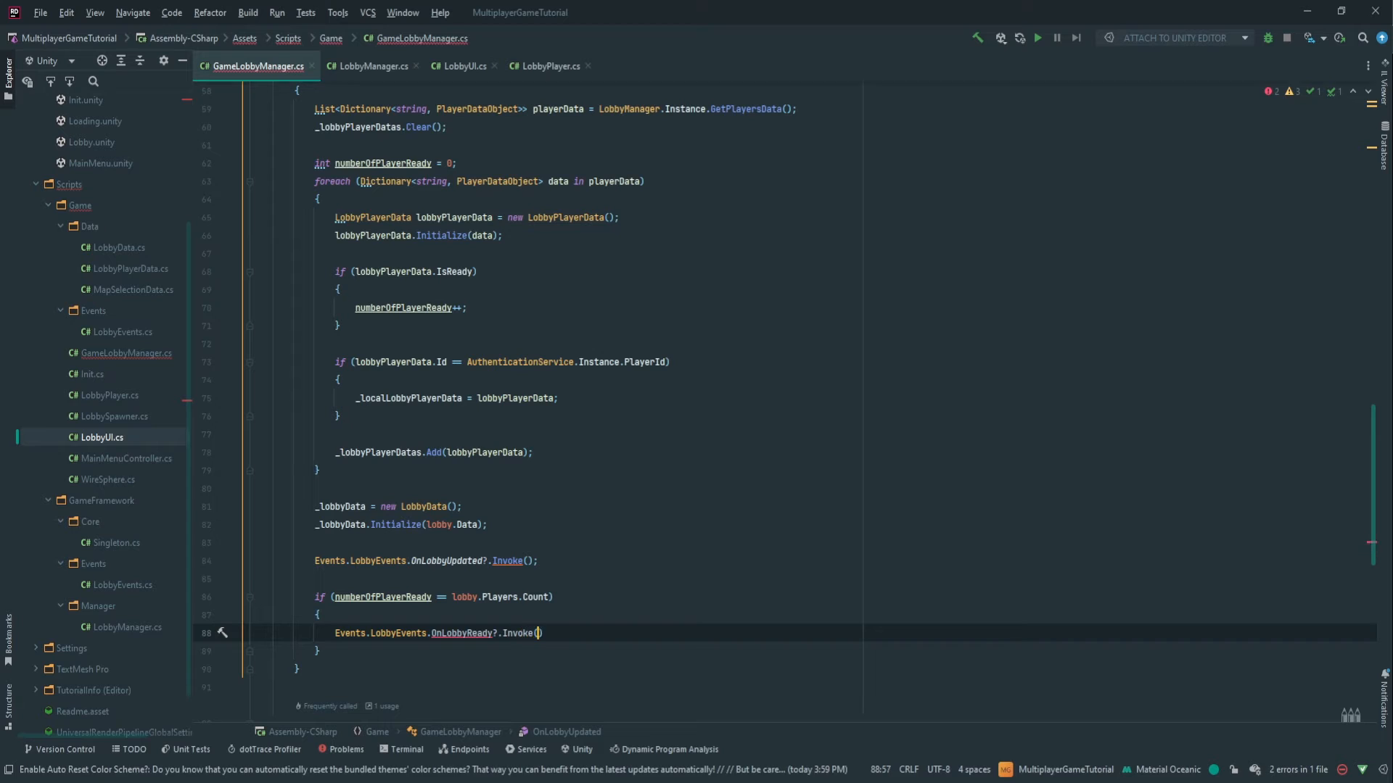
pyautogui.doubleClick(460, 632)
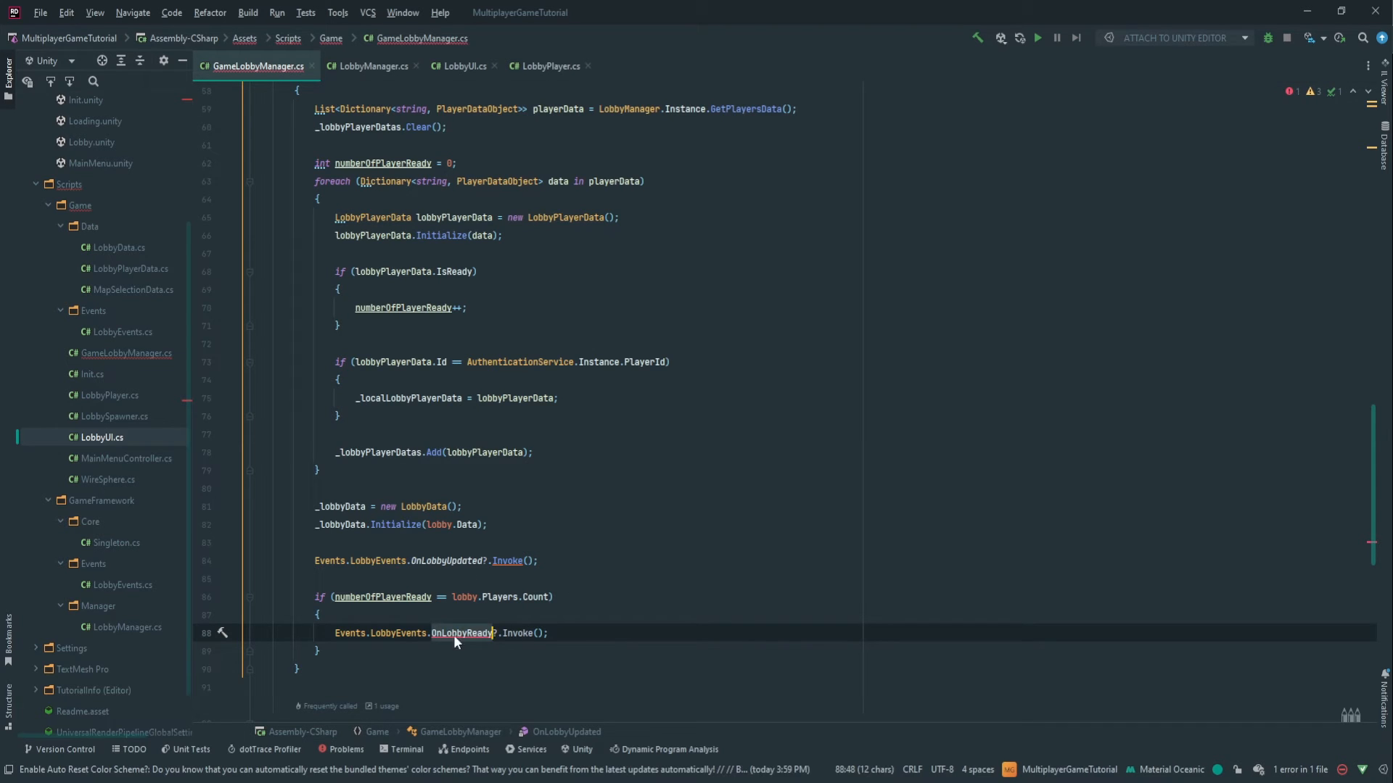
pyautogui.click(629, 651)
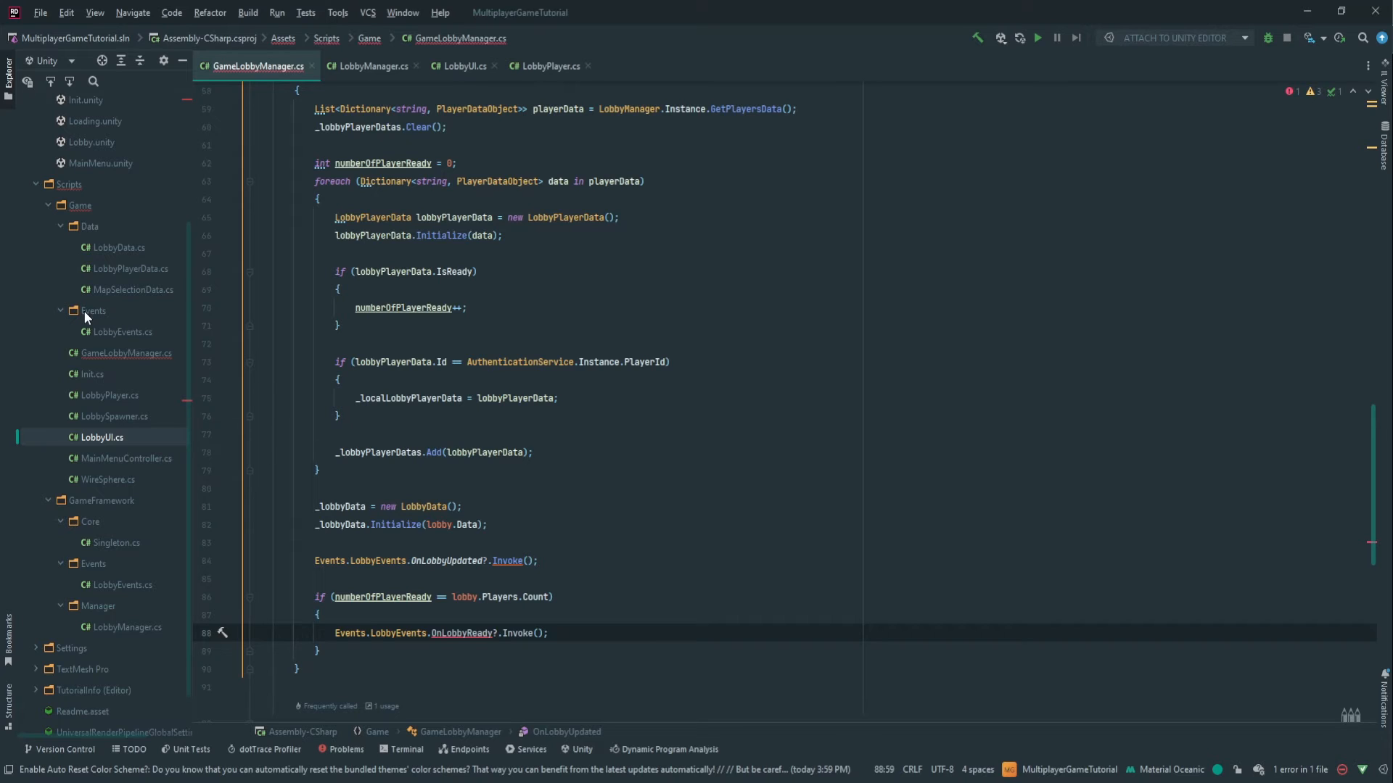
# - In LobbyEvents.cs, duplicate the LobbyUpdated delegate and event as LobbyReady and OnLobbyReady
pyautogui.click(118, 331)
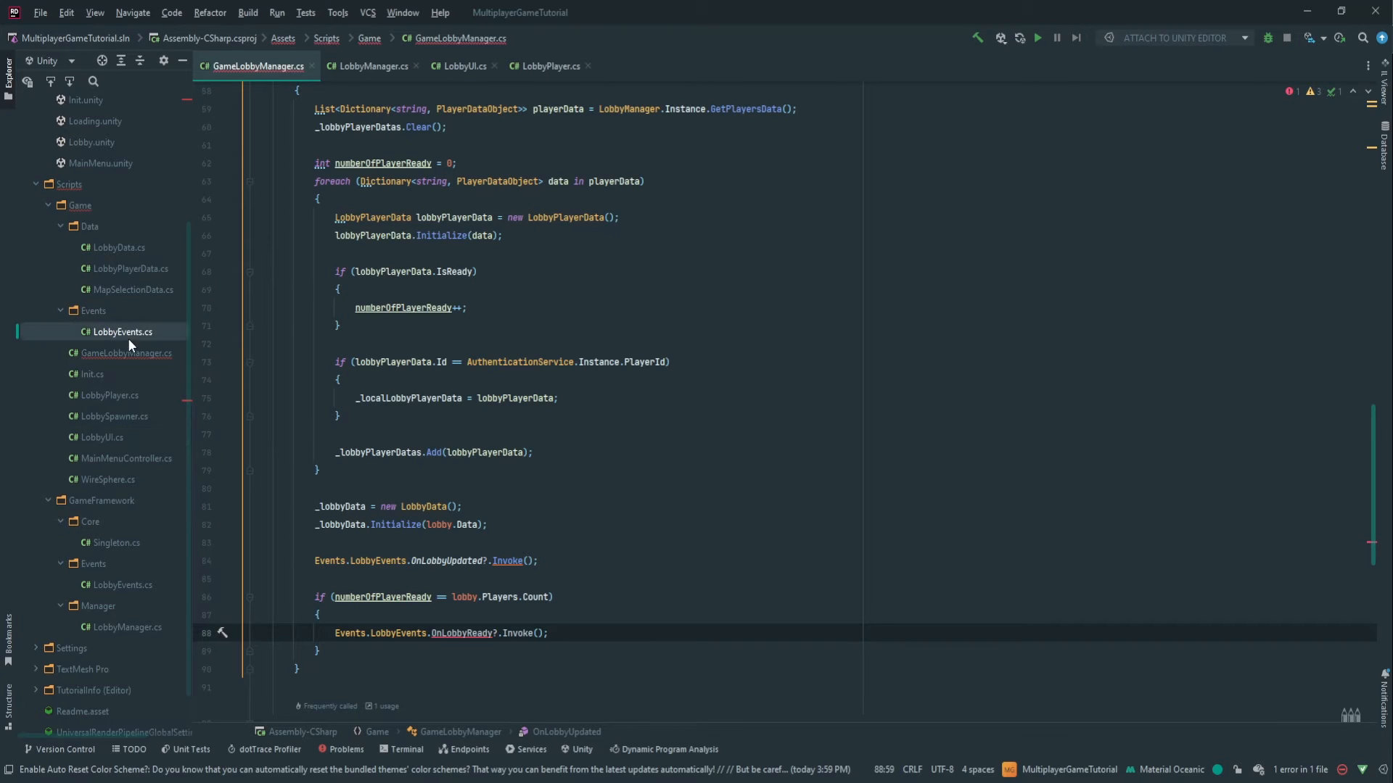
pyautogui.click(118, 331)
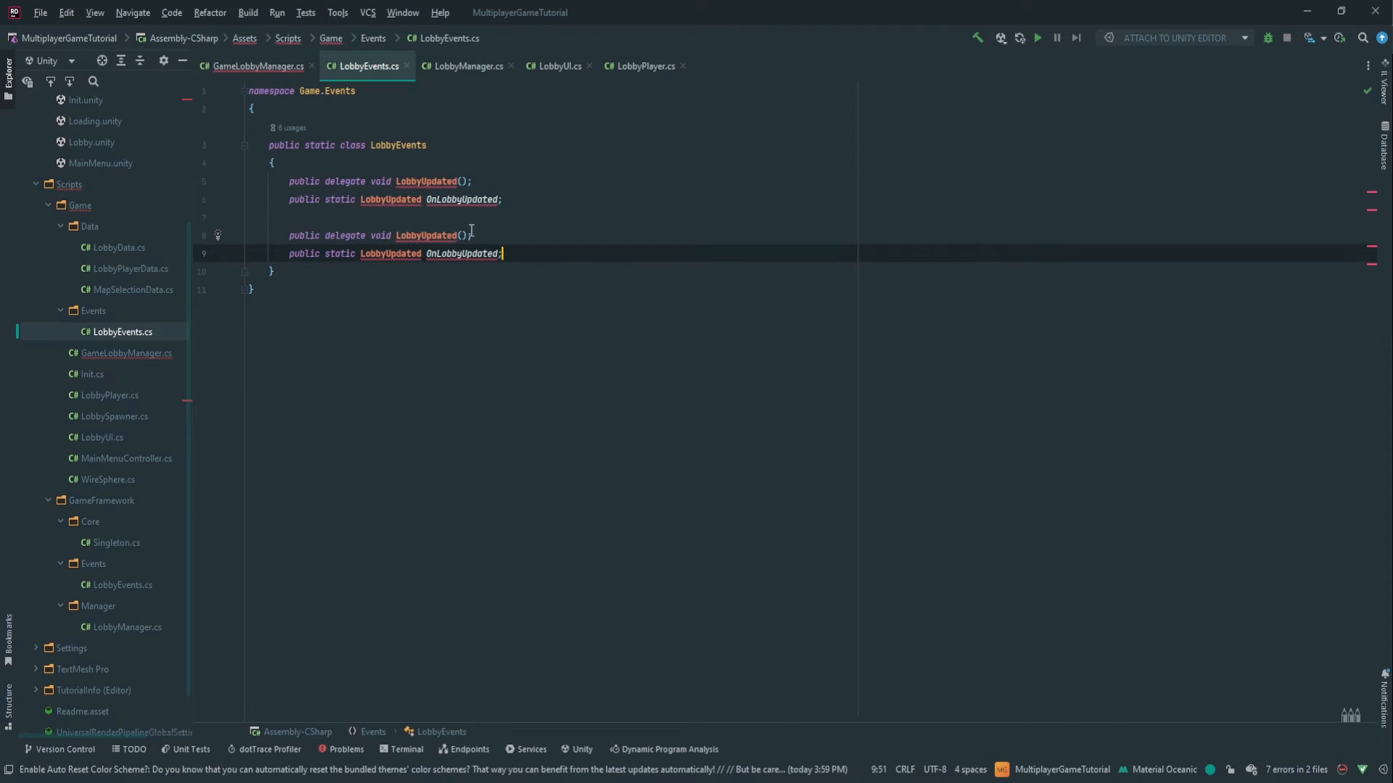
pyautogui.doubleClick(437, 235)
pyautogui.write('Ready')
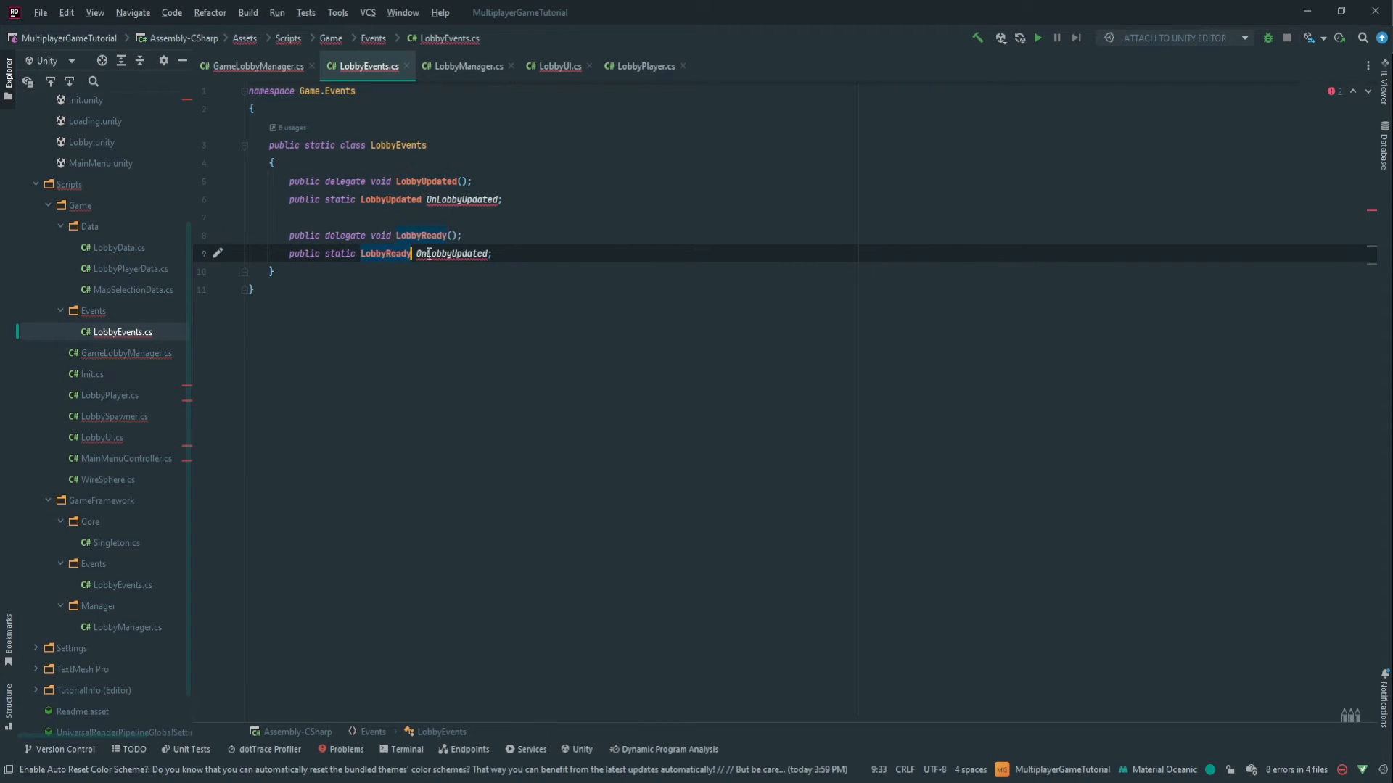
pyautogui.write('OnLobbyReady')
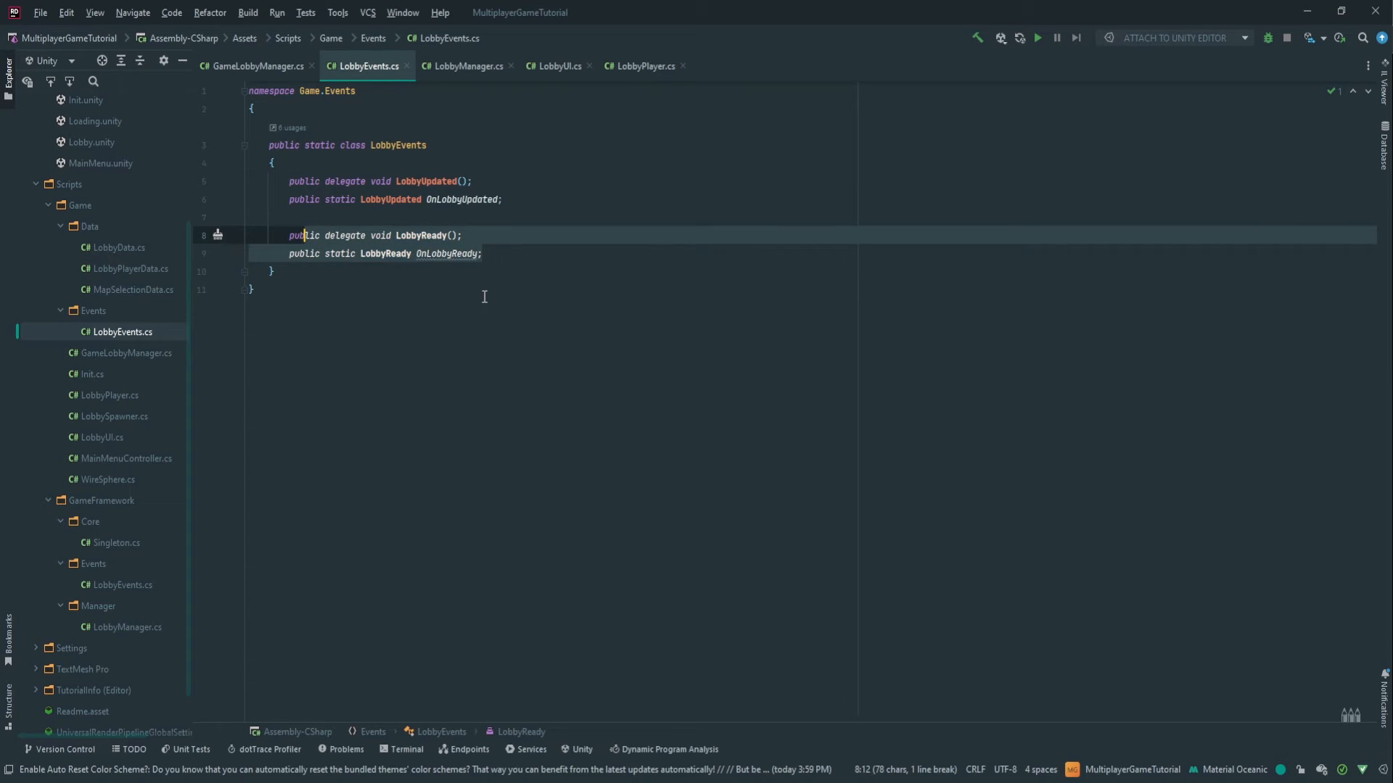
pyautogui.click(255, 65)
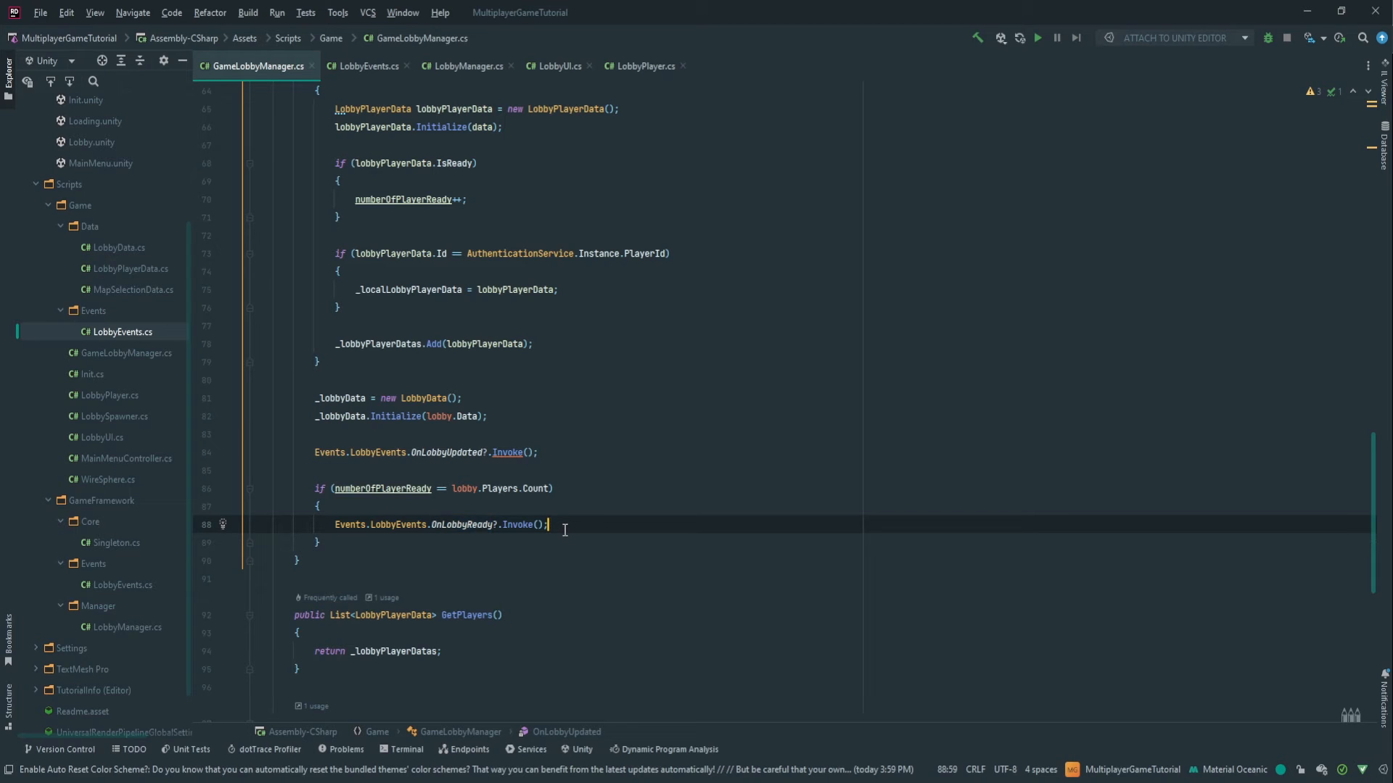
# - Switch to LobbyUI.cs and place the caret in OnEnable above the OnLobbyUpdated subscription
pyautogui.click(556, 65)
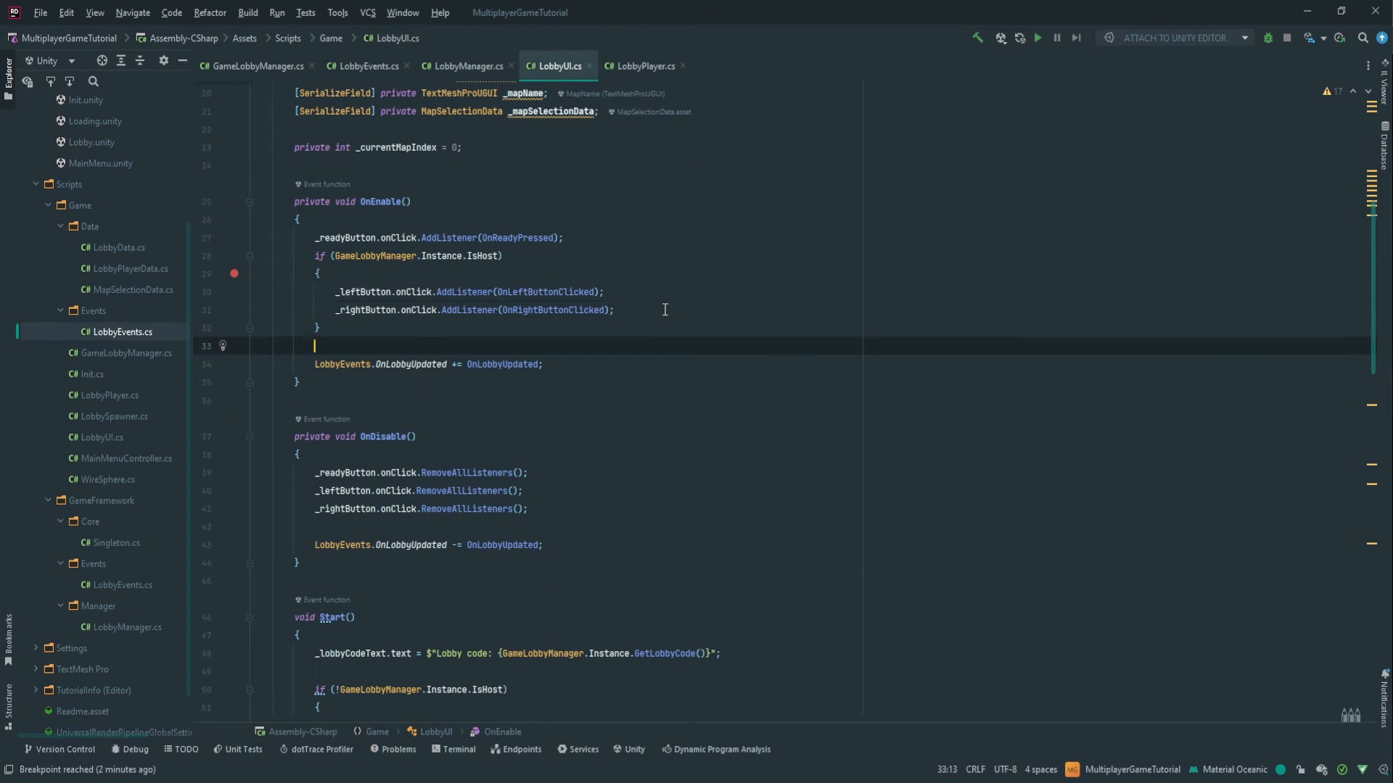
# - Subscribe LobbyEvents.OnLobbyReady += OnLobbyReady in OnEnable and unsubscribe with -= in OnDisable
pyautogui.write('Evet')
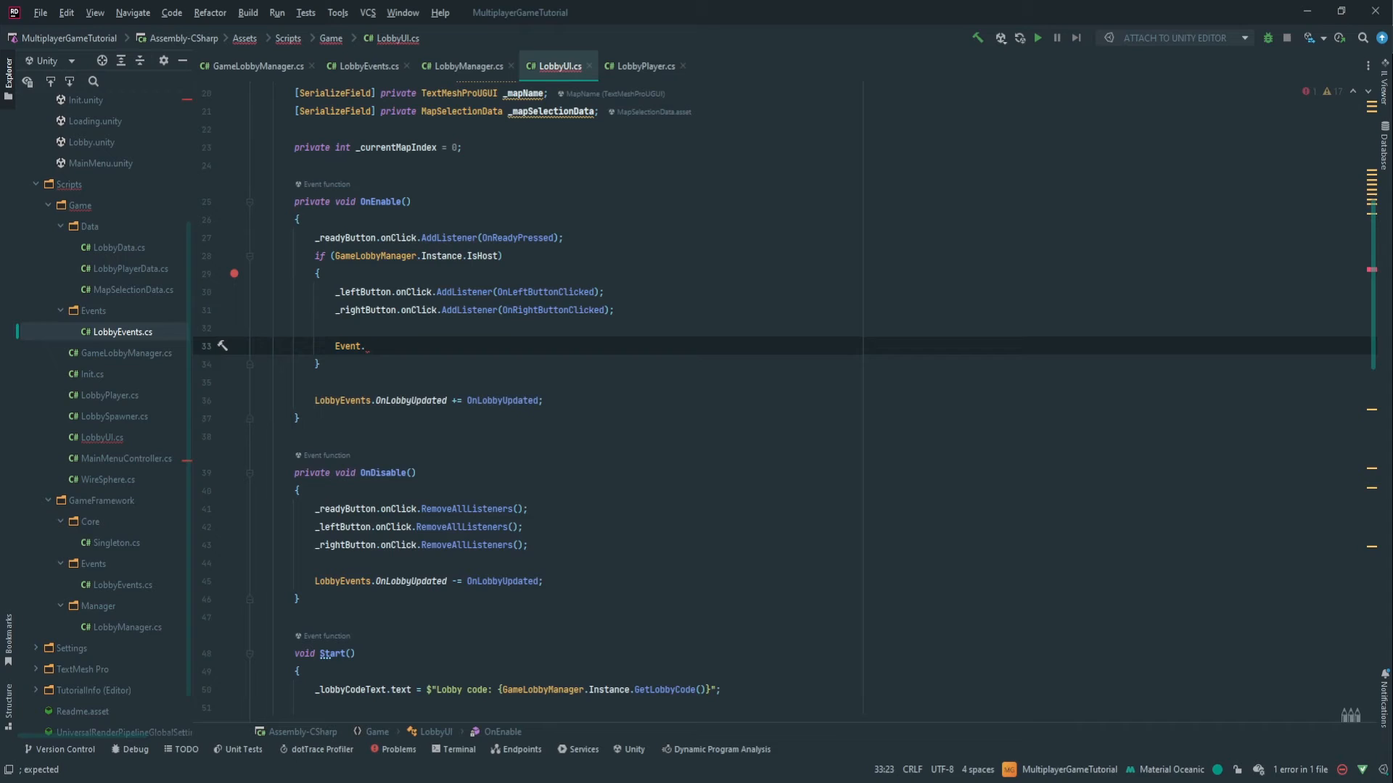
pyautogui.write('Lo')
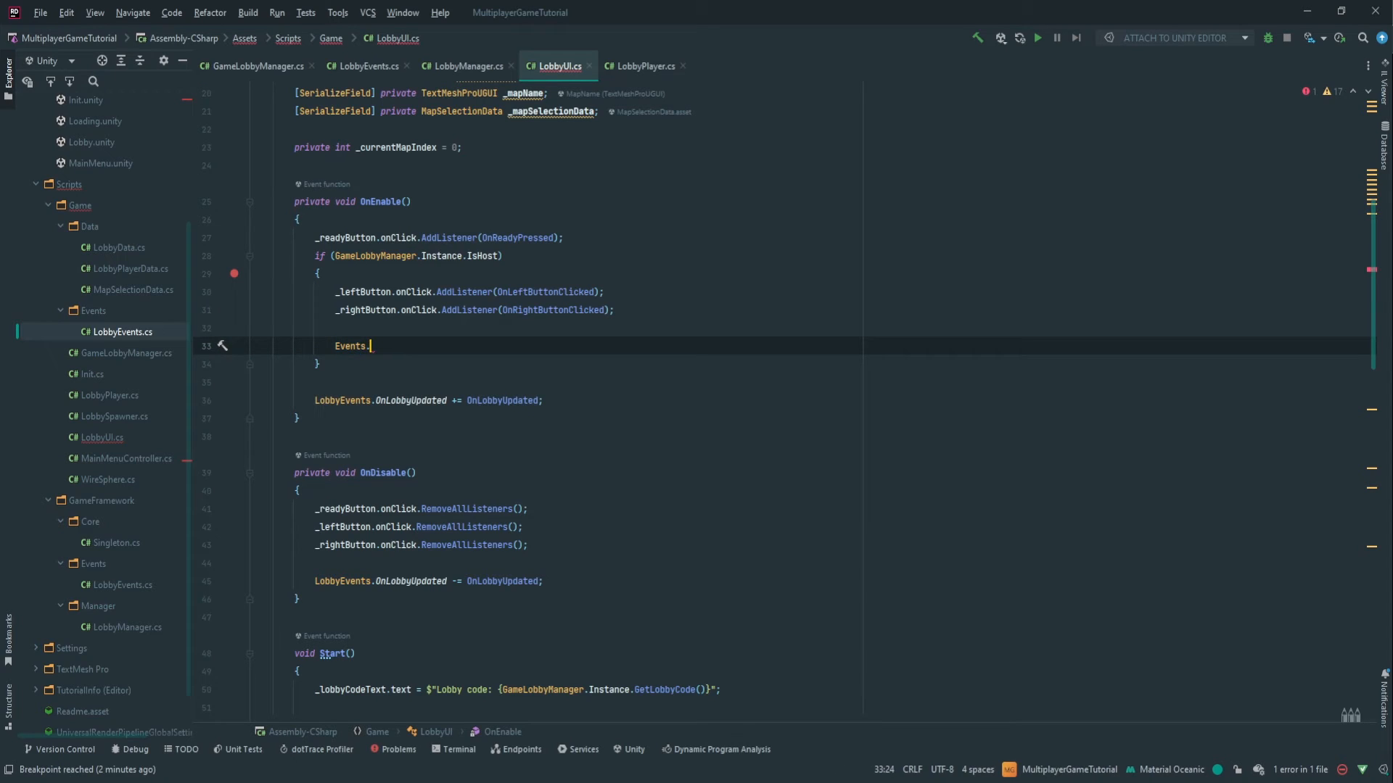
pyautogui.write('LobbyEvents.')
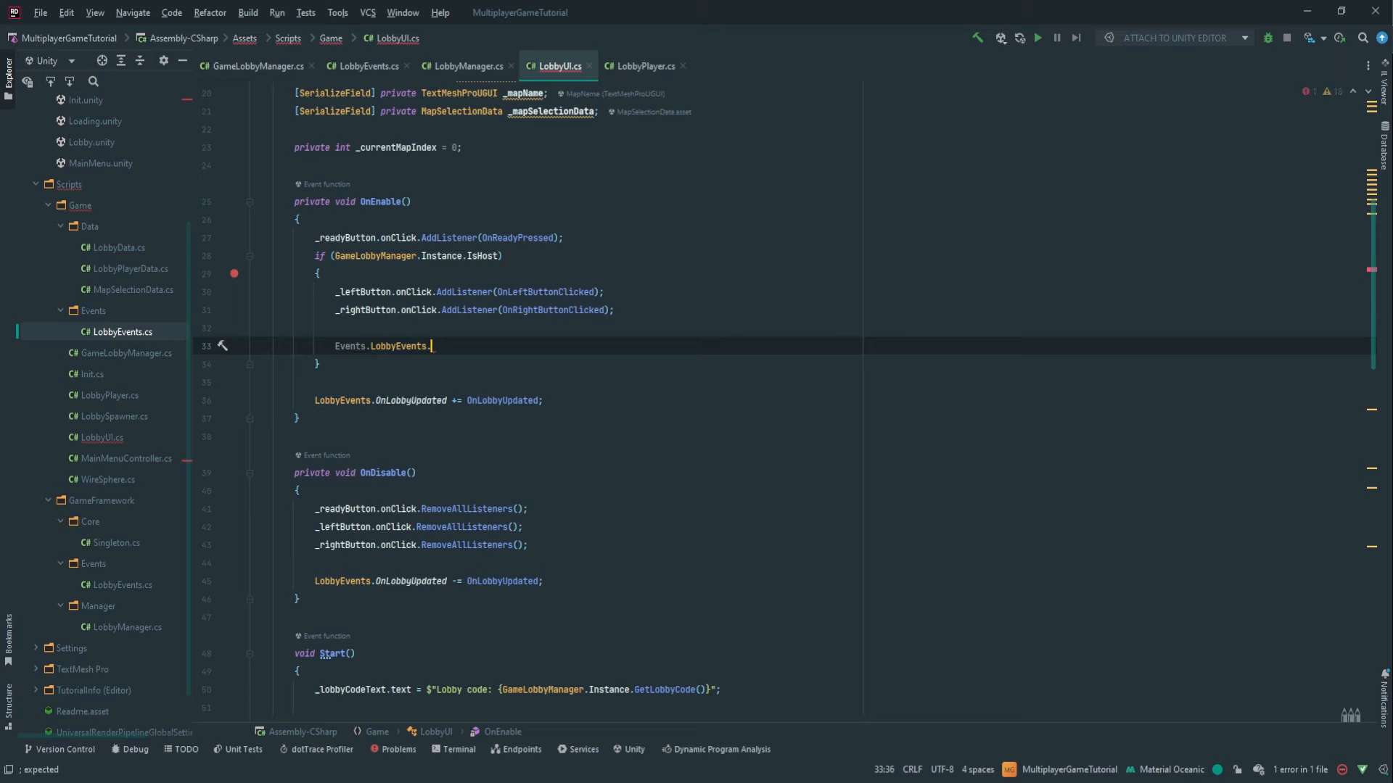
pyautogui.write('OnLobbyReady += OnLobbyReady;')
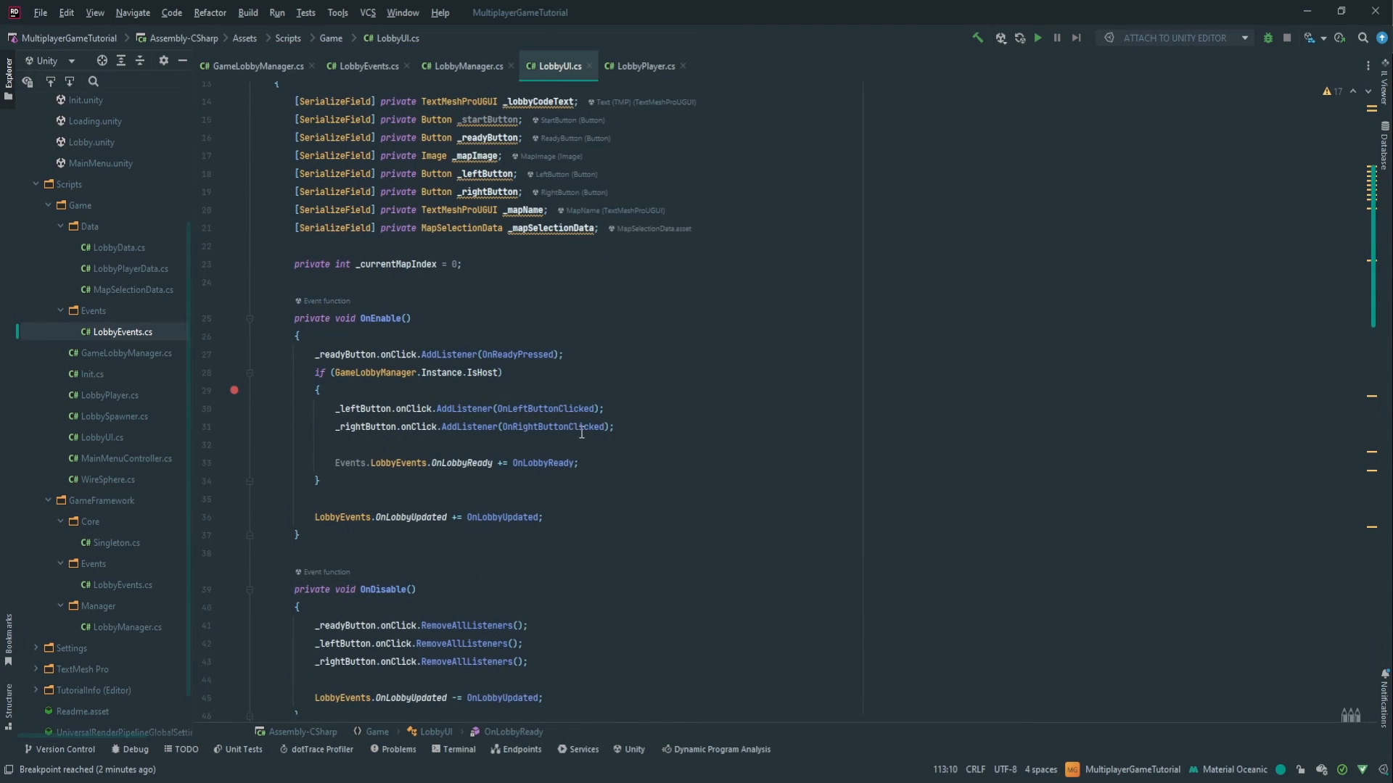
pyautogui.click(382, 463)
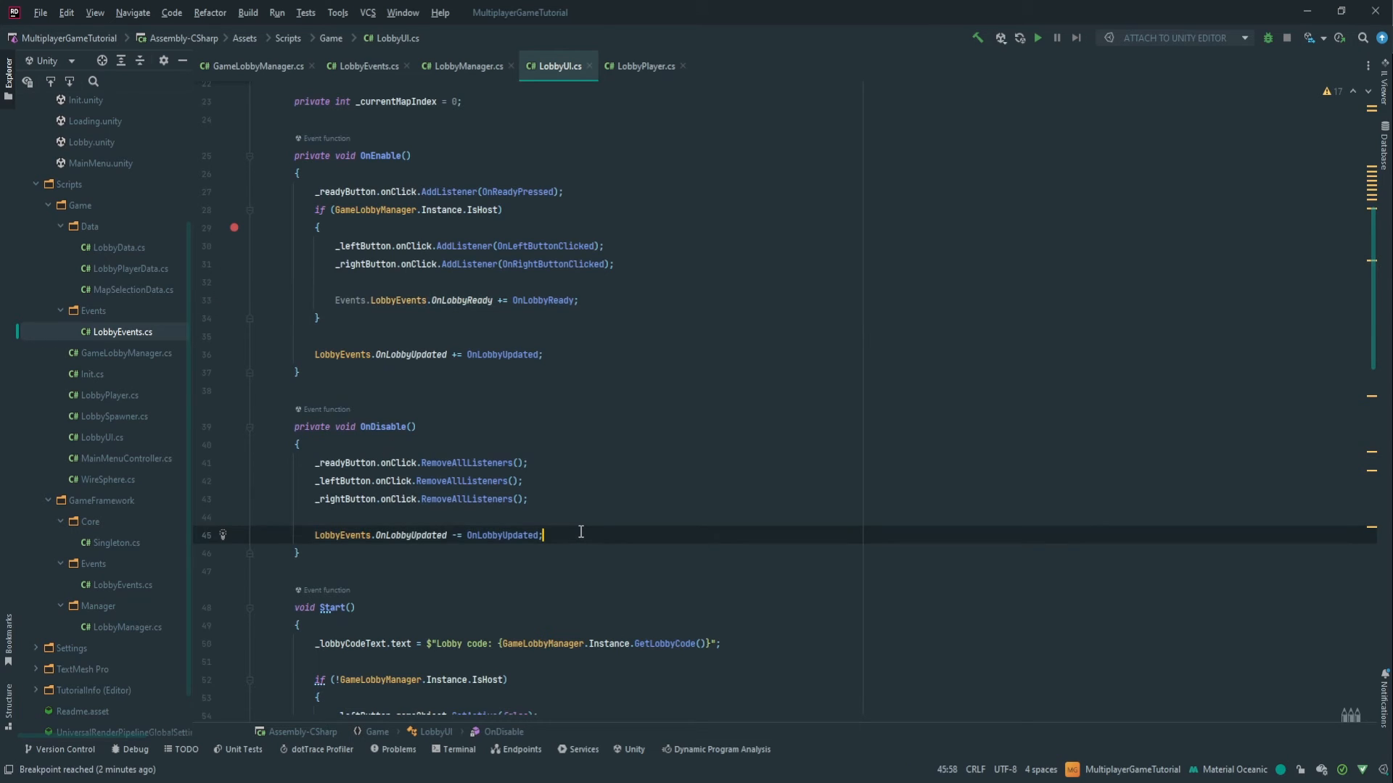
pyautogui.write('Events.LobbyEvents.OnLobbyReady -= OnLobbyReady;')
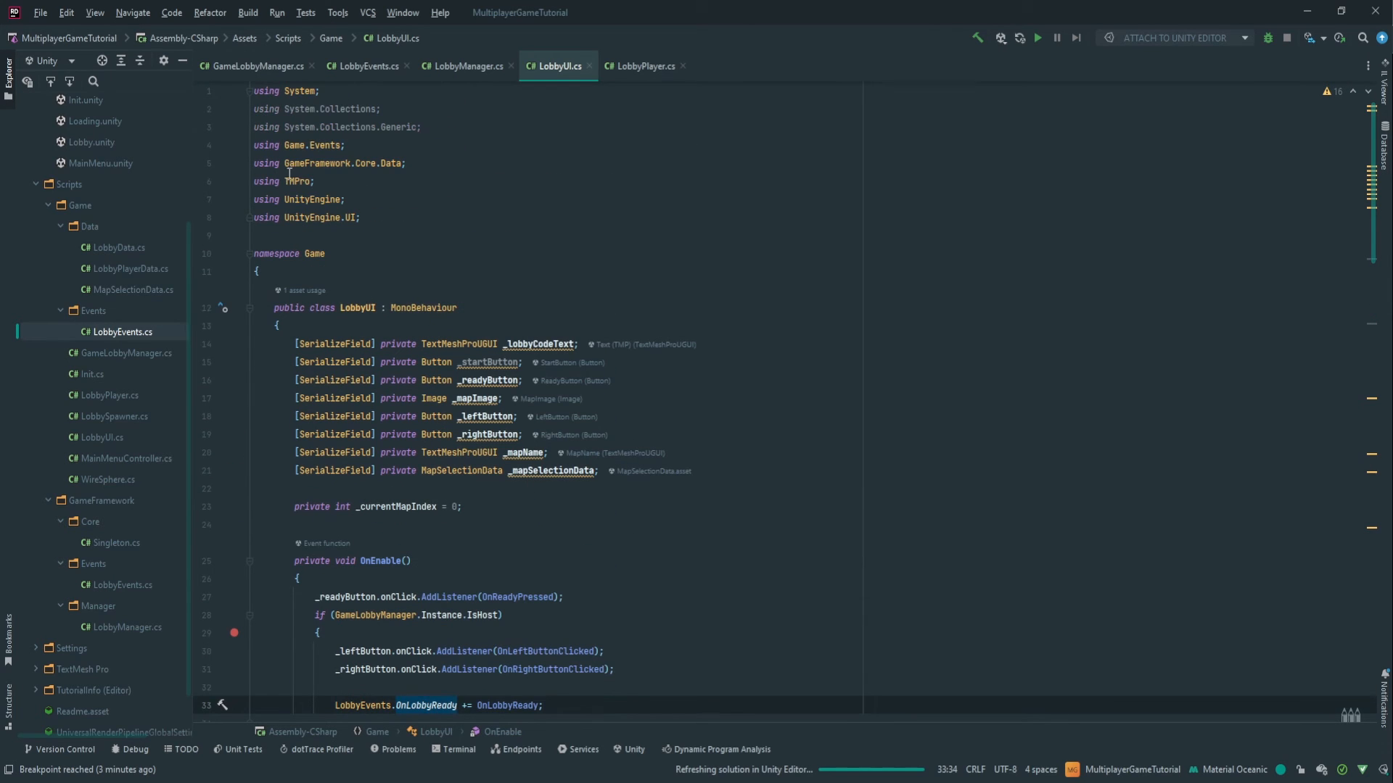
# - Replace the OnLobbyReady handler body with _startButton.gameObject.SetActive(true)
pyautogui.click(298, 145)
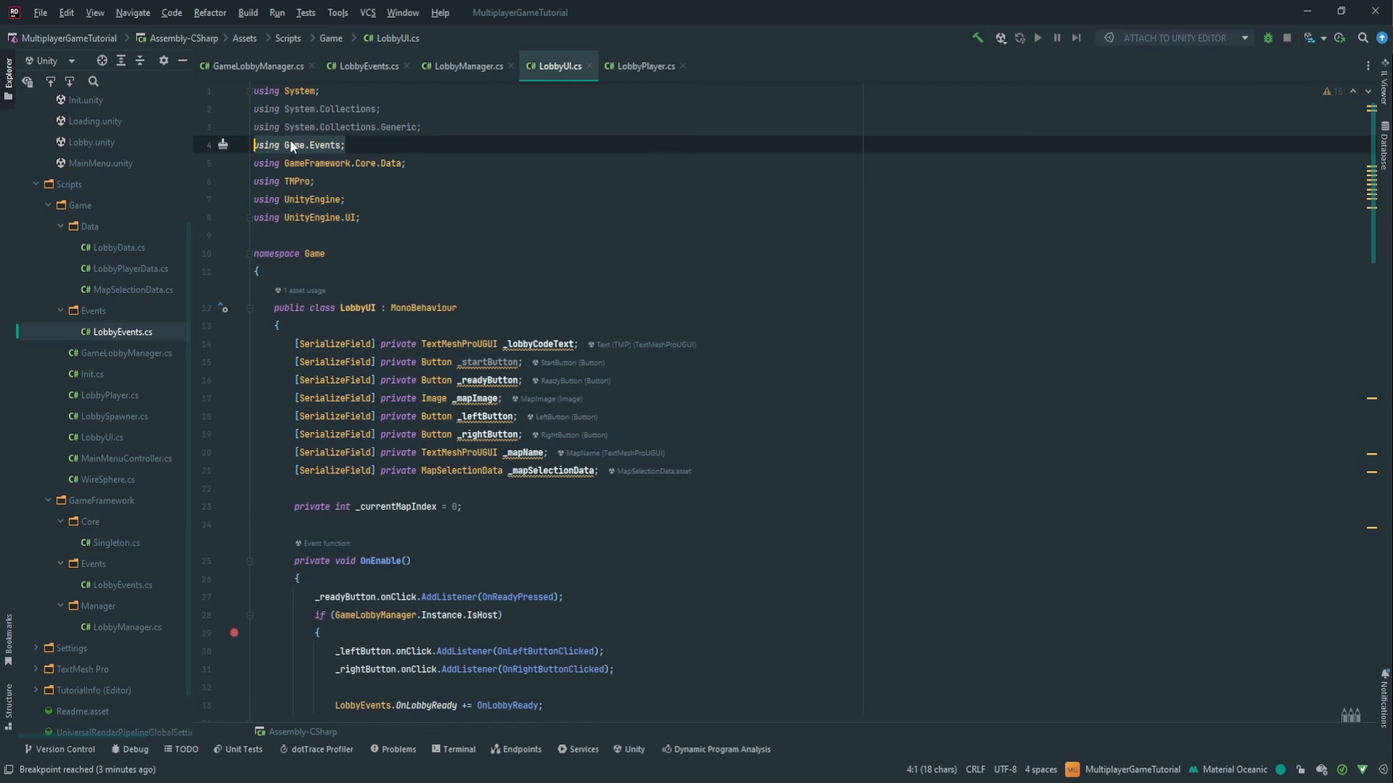
pyautogui.scroll(-3)
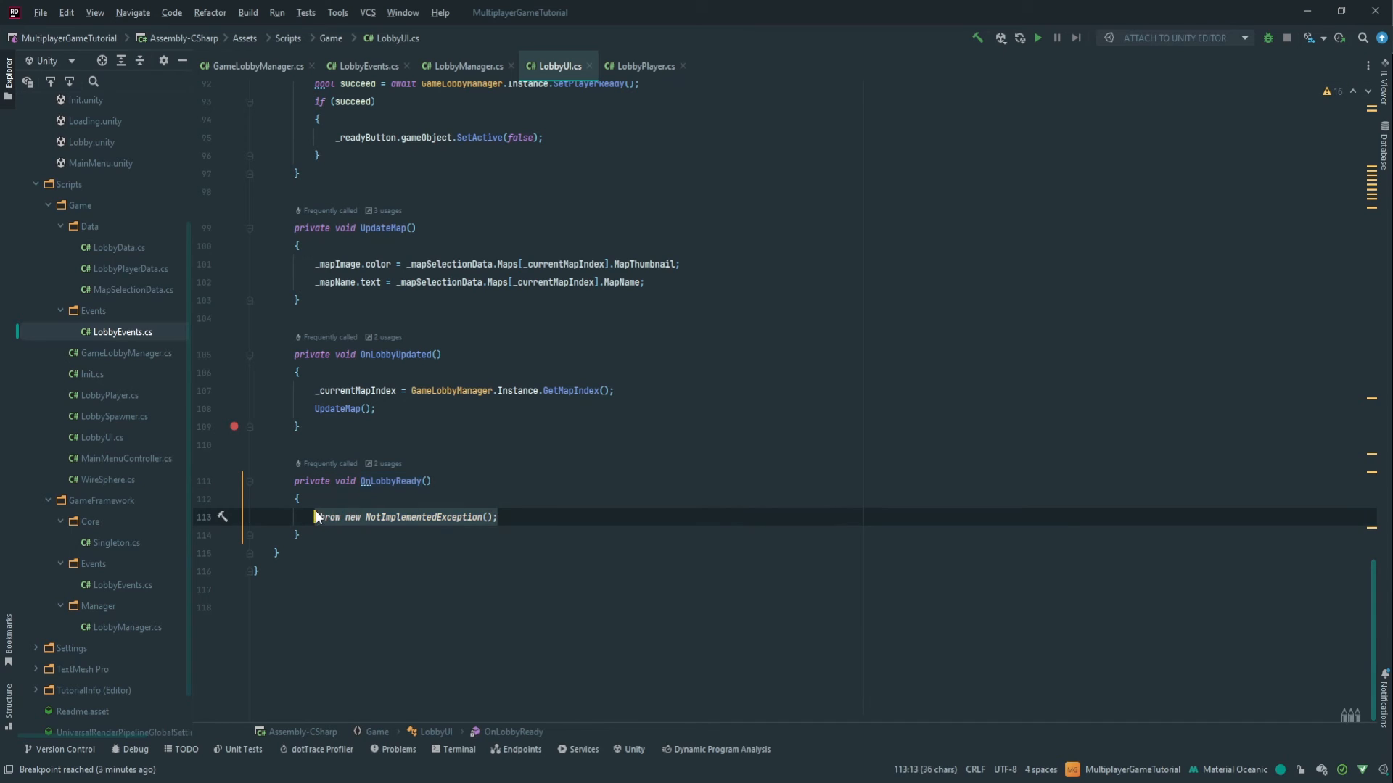
pyautogui.write('_startButton')
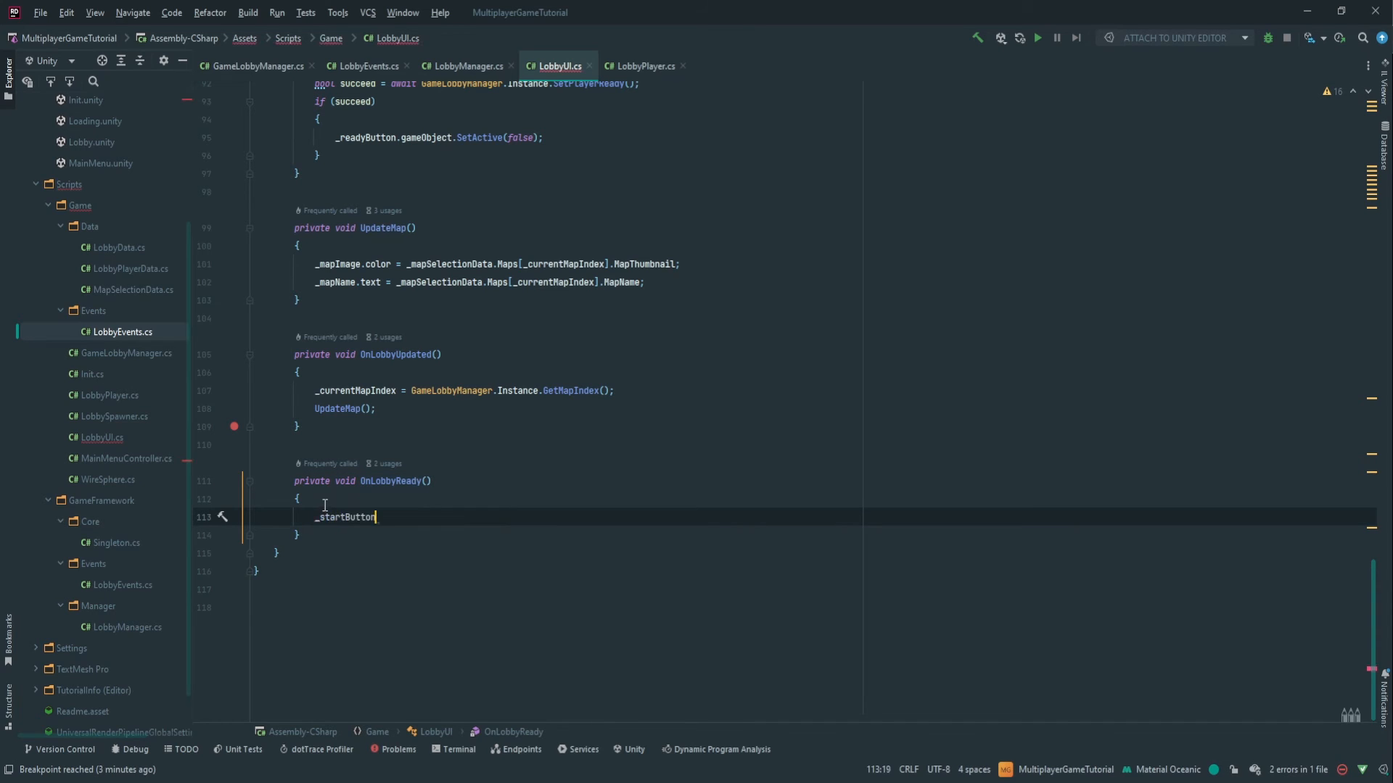
pyautogui.write('.gameObject.SetActive();')
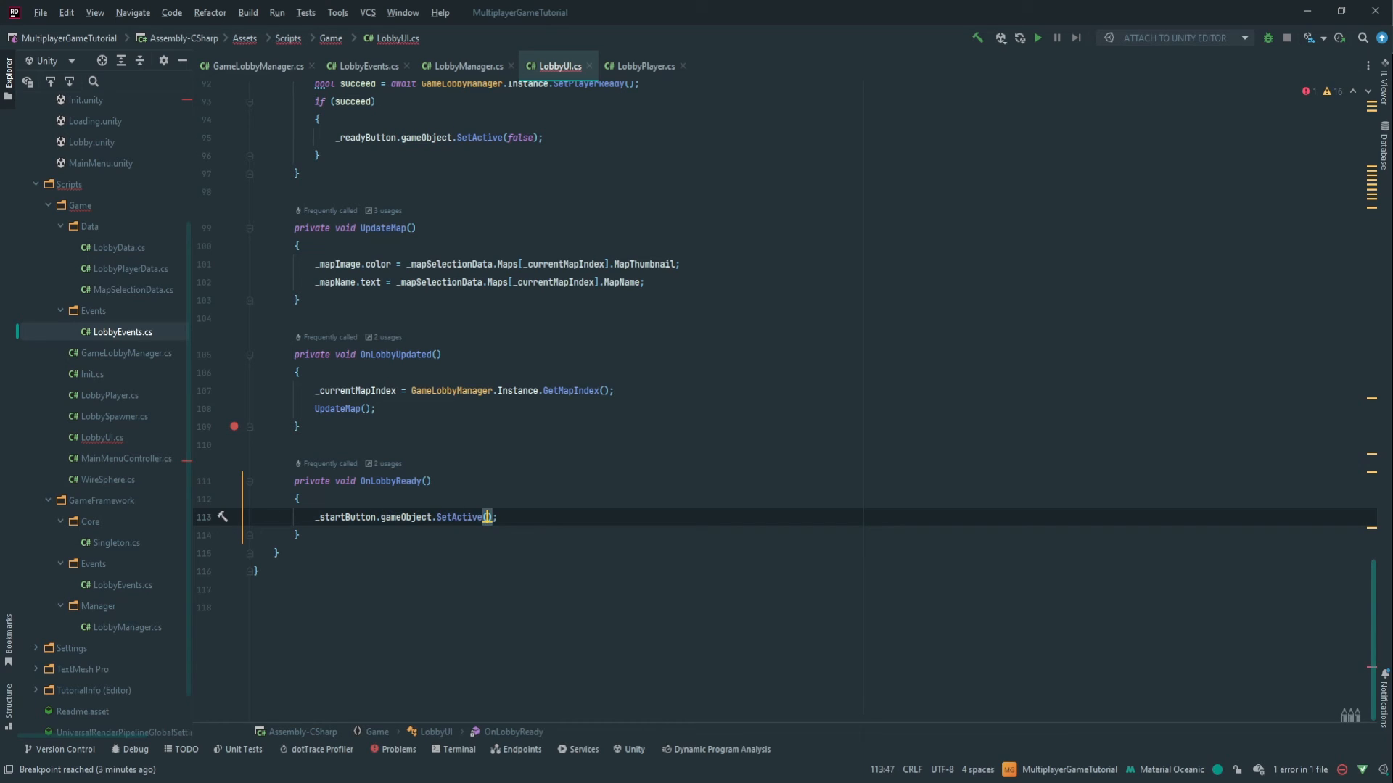
pyautogui.write('true')
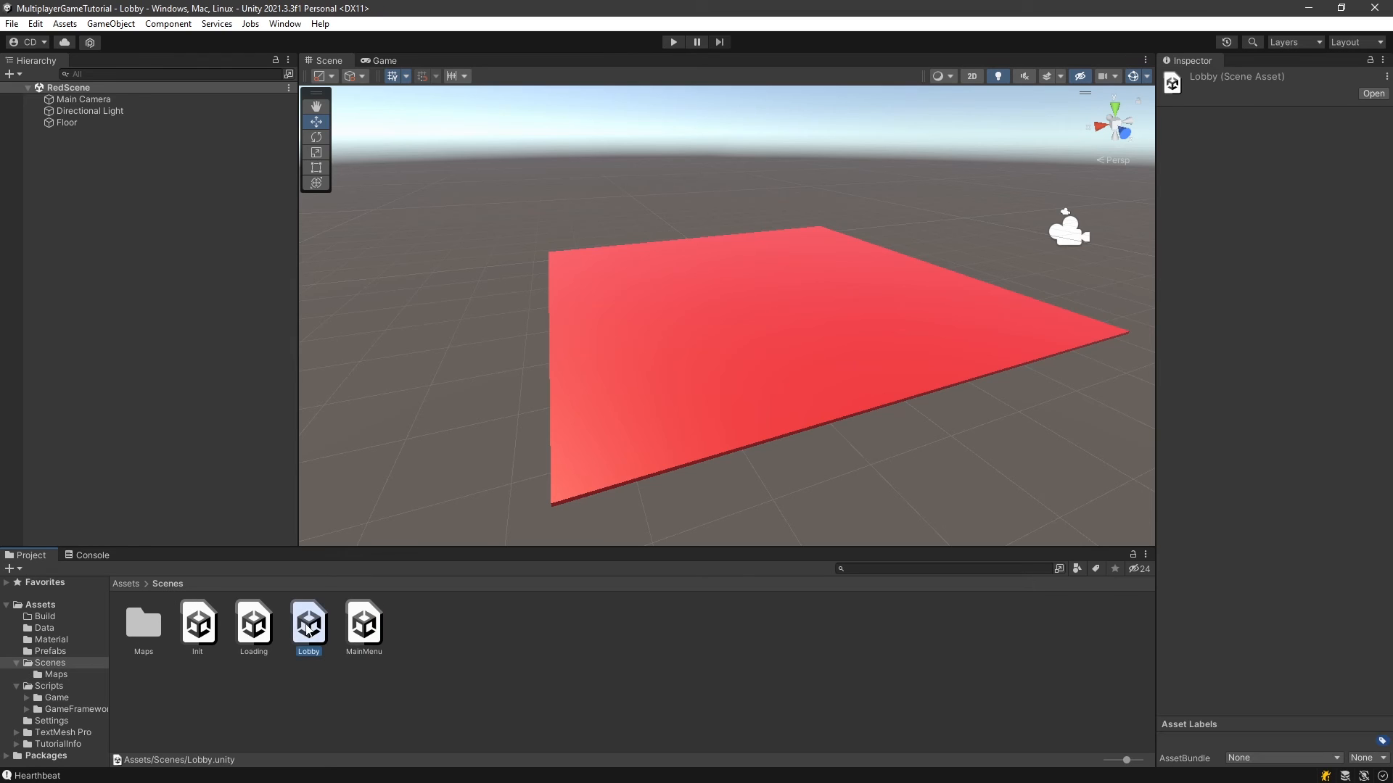
# - Assign StartButton to LobbyUI's Start Button field in the Lobby scene, then return to the Init scene
pyautogui.doubleClick(308, 622)
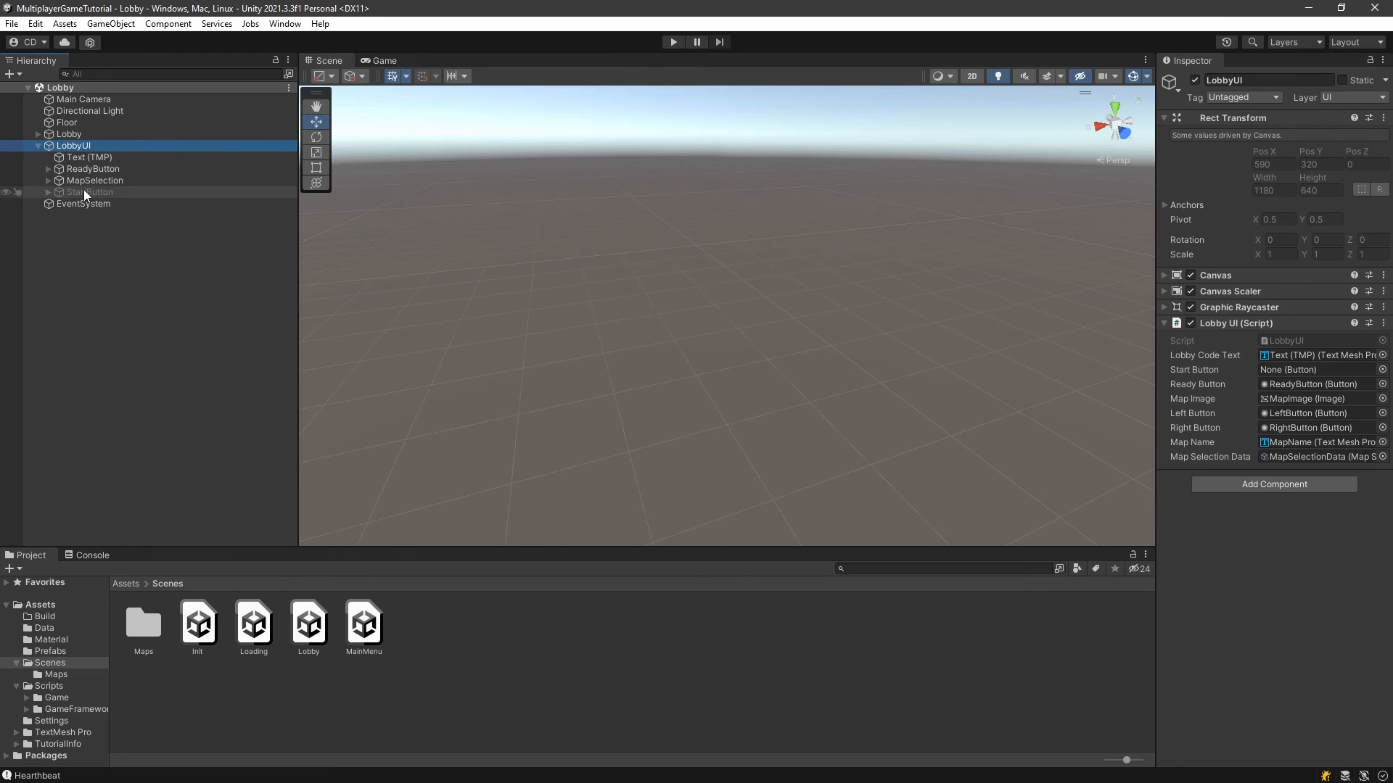
pyautogui.moveTo(88, 192); pyautogui.dragTo(1315, 370)
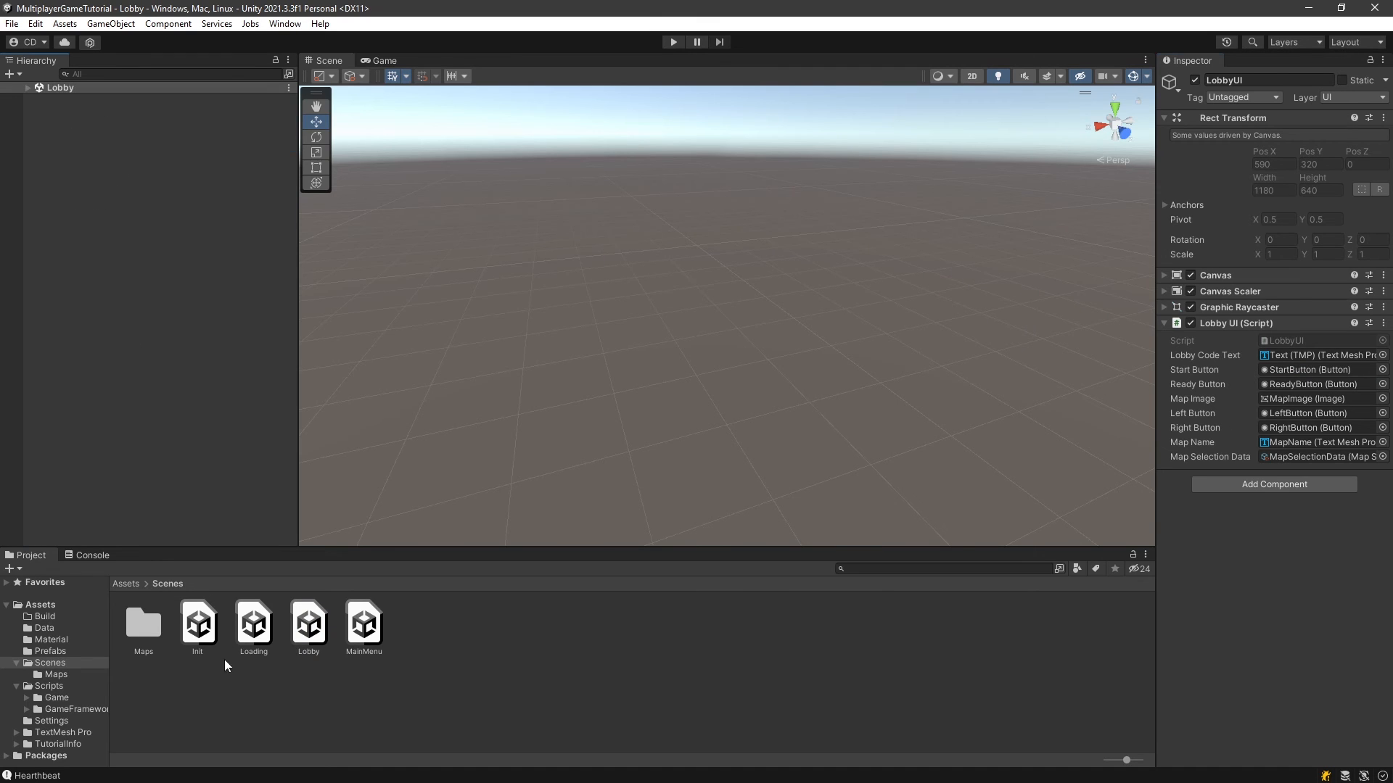
pyautogui.doubleClick(197, 619)
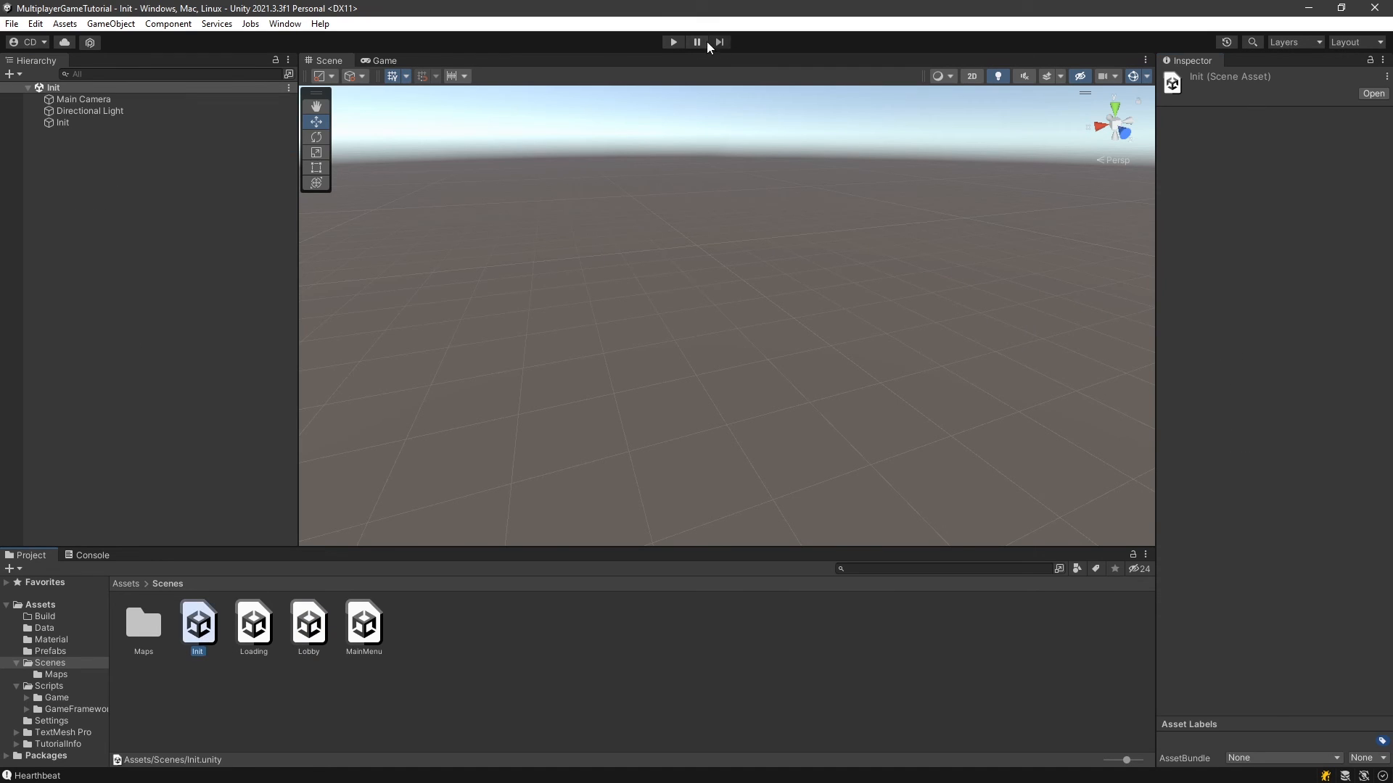
# - Run the game from Init, host a lobby, switch to Green Map and ready up so Start appears
pyautogui.click(672, 42)
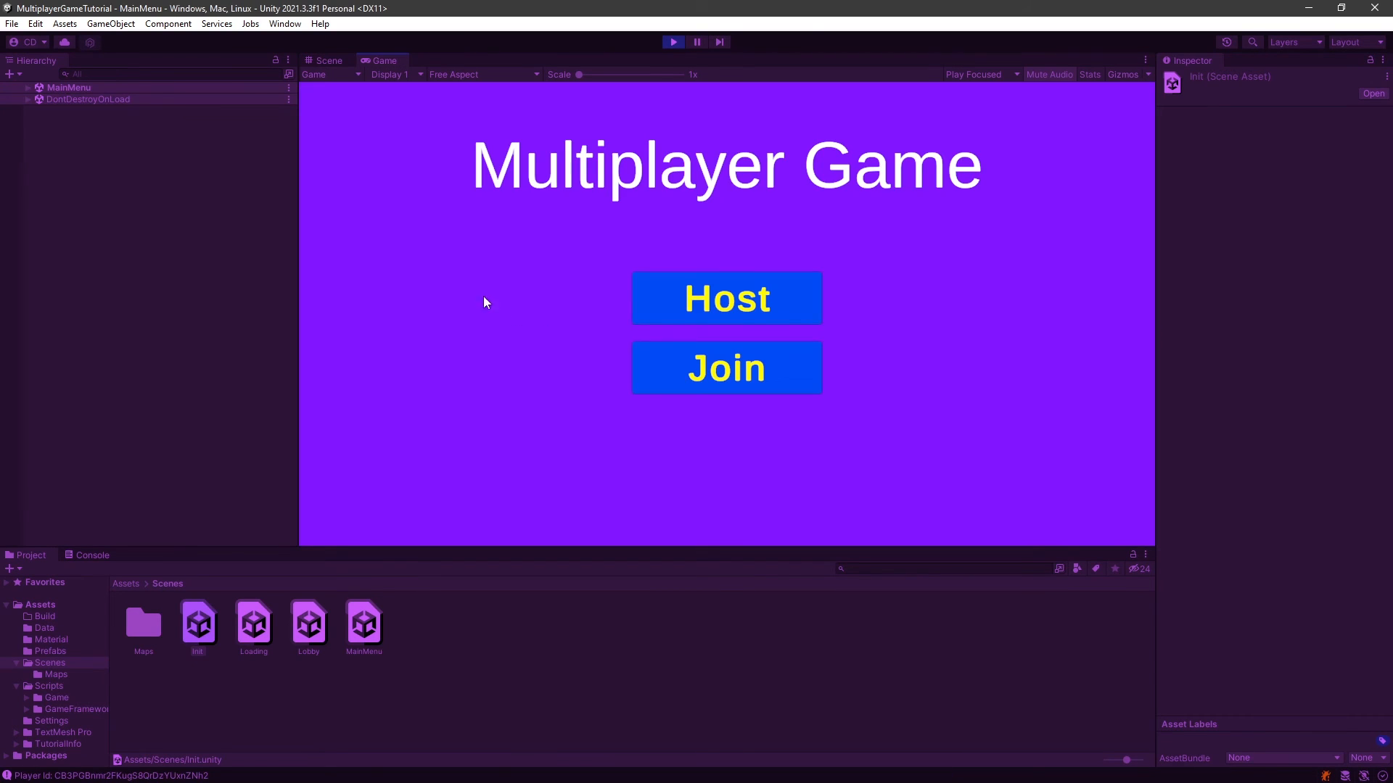
pyautogui.click(725, 298)
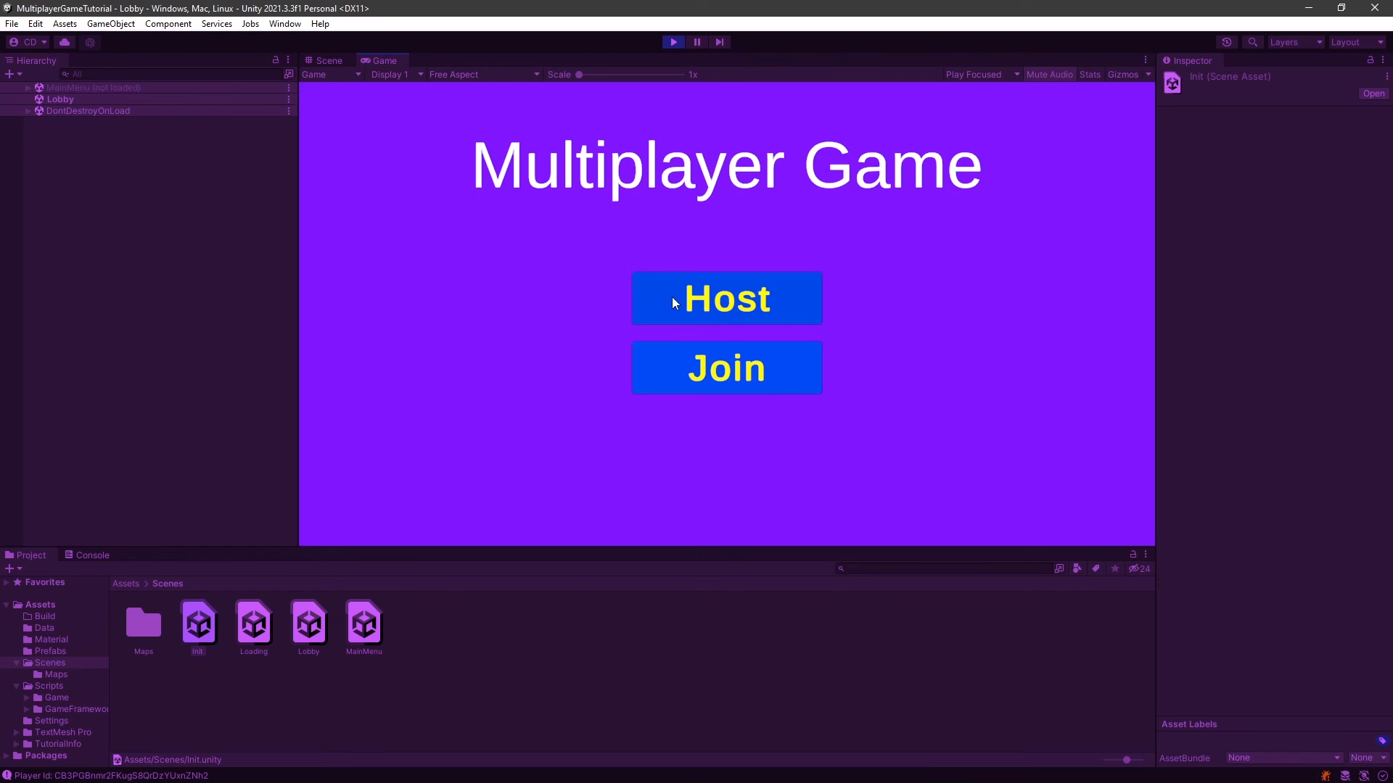
pyautogui.click(726, 299)
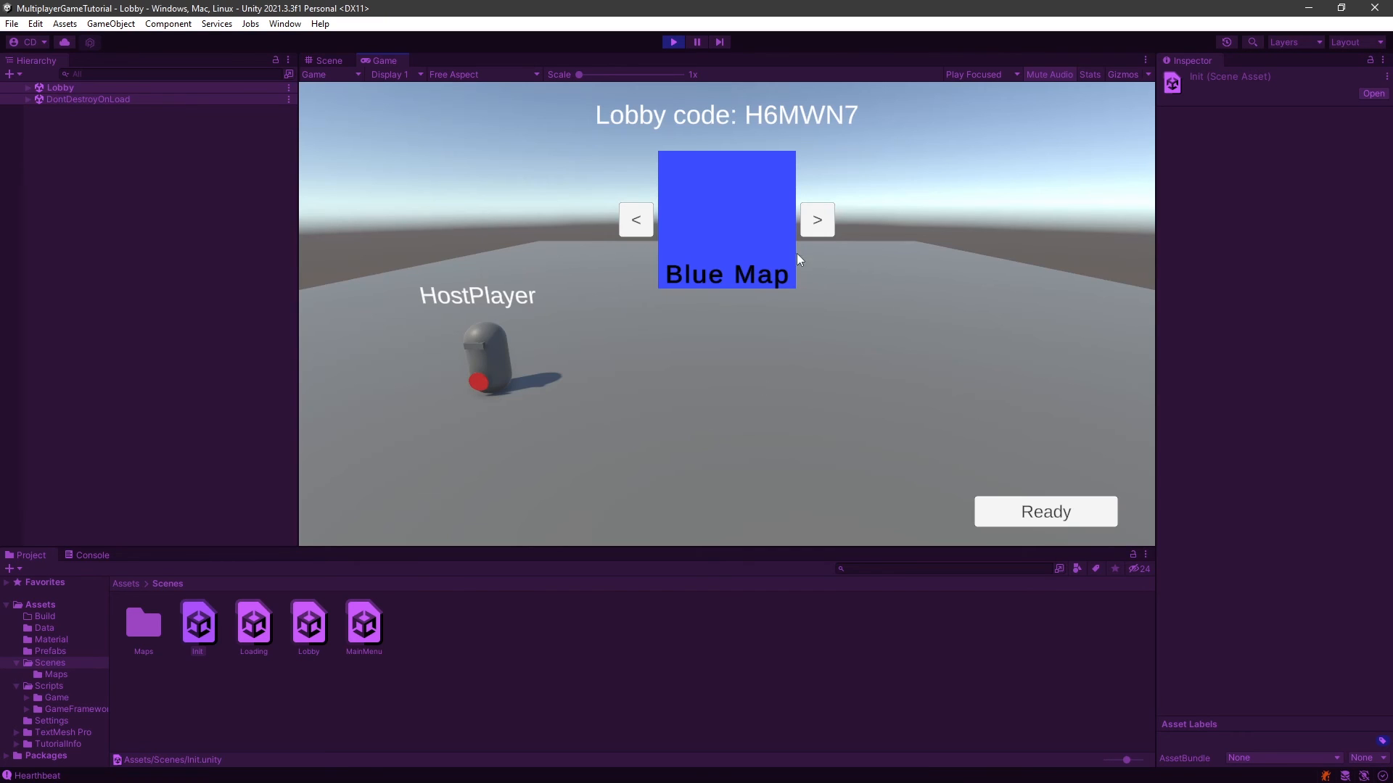
pyautogui.click(813, 219)
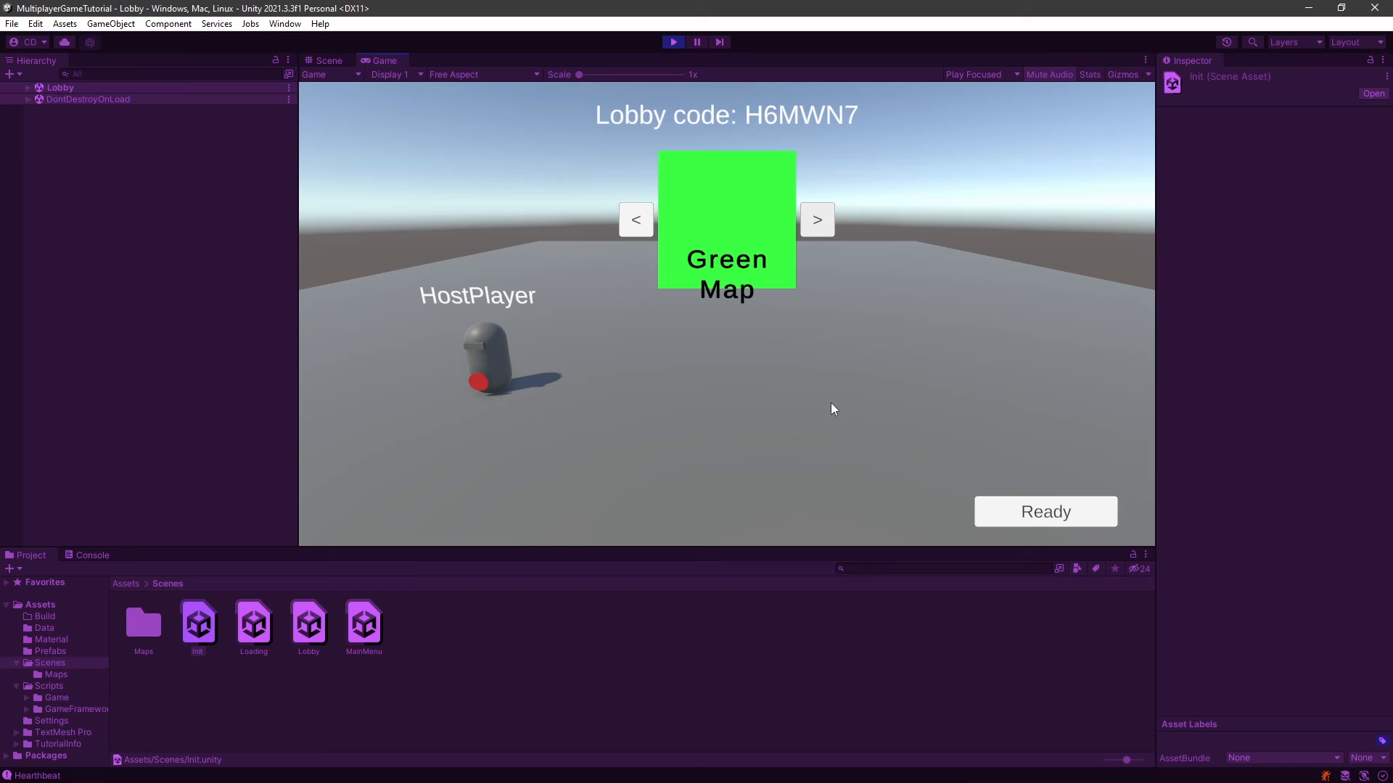
pyautogui.click(1045, 512)
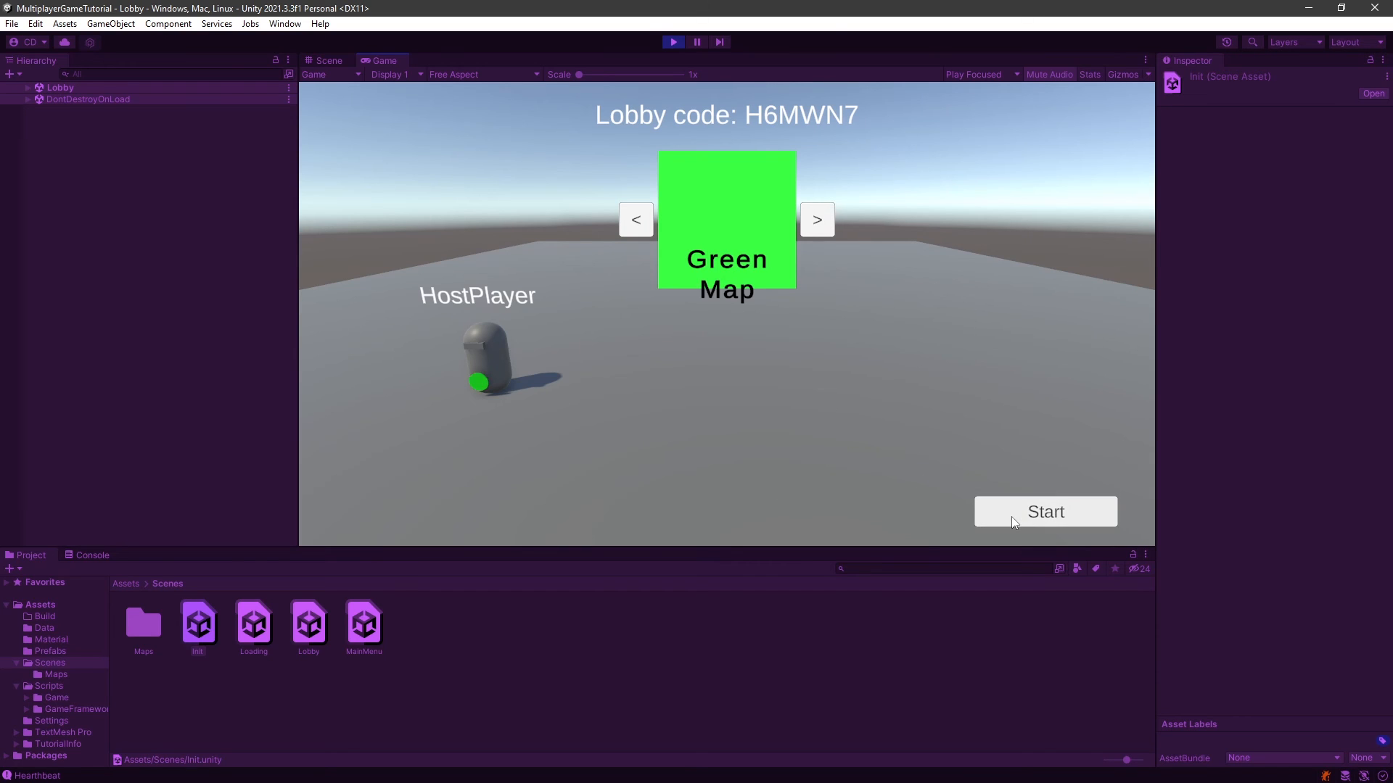
pyautogui.moveTo(956, 420)
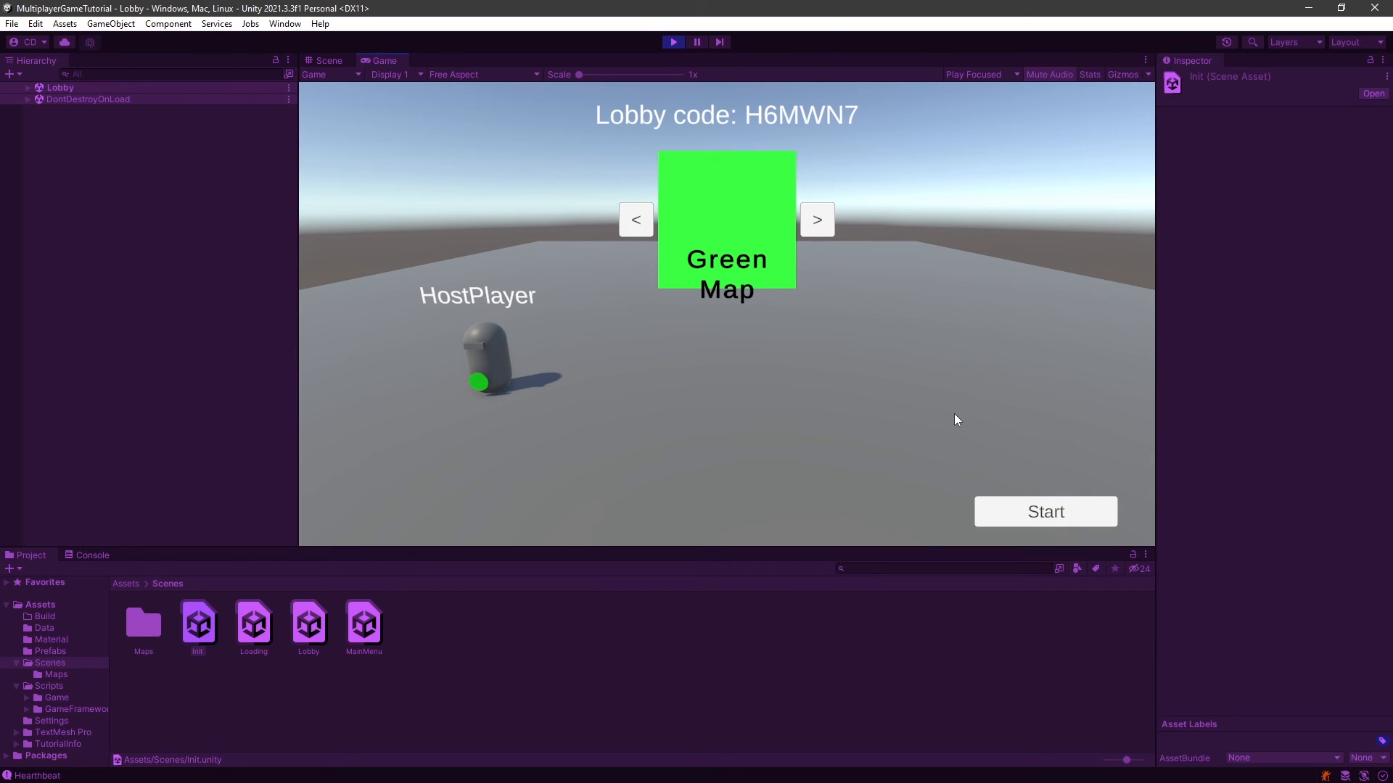
pyautogui.moveTo(808, 363)
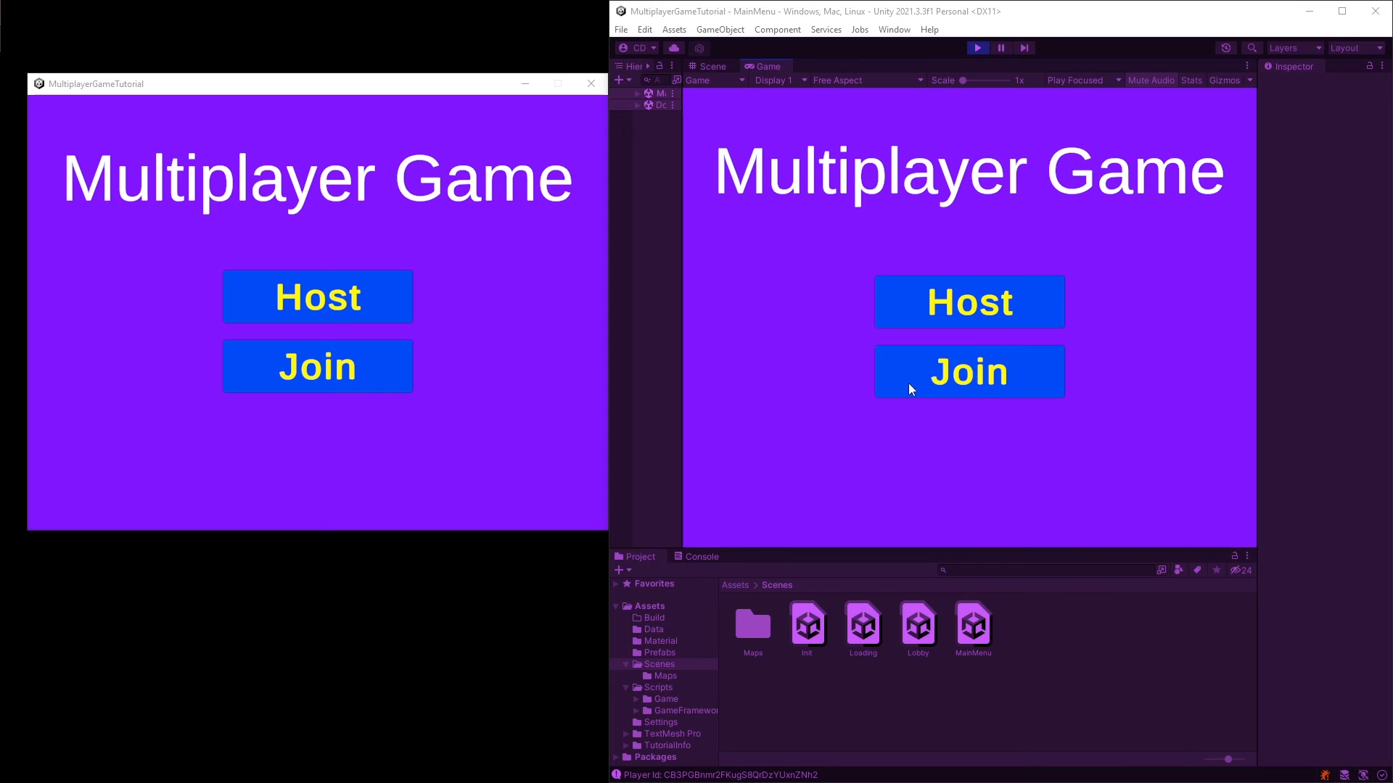
pyautogui.moveTo(452, 141)
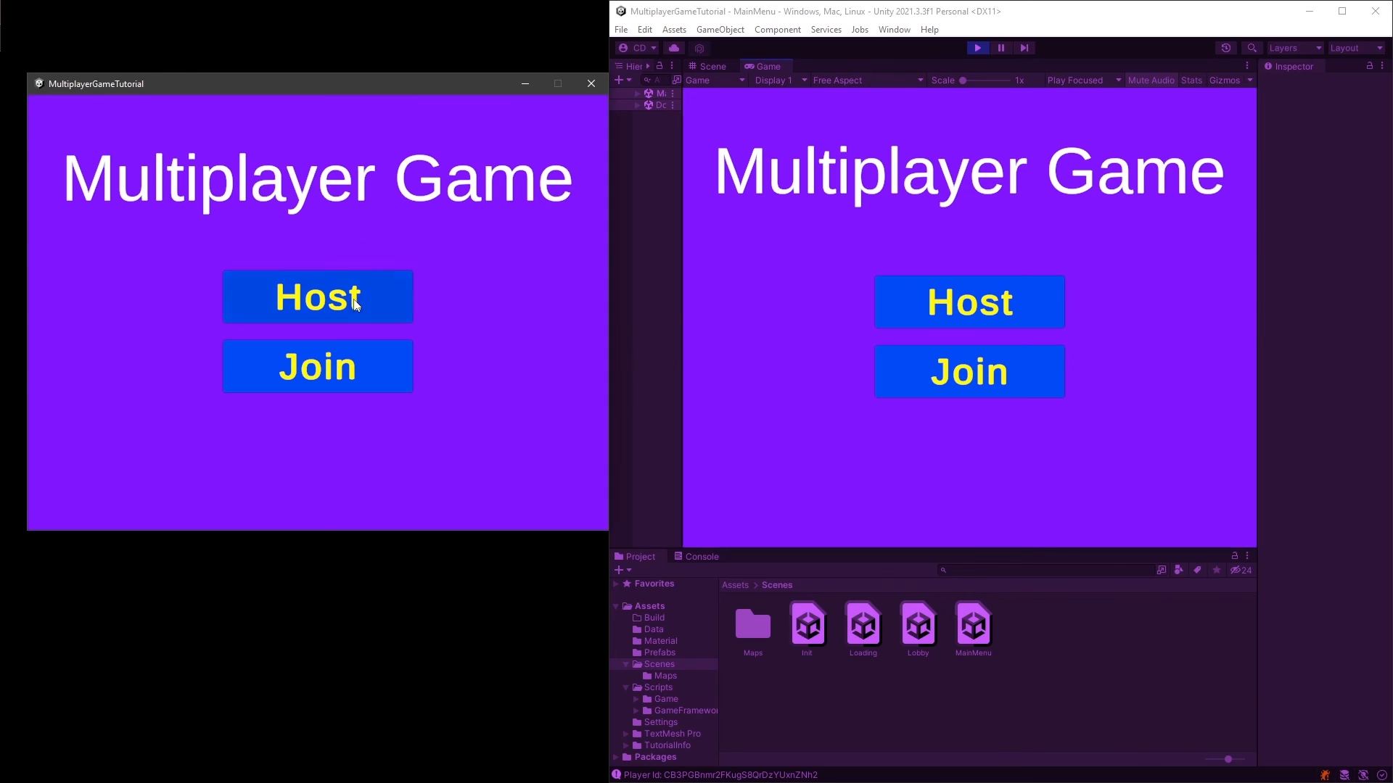
# - Host a lobby in the build and join it from the editor with code JGMYYF
pyautogui.click(318, 296)
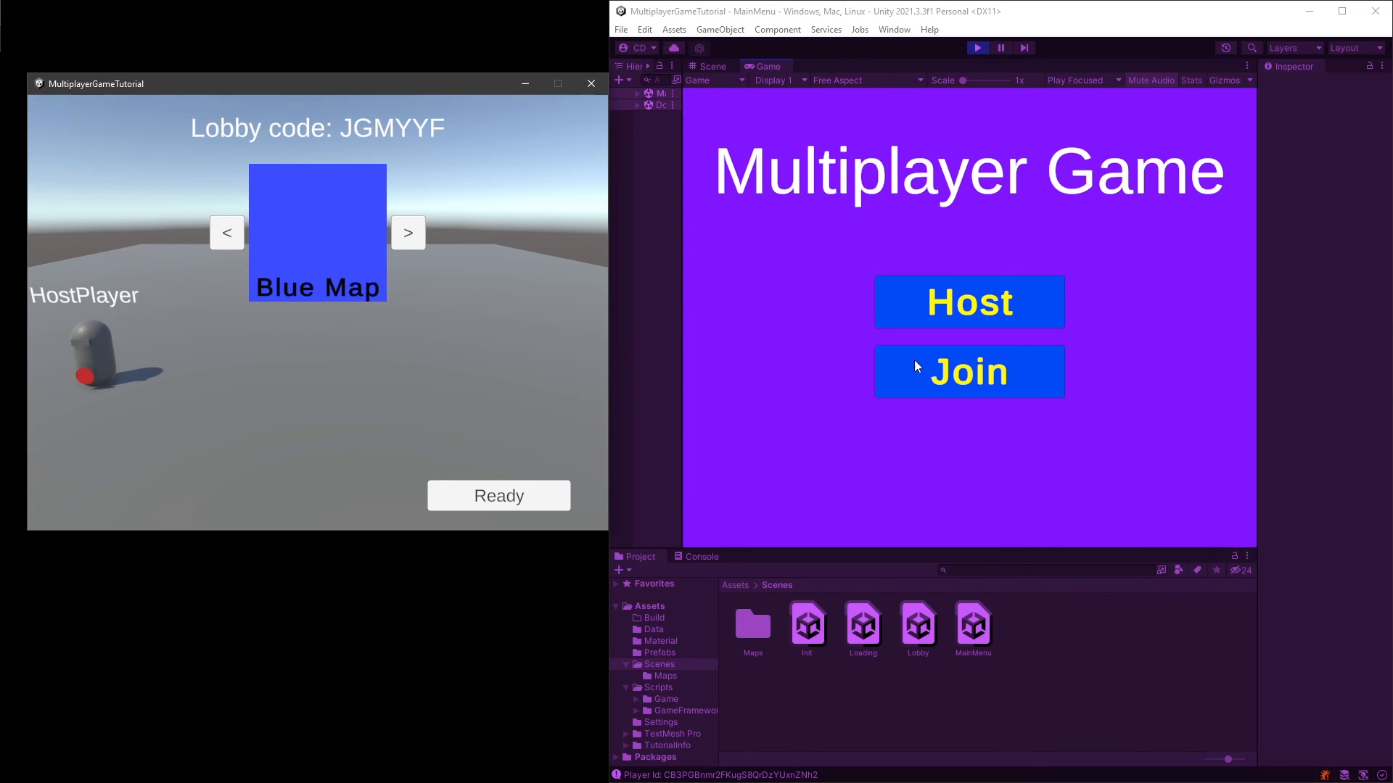
pyautogui.click(968, 371)
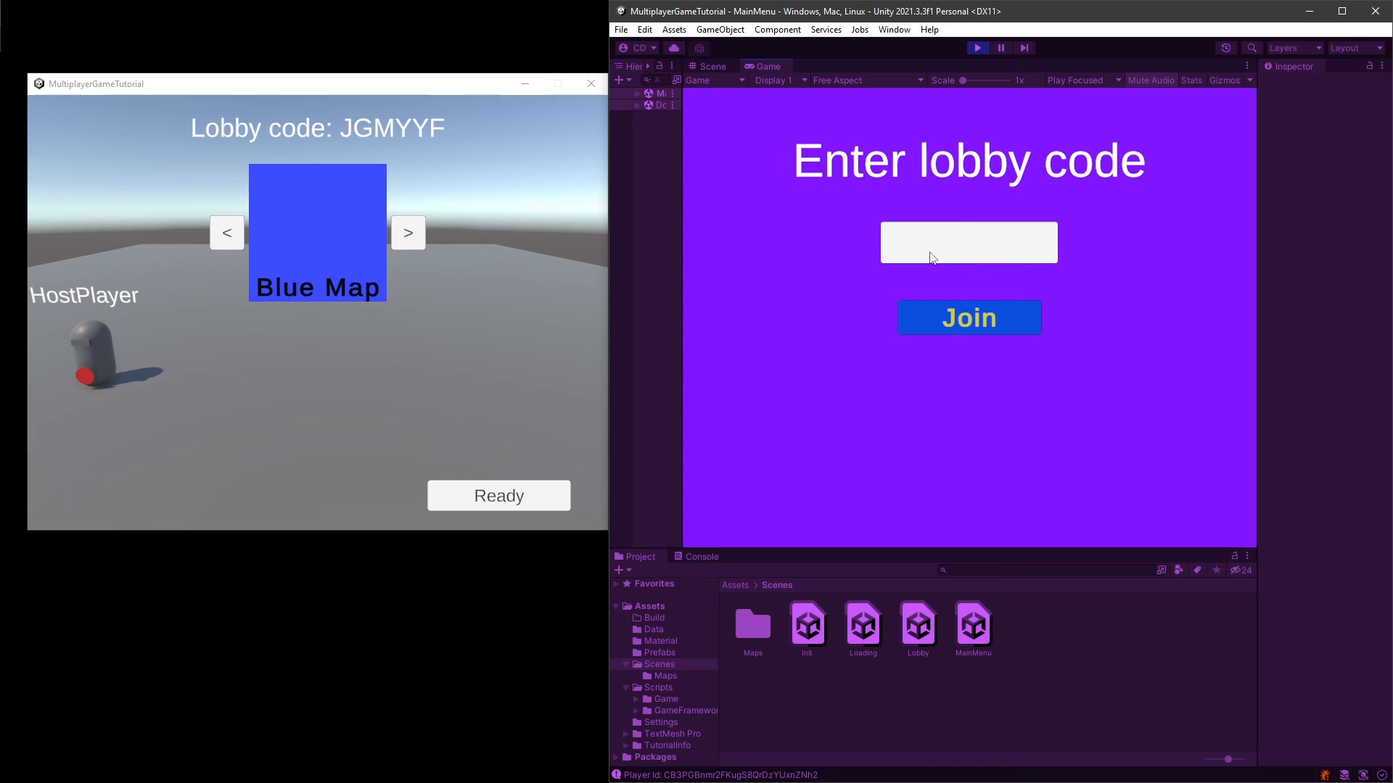
pyautogui.write('J')
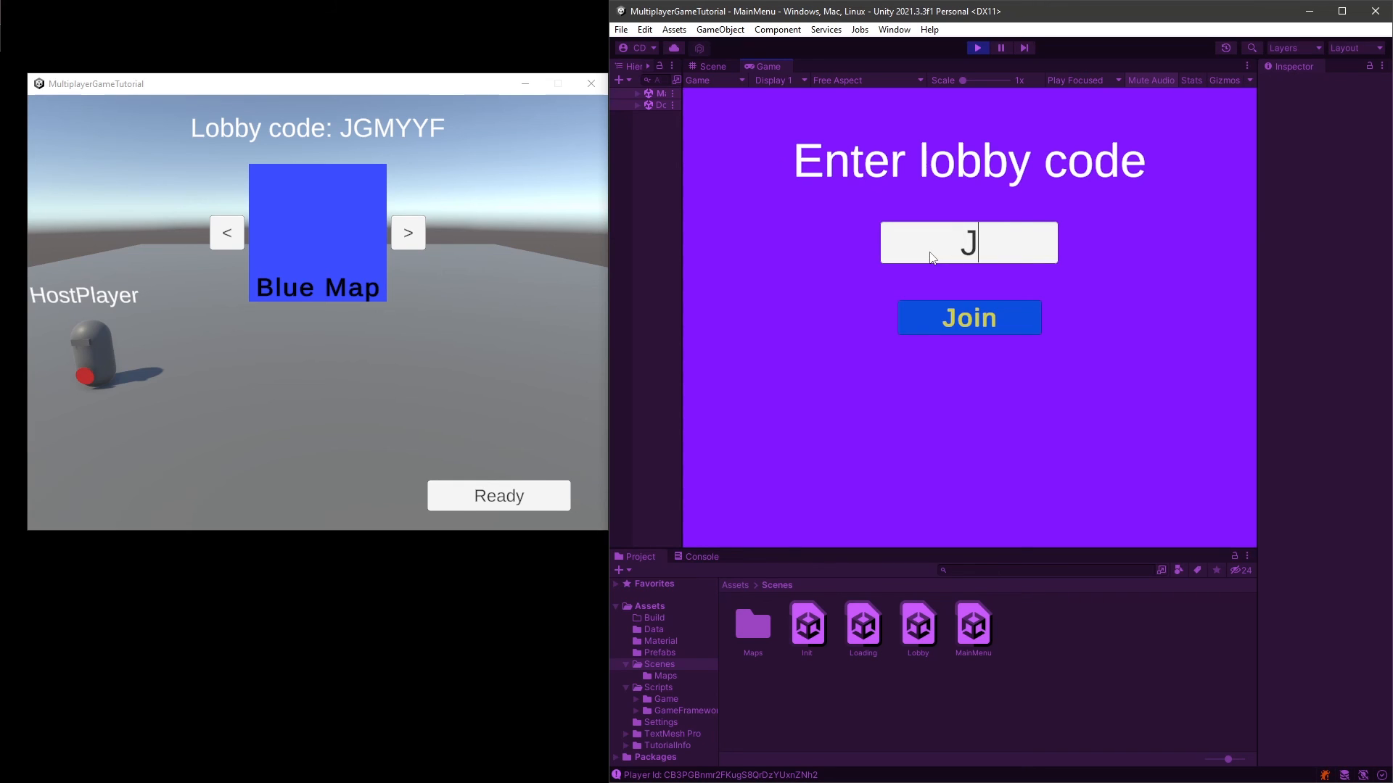
pyautogui.write('GM')
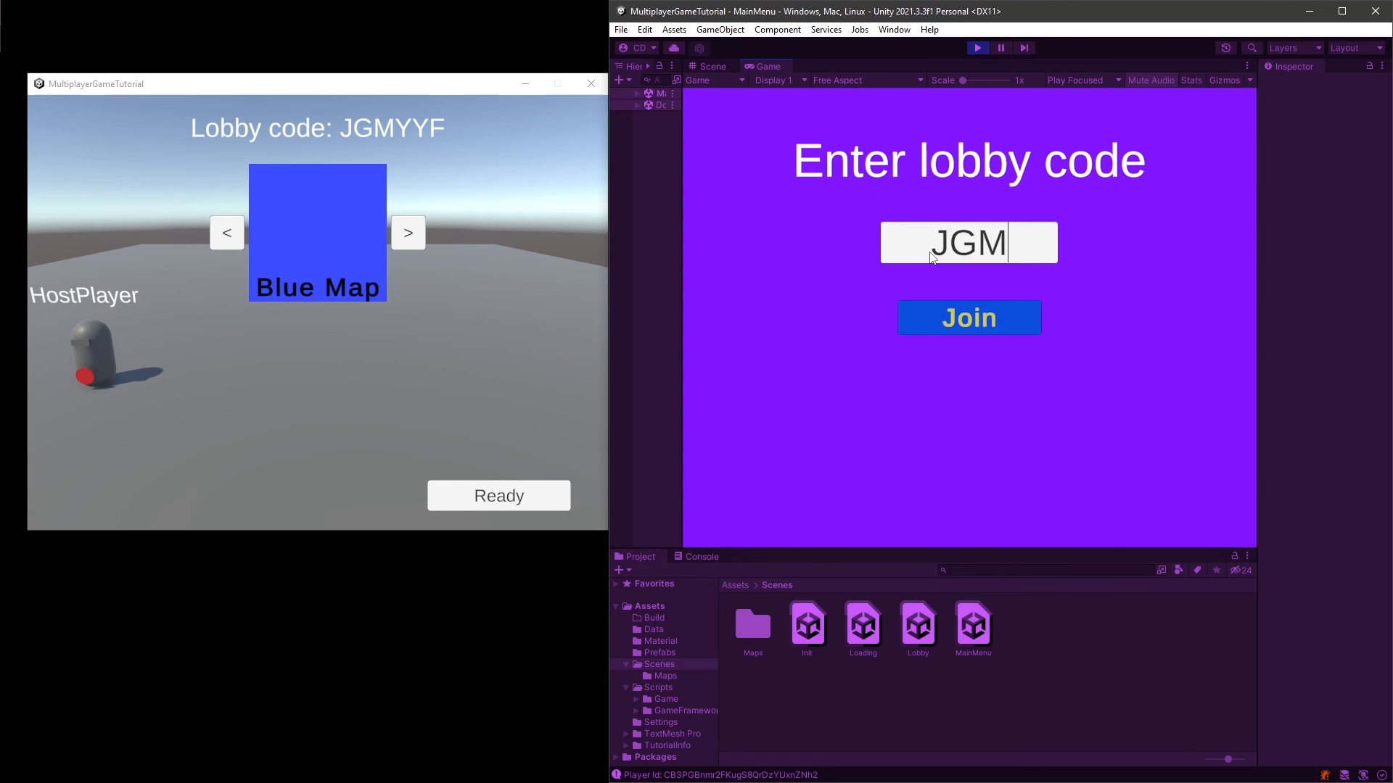
pyautogui.write('YYF')
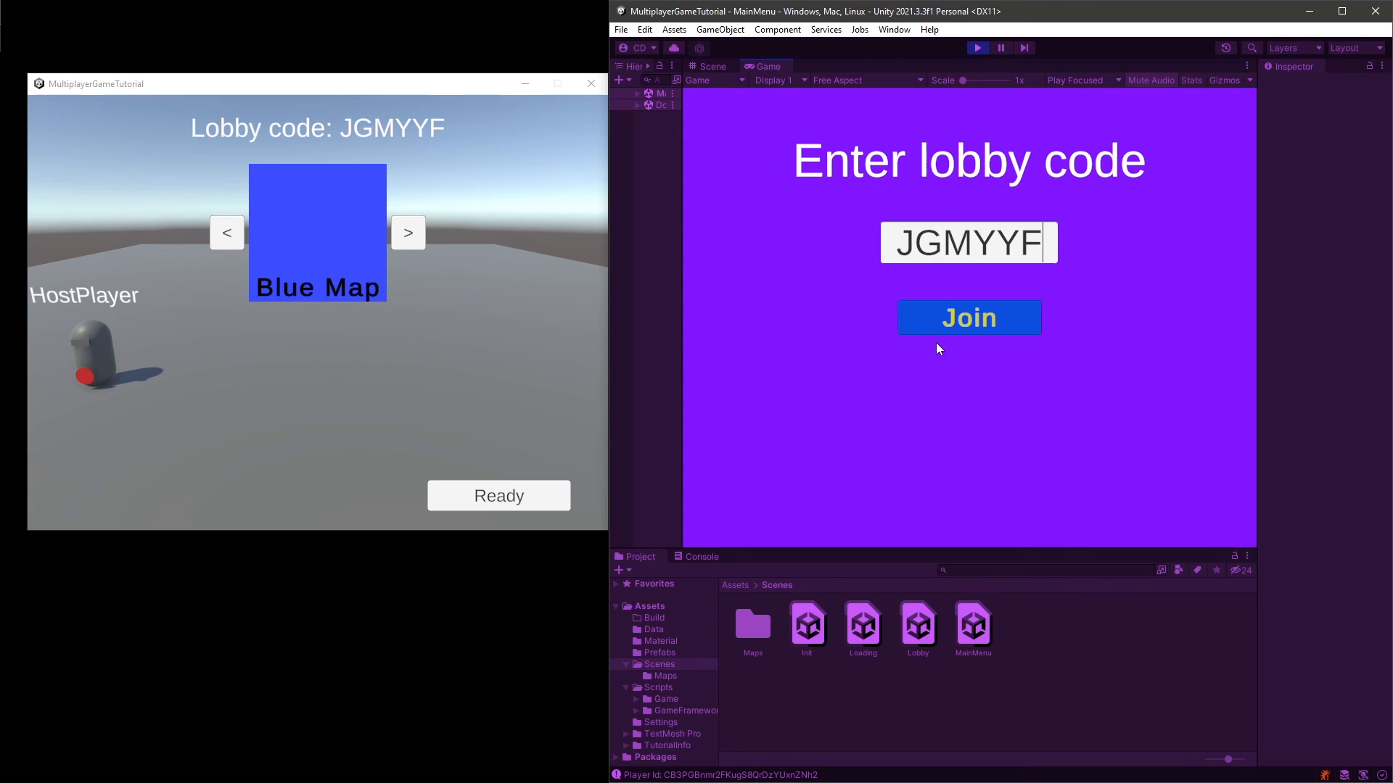
pyautogui.click(968, 318)
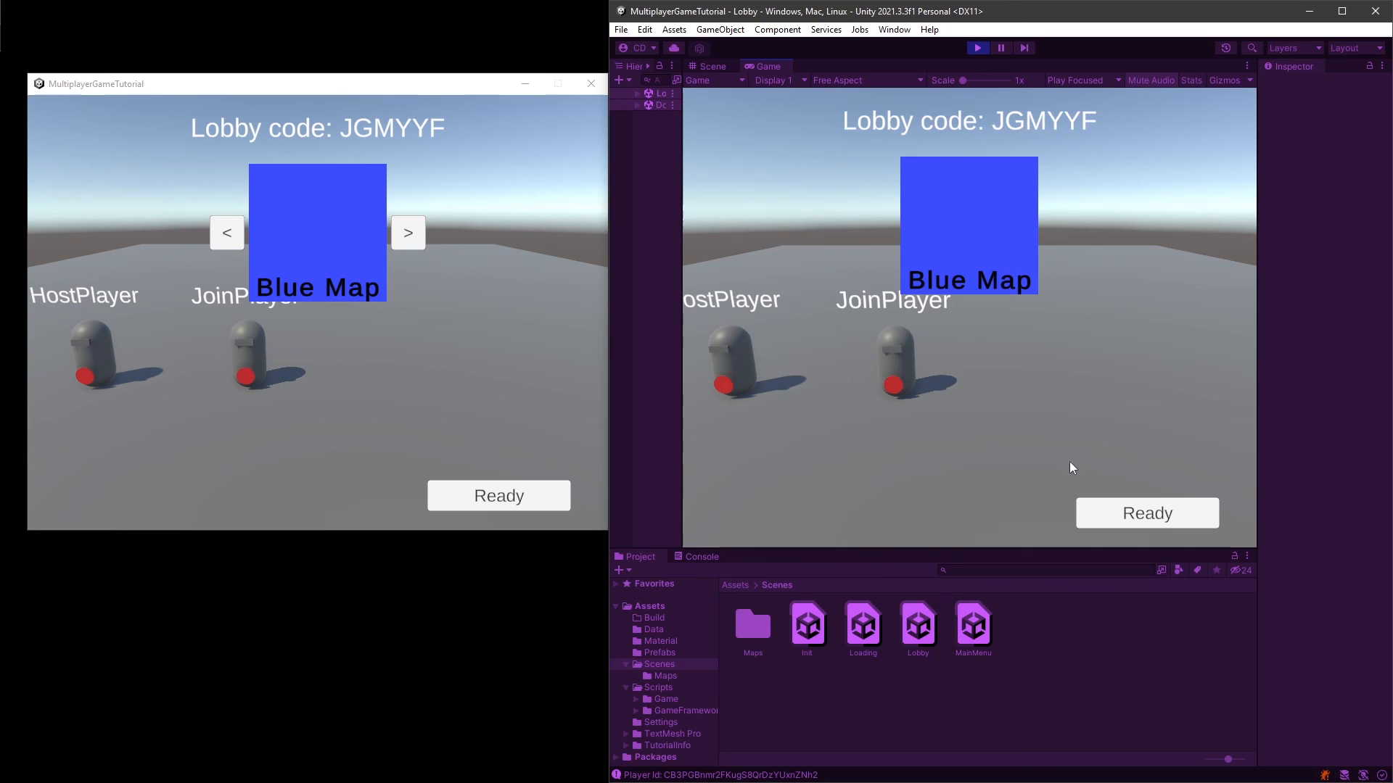
pyautogui.moveTo(731, 329)
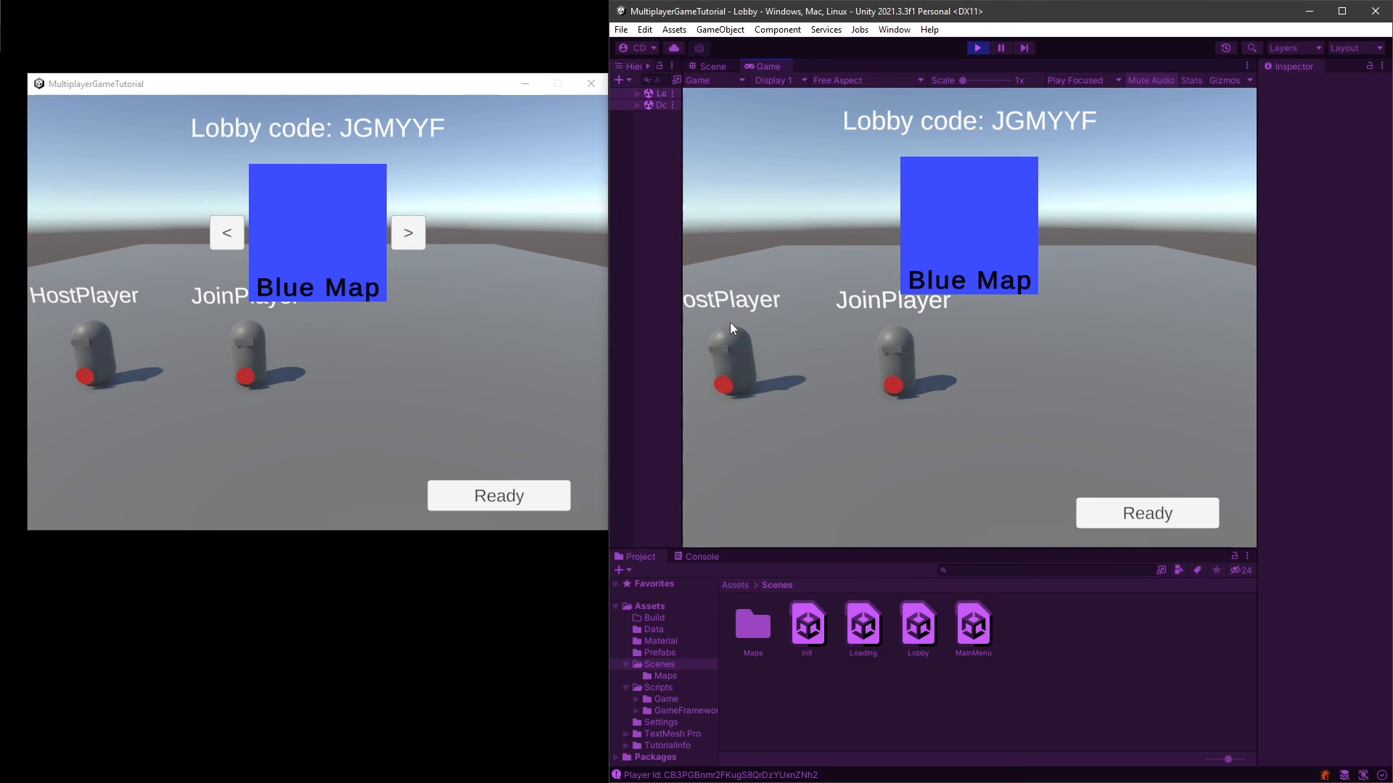
# - Ready both the host and the joining player so the host sees Start
pyautogui.click(497, 495)
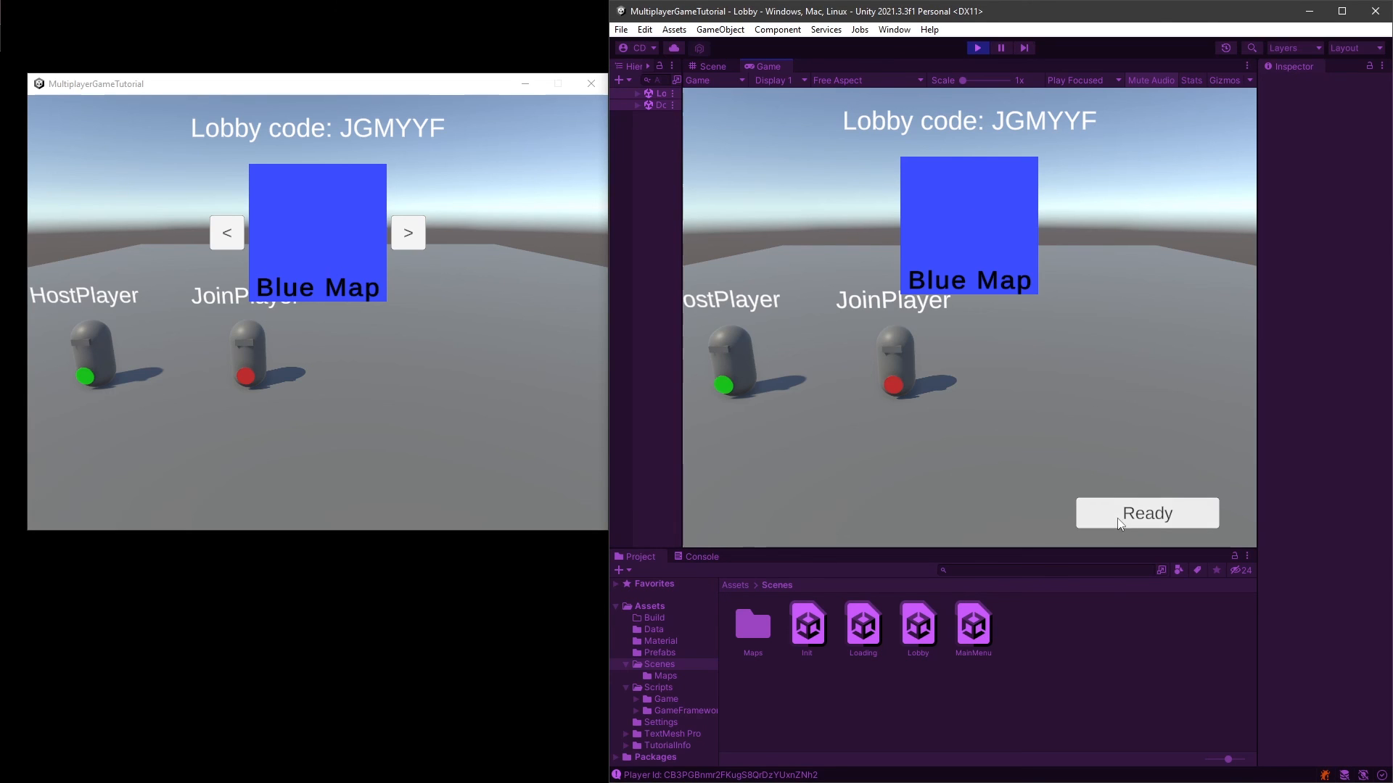
pyautogui.click(1144, 512)
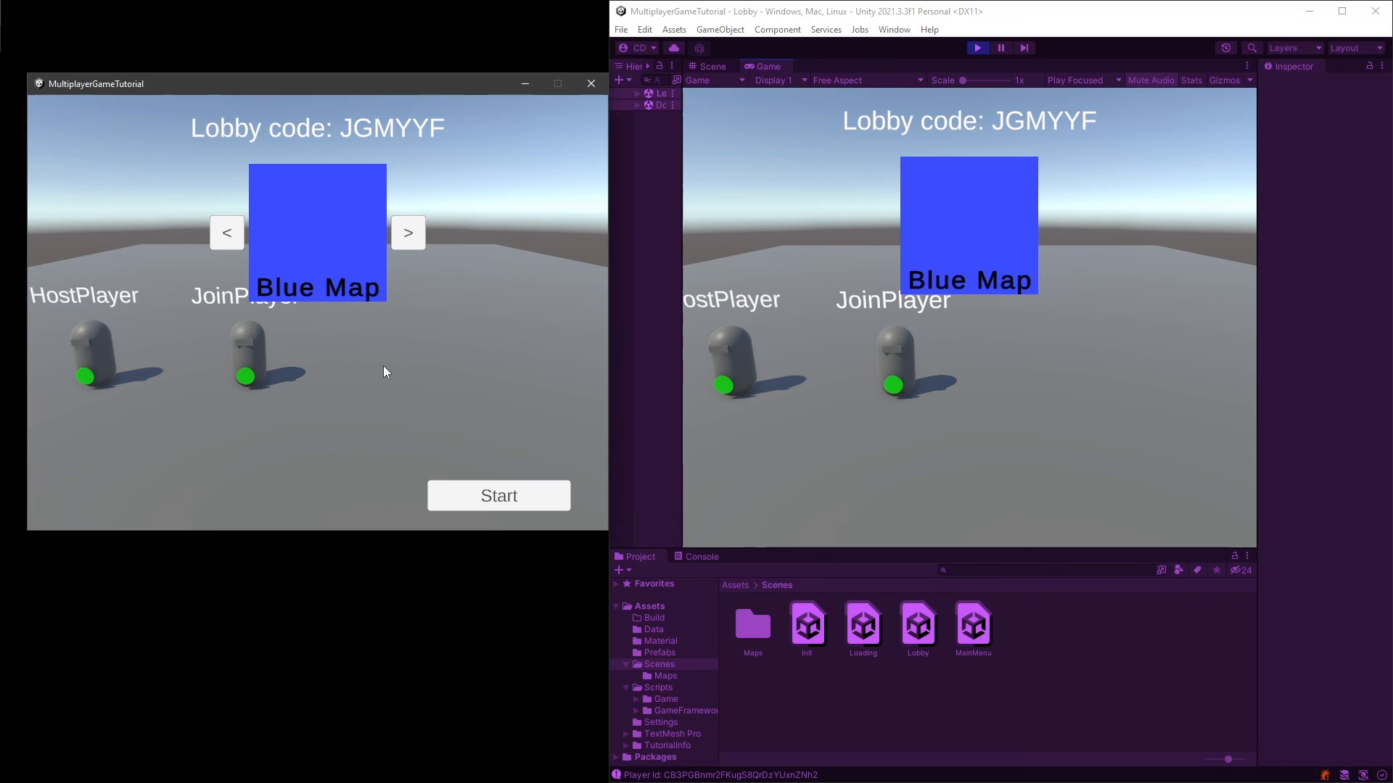